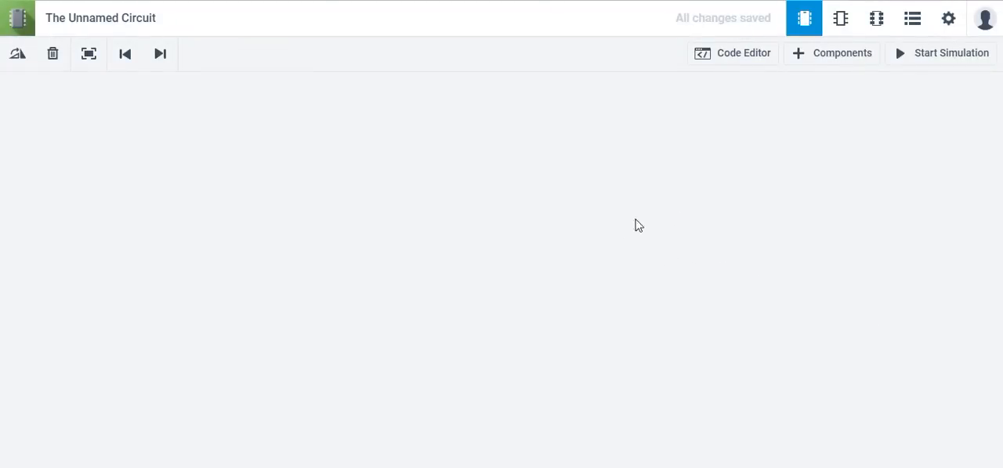
mouse_move(730, 216)
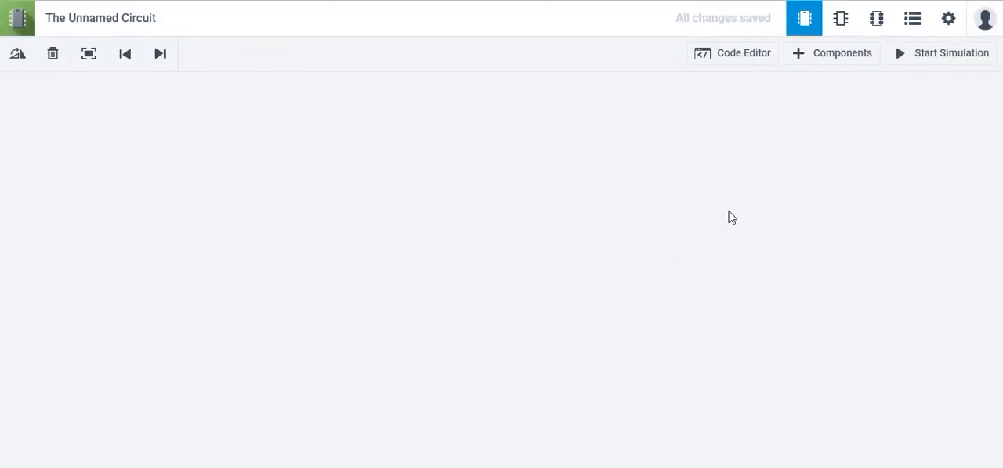
mouse_move(733, 227)
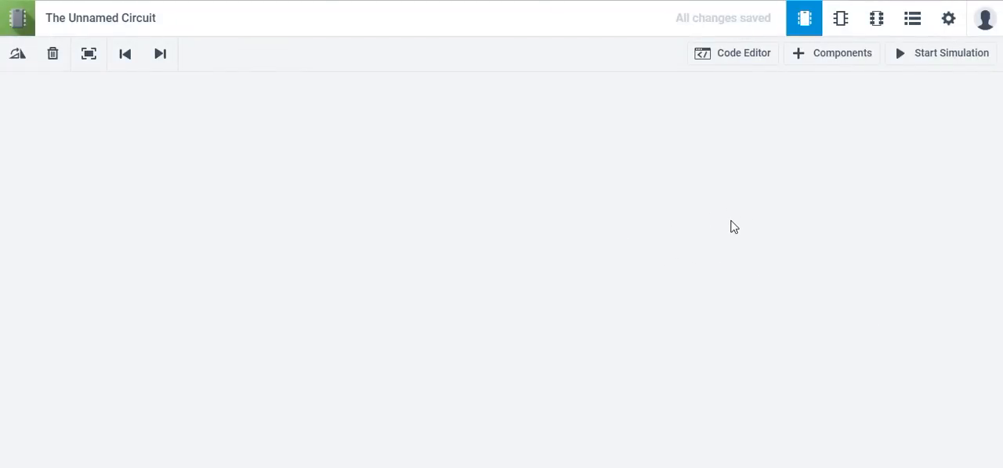
mouse_move(683, 210)
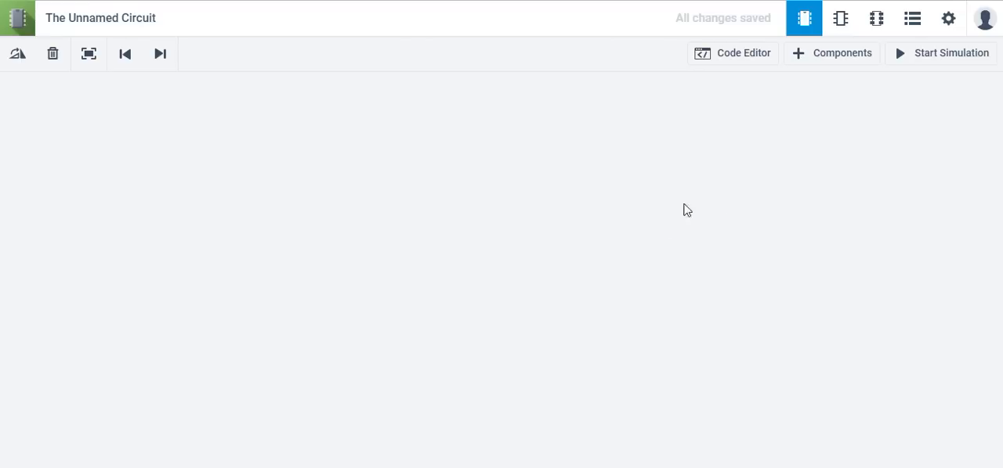
mouse_move(869, 82)
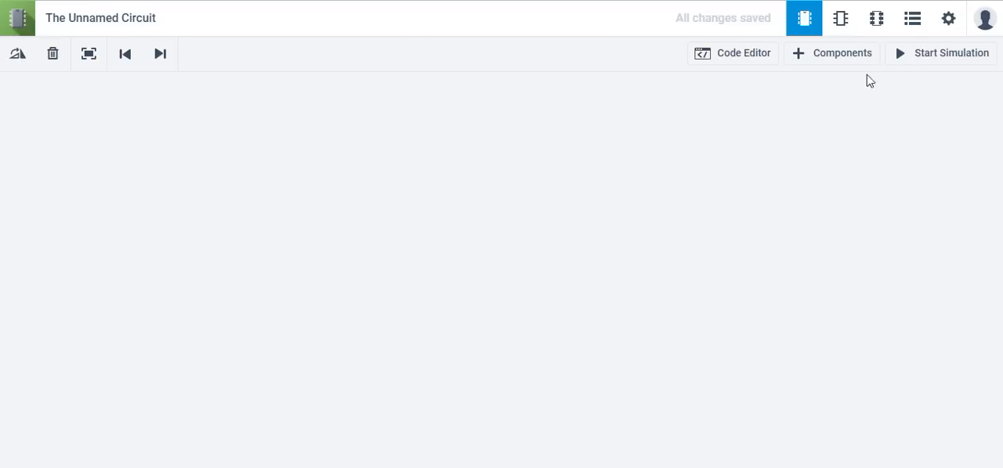
Step: Place an L293D H-bridge motor driver chip from the component catalogue onto the canvas
click(830, 53)
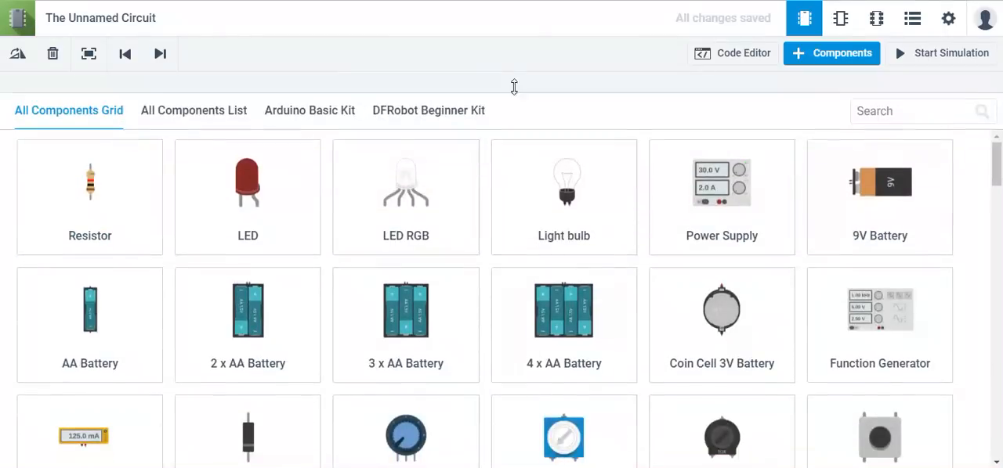
scroll(down, 3)
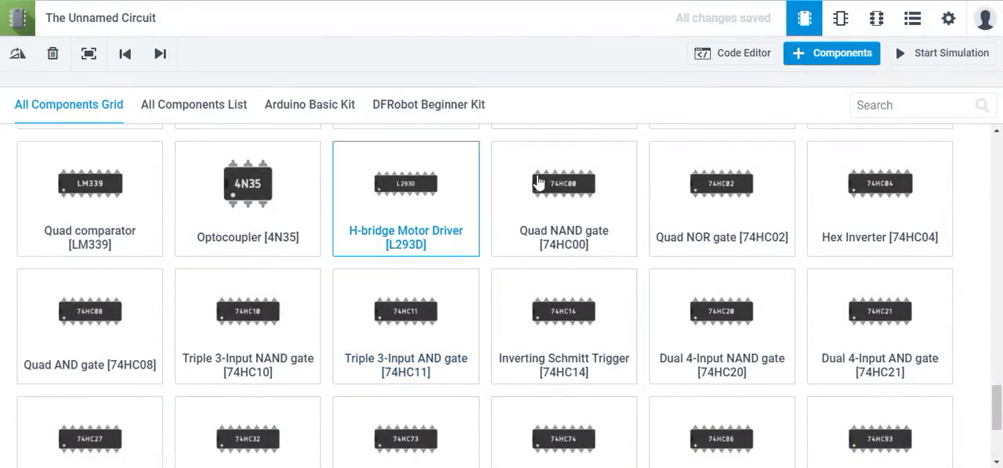
click(406, 181)
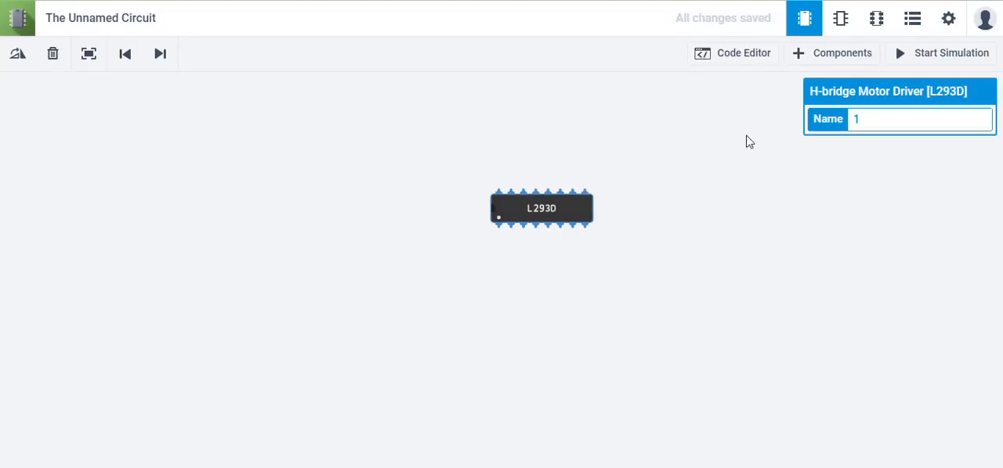
click(831, 54)
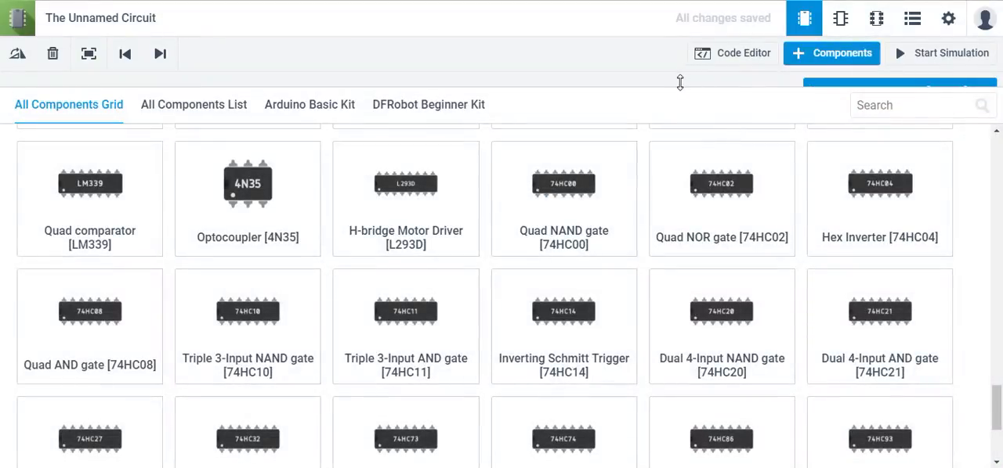
mouse_move(664, 83)
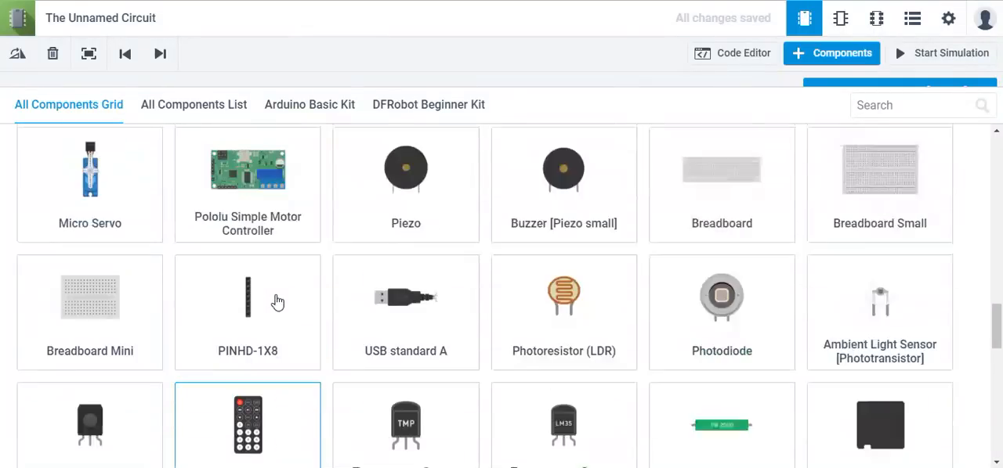
scroll(up, 3)
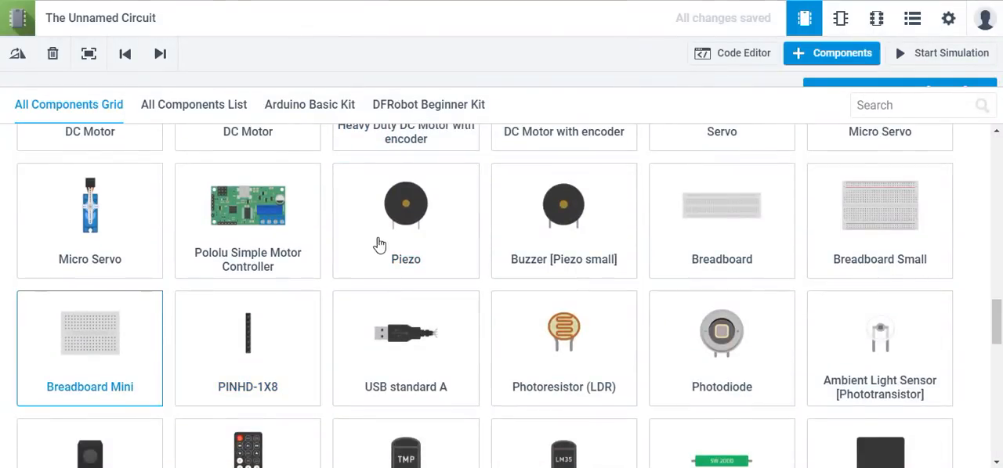
Step: Add a mini breadboard and position it just left of the L293D chip
click(89, 348)
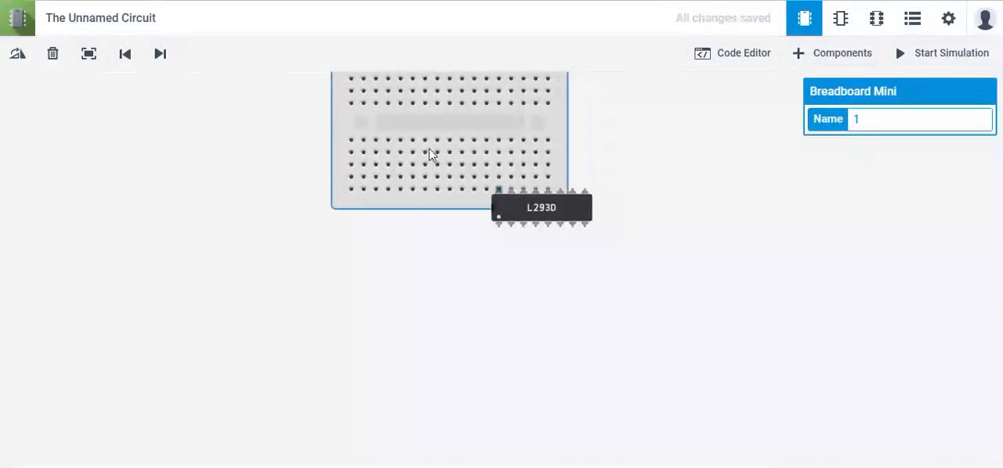
drag(431, 153, 375, 212)
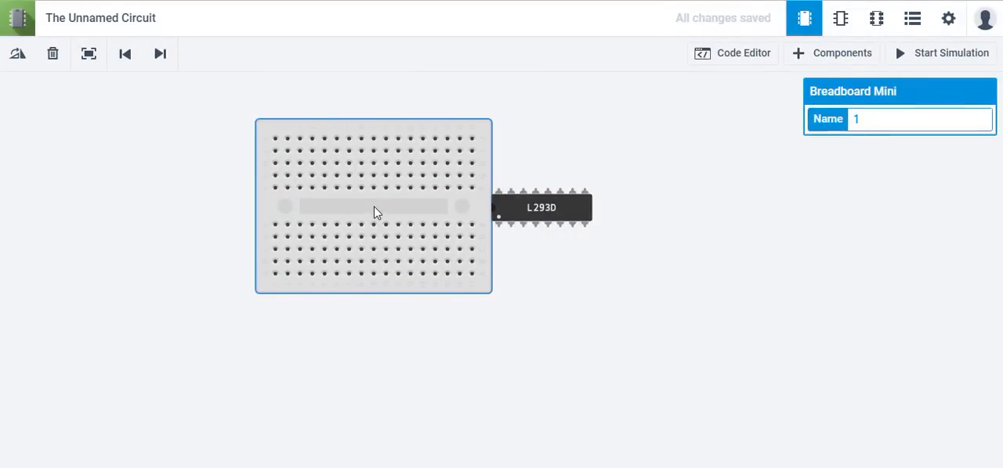
click(830, 53)
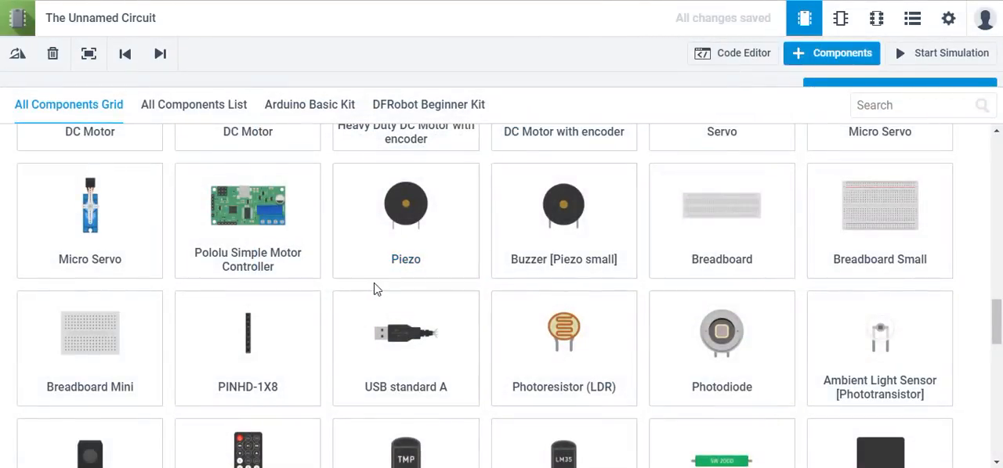
scroll(up, 3)
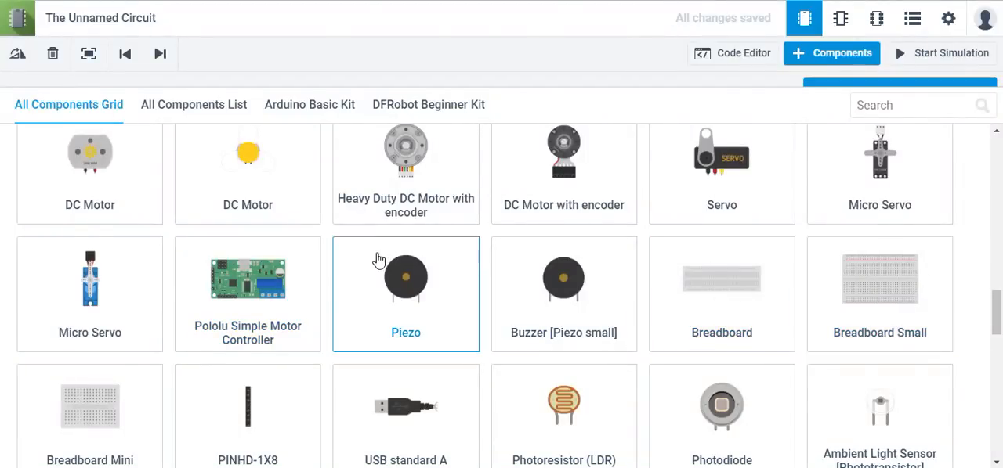
scroll(up, 3)
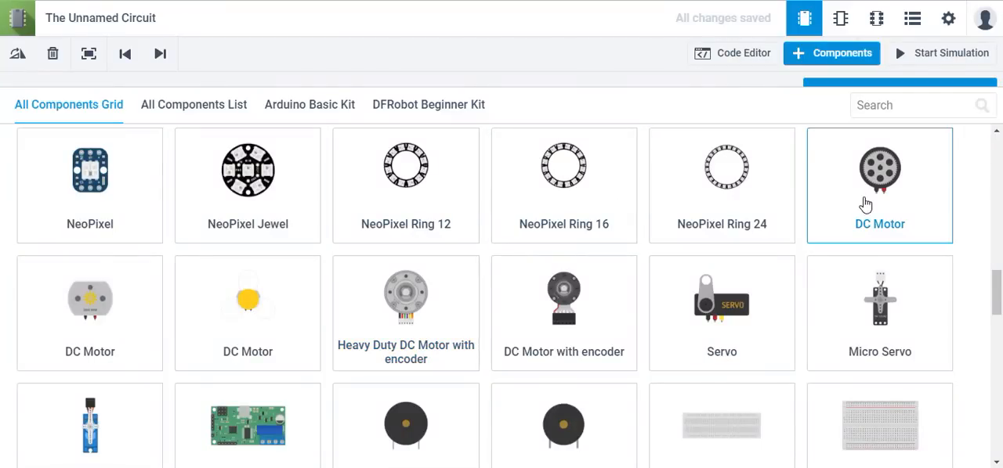
Step: Add two geared DC motors, one above and one below the breadboard
click(879, 169)
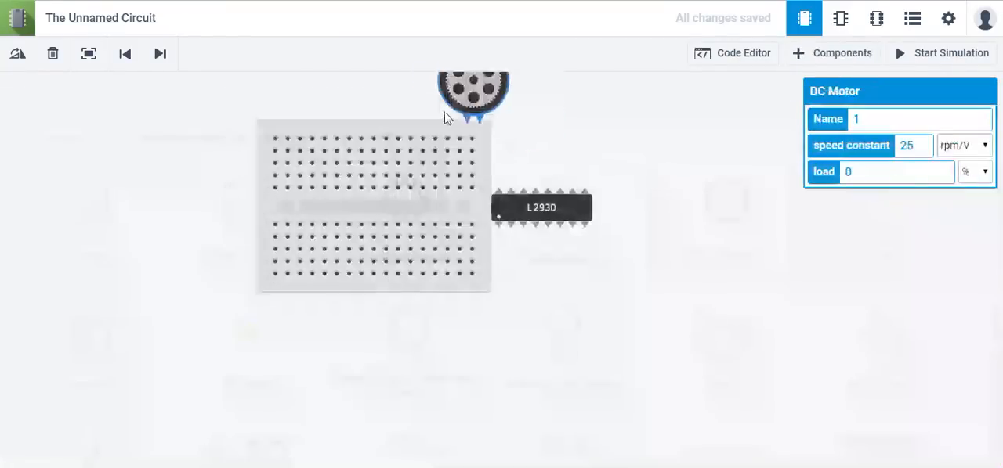
drag(473, 94, 379, 81)
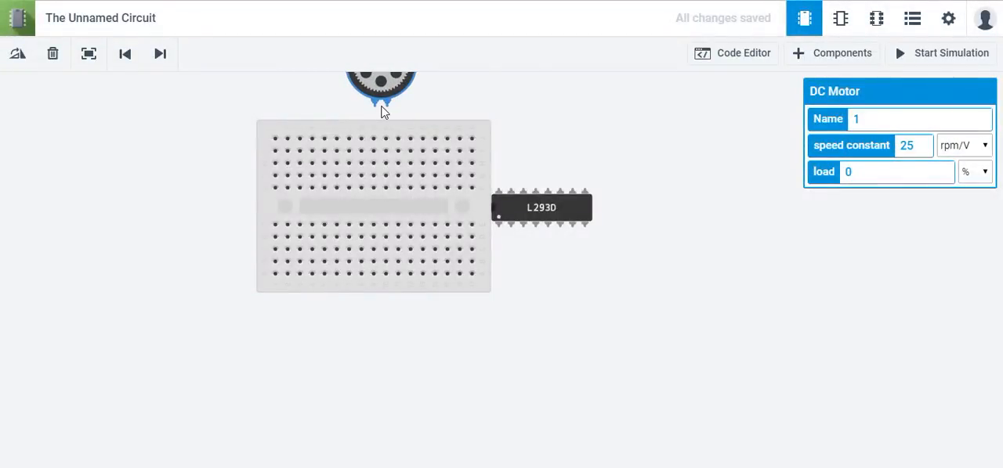
click(832, 54)
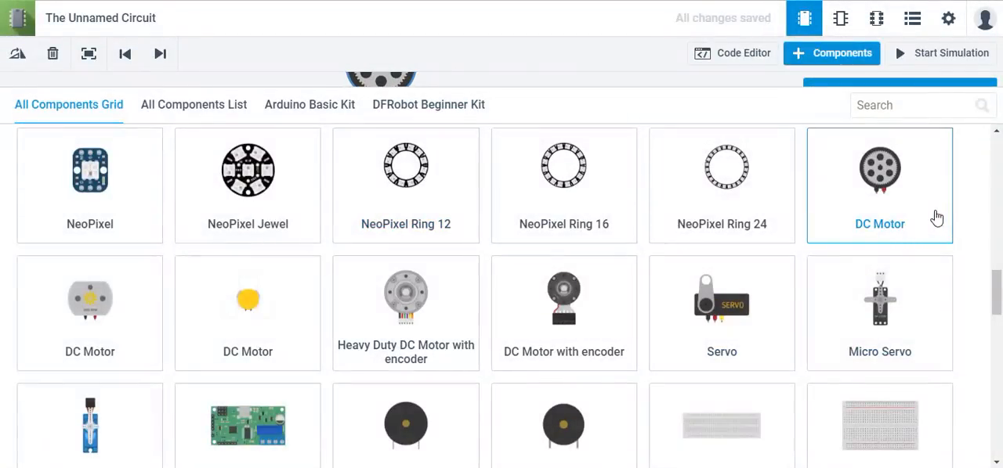
click(879, 169)
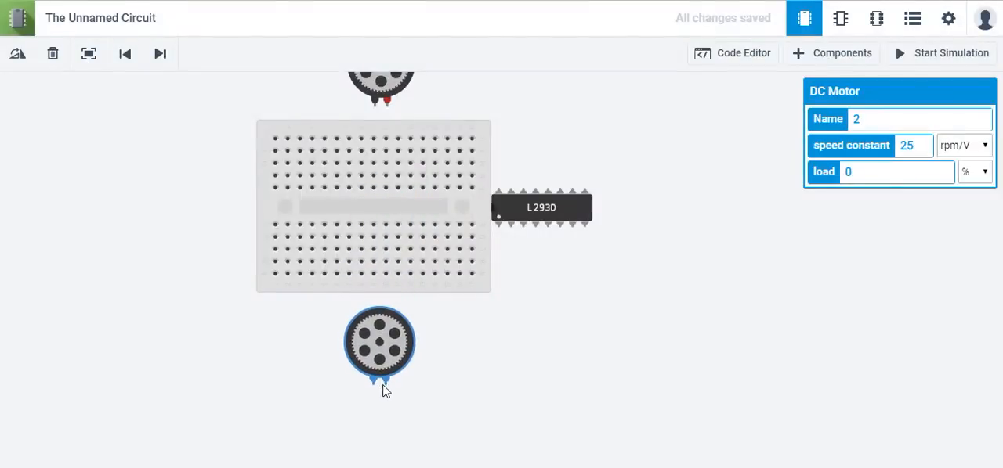
Step: Add two yellow fan-style DC motors on the right side of the canvas
click(830, 53)
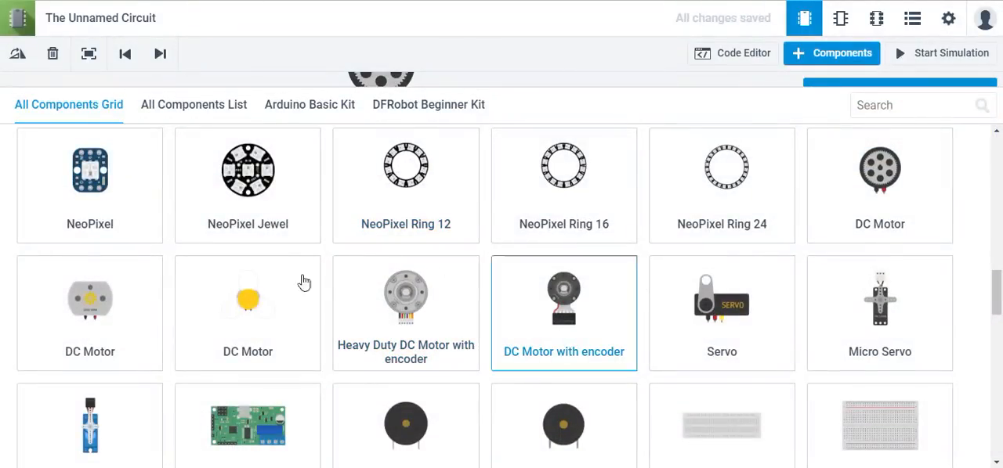
click(247, 313)
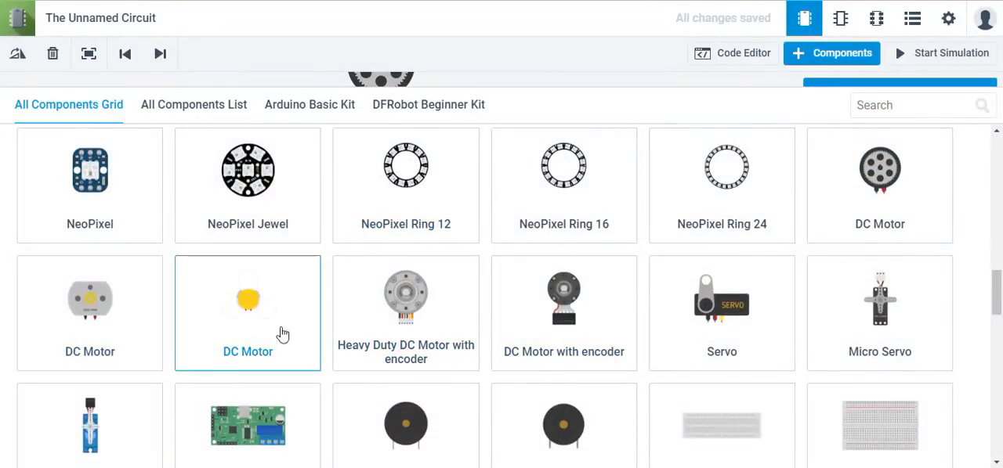
mouse_move(263, 278)
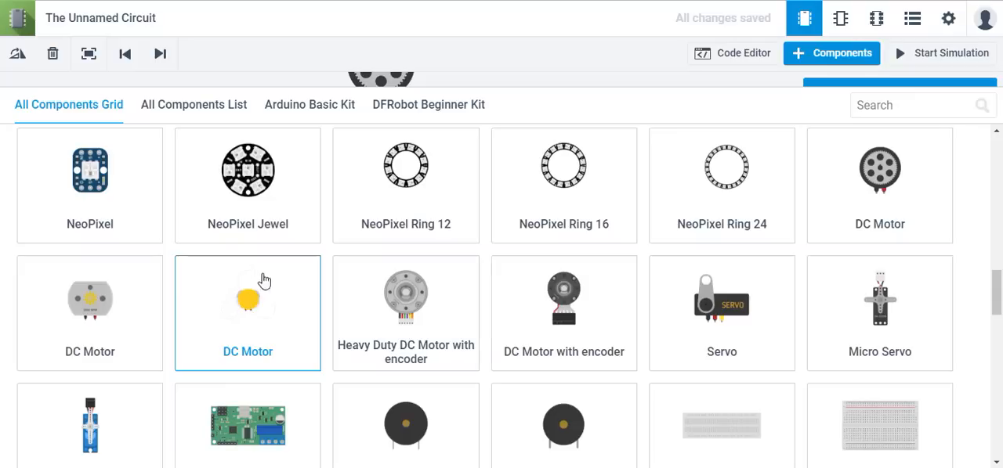
mouse_move(395, 312)
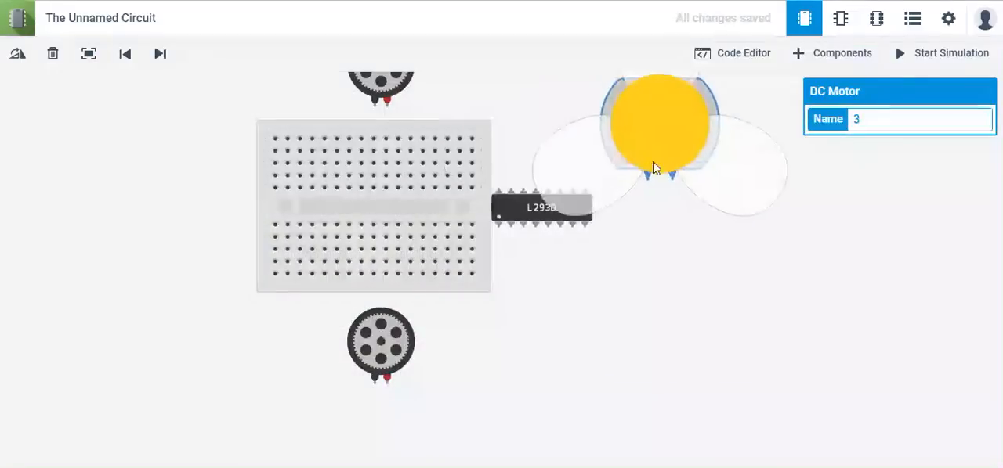
click(830, 53)
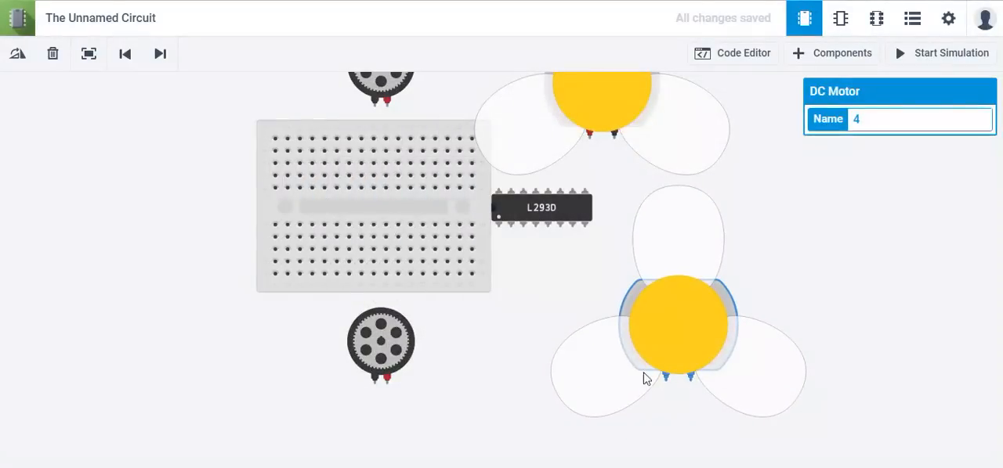
click(831, 53)
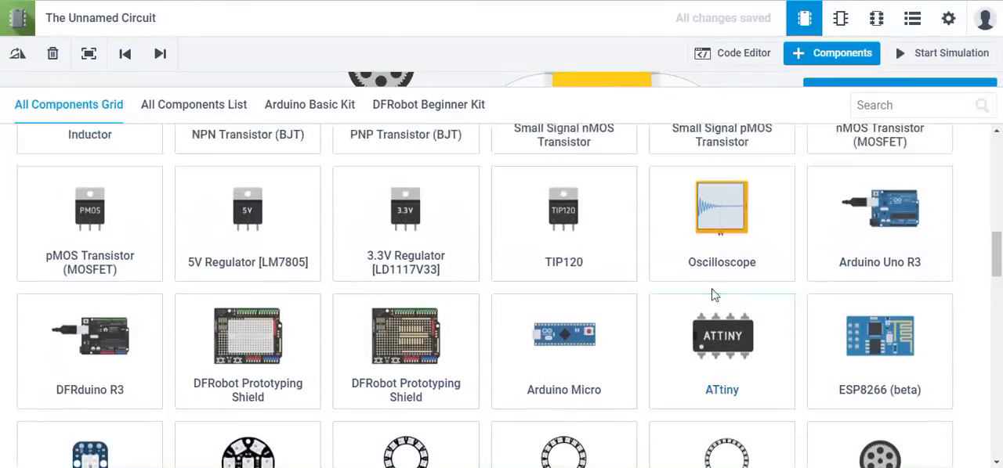
Step: Place an Arduino Uno R3 board left of the breadboard
click(879, 222)
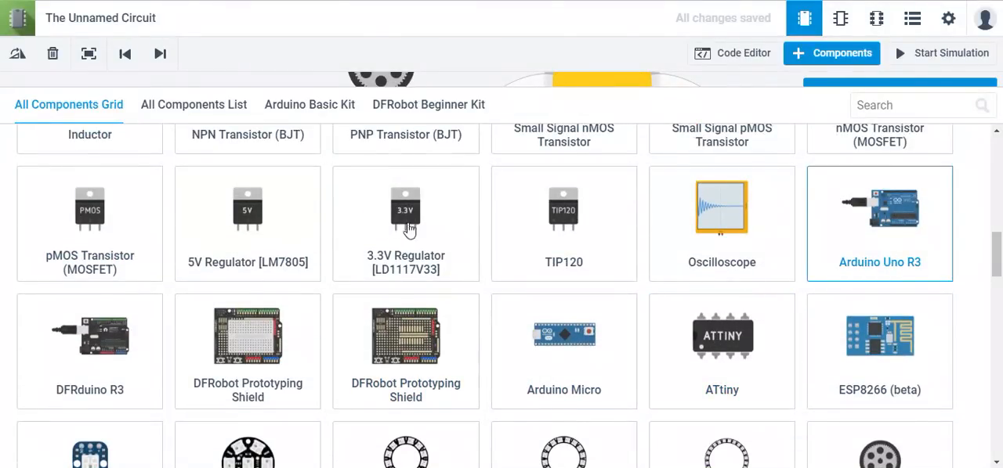
mouse_move(253, 218)
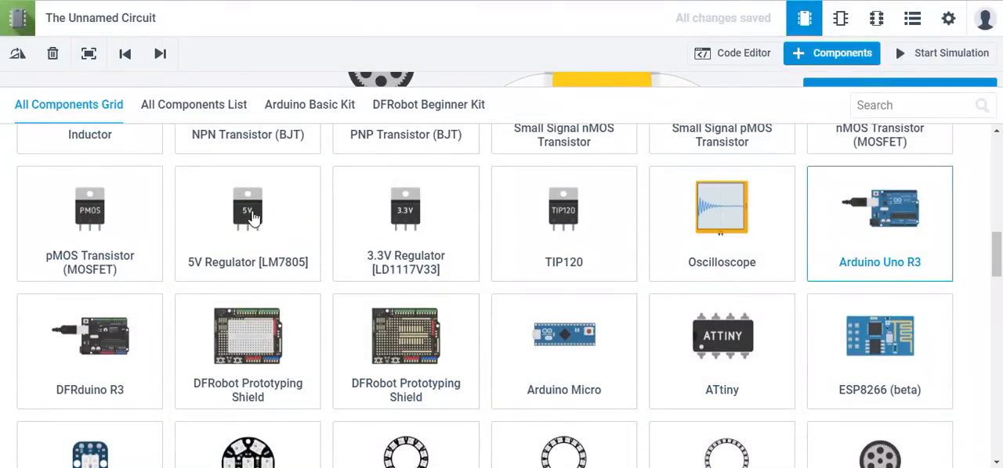
click(879, 222)
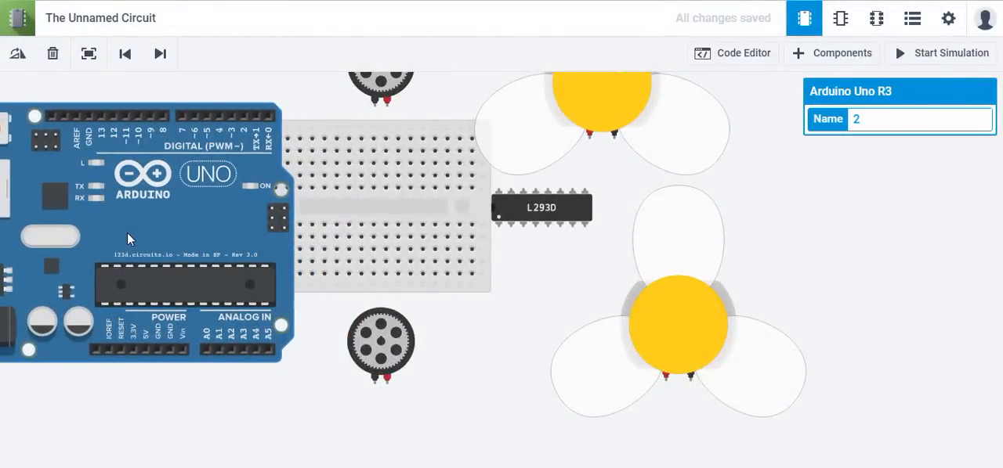
click(830, 53)
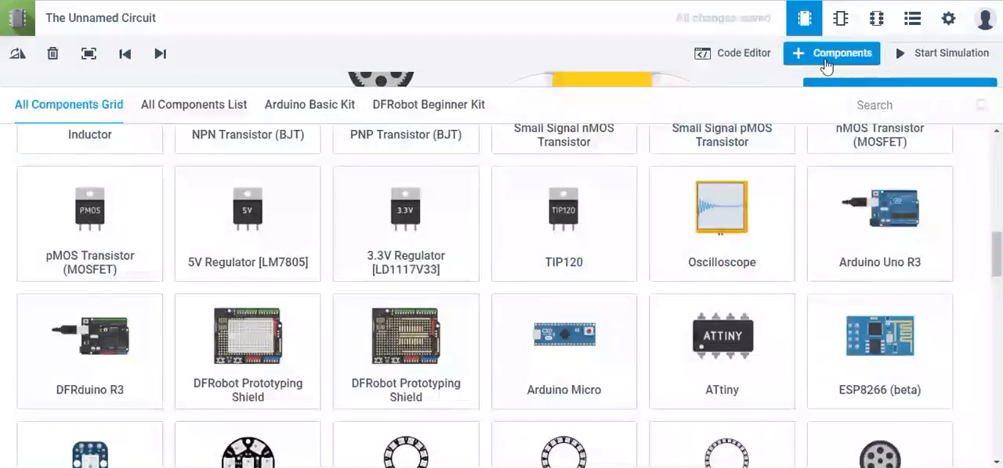
Step: Rotate the Arduino upright beside the breadboard and move the lower DC motor underneath it
click(830, 53)
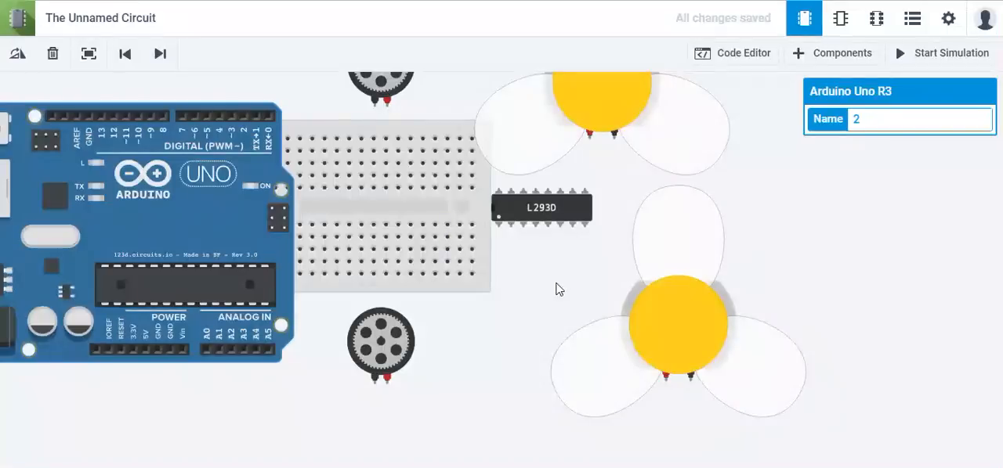
click(380, 81)
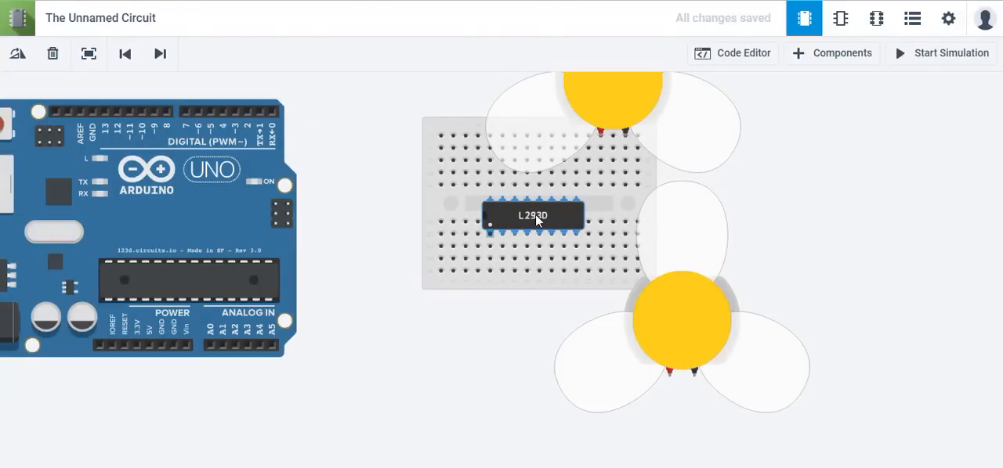
drag(533, 216, 545, 202)
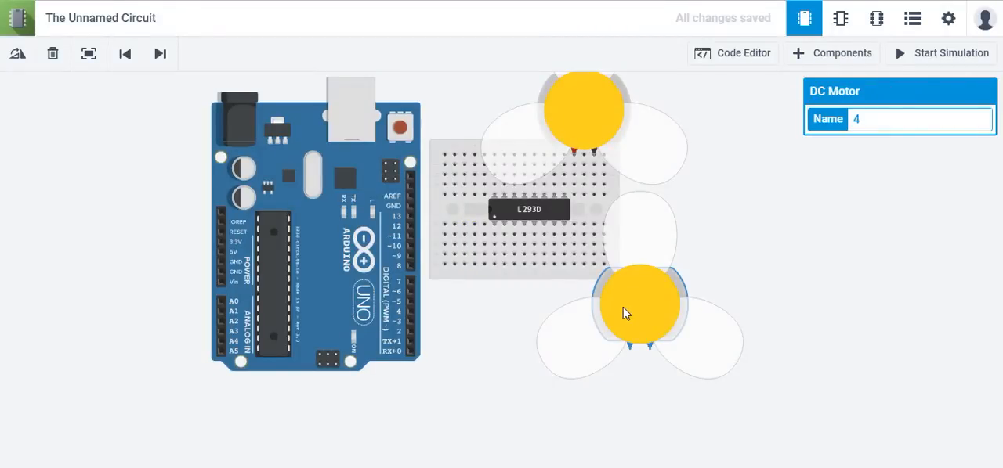
drag(639, 301, 661, 384)
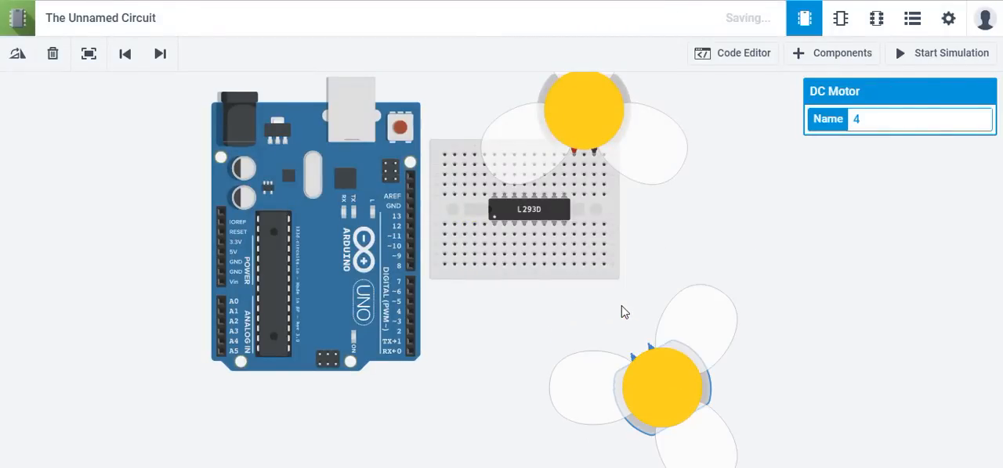
drag(658, 389, 541, 360)
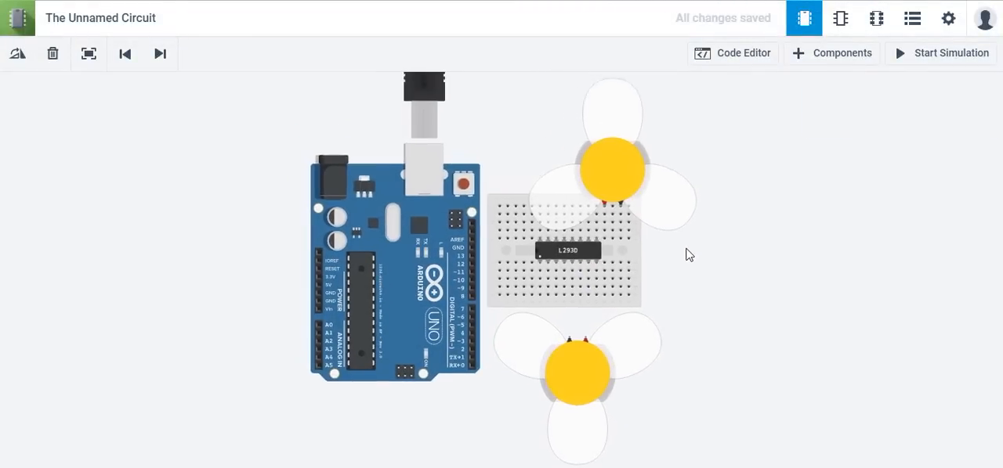
drag(612, 170, 561, 129)
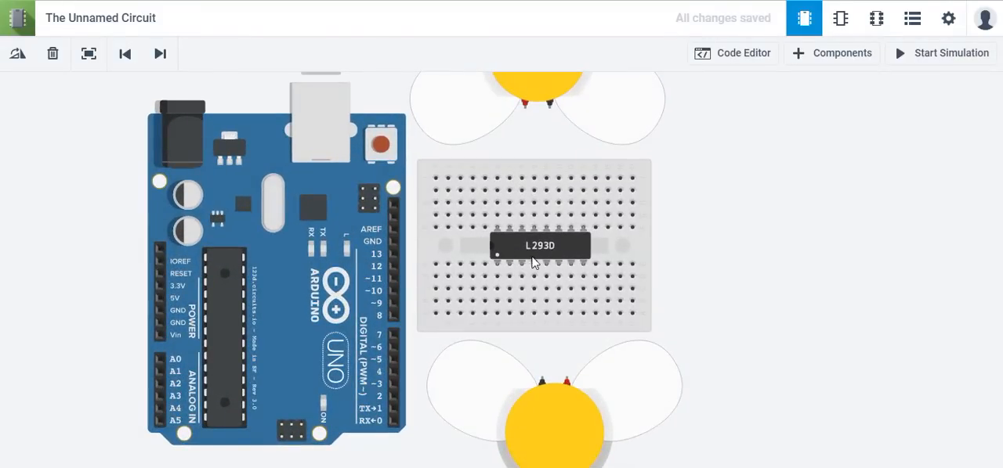
mouse_move(572, 228)
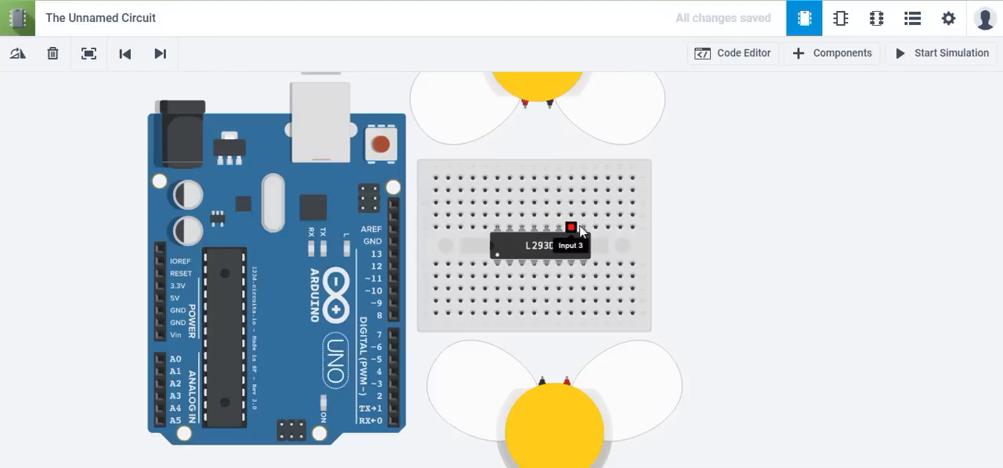
mouse_move(572, 275)
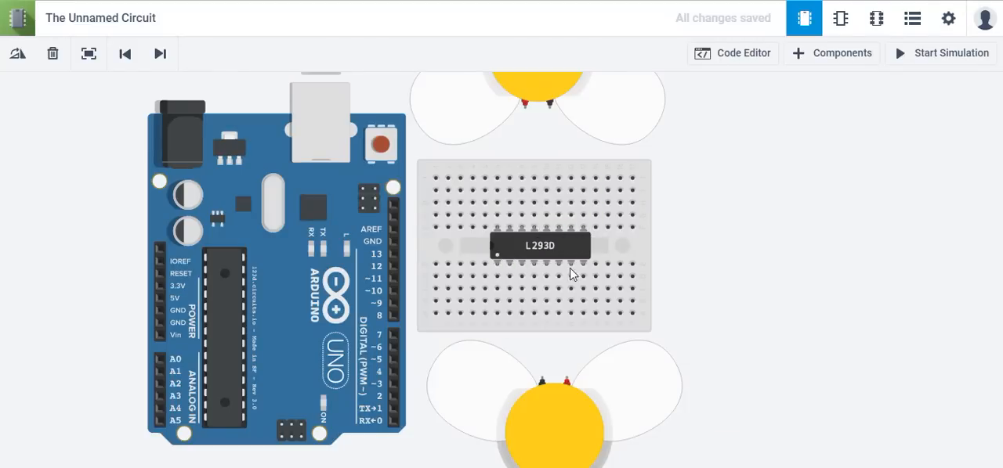
mouse_move(589, 219)
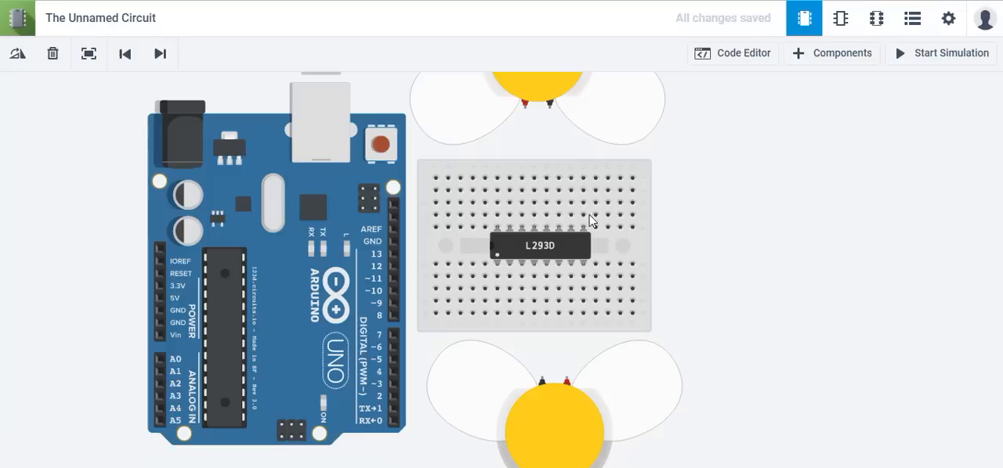
mouse_move(545, 108)
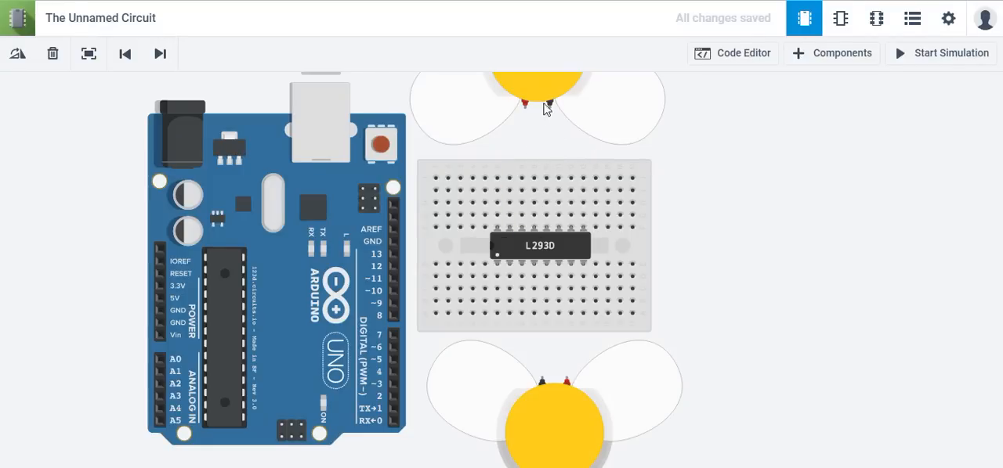
mouse_move(547, 232)
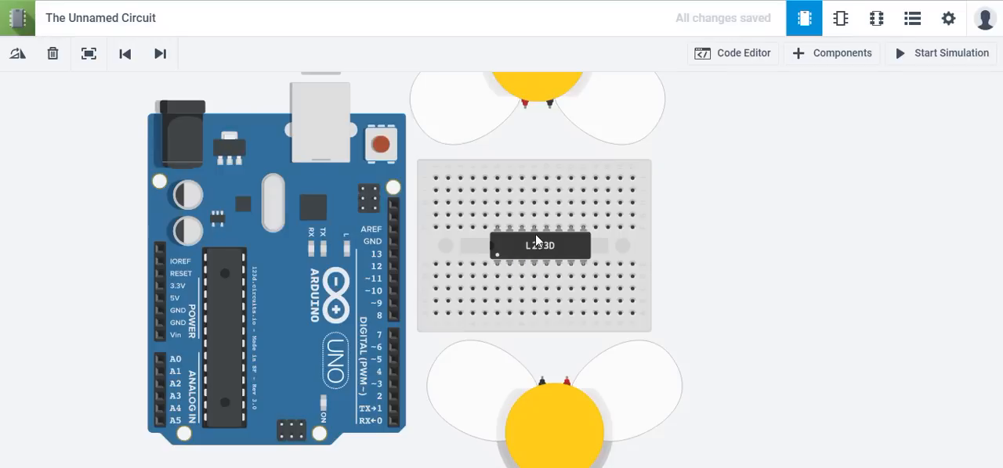
mouse_move(531, 269)
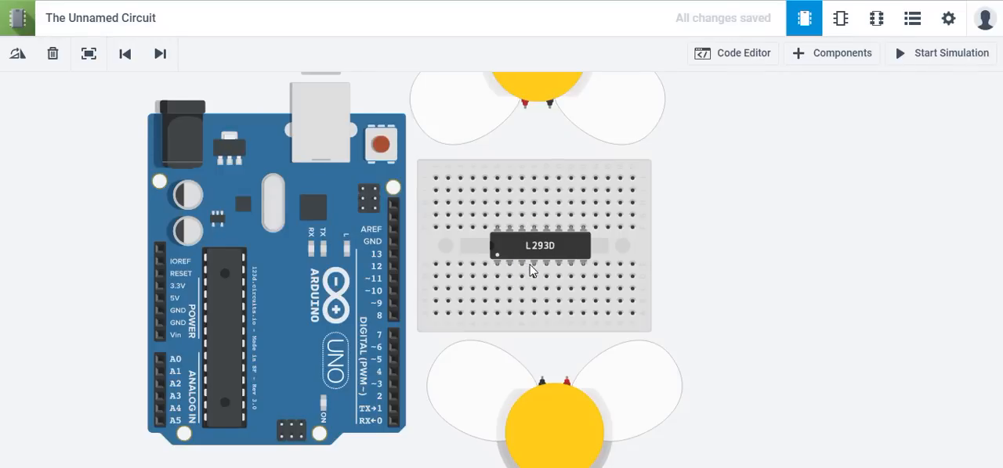
mouse_move(545, 269)
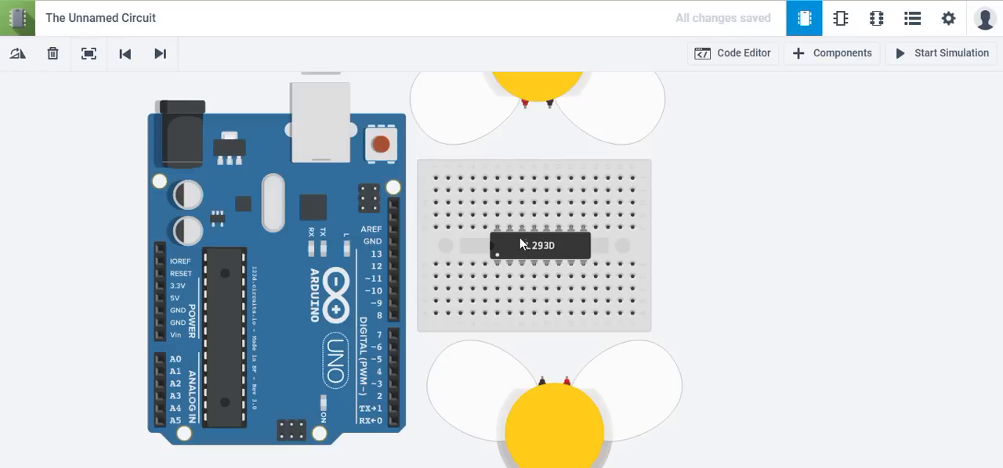
mouse_move(533, 249)
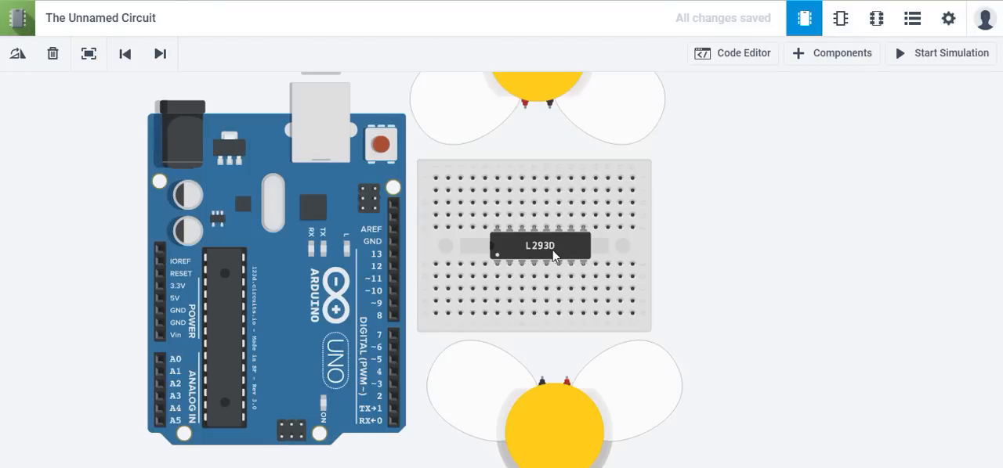
mouse_move(545, 229)
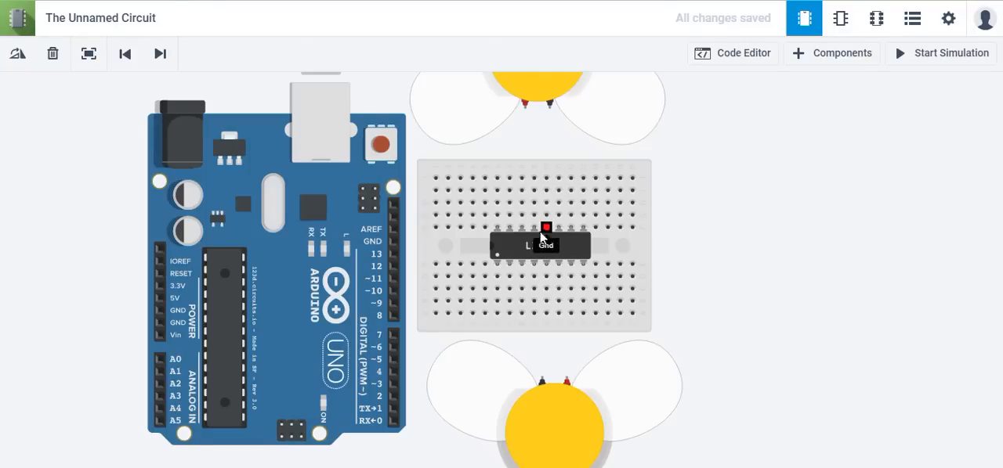
mouse_move(526, 254)
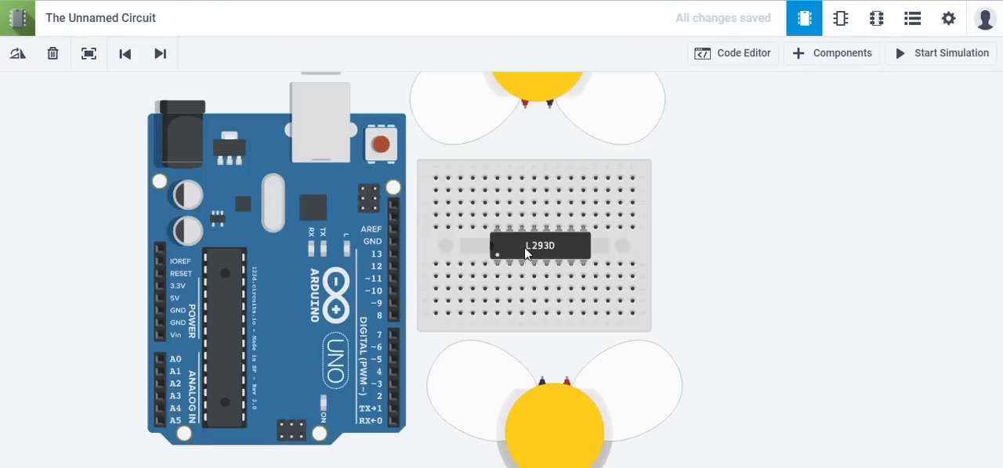
mouse_move(561, 258)
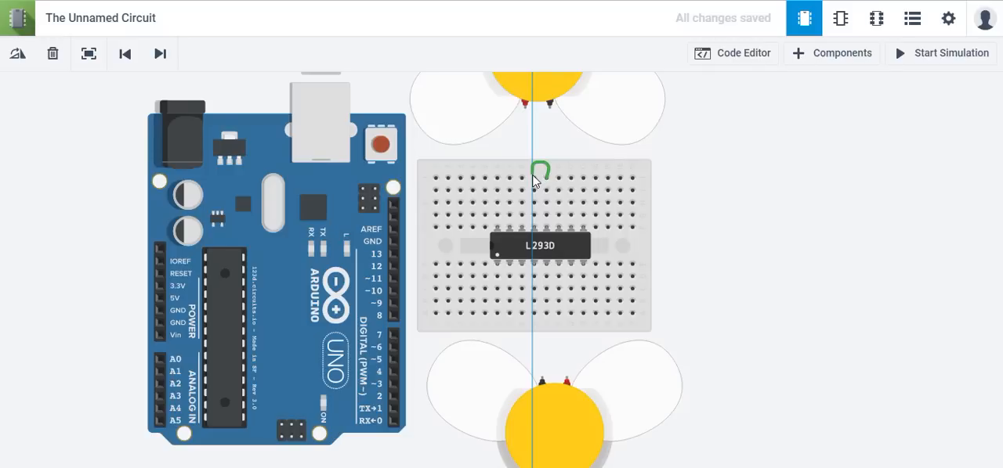
Step: Bridge the breadboard's top and bottom edges with short jumper wires coloured black
click(541, 171)
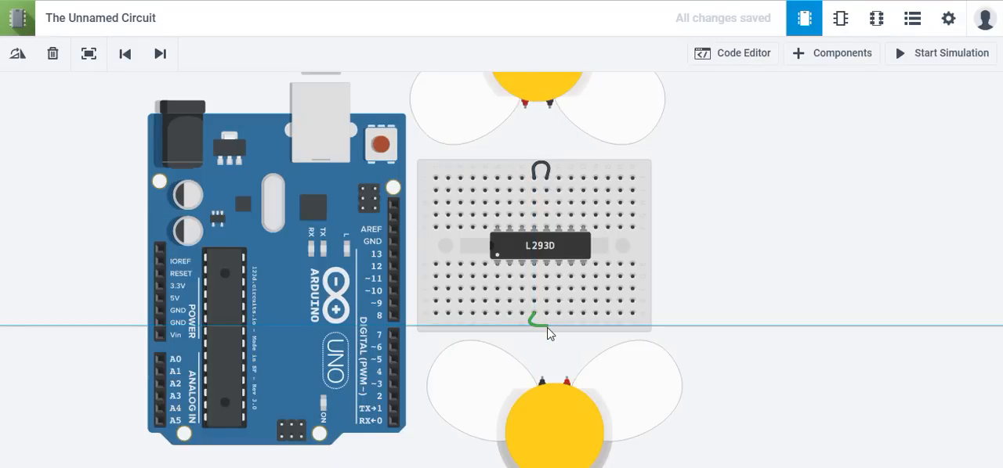
click(536, 320)
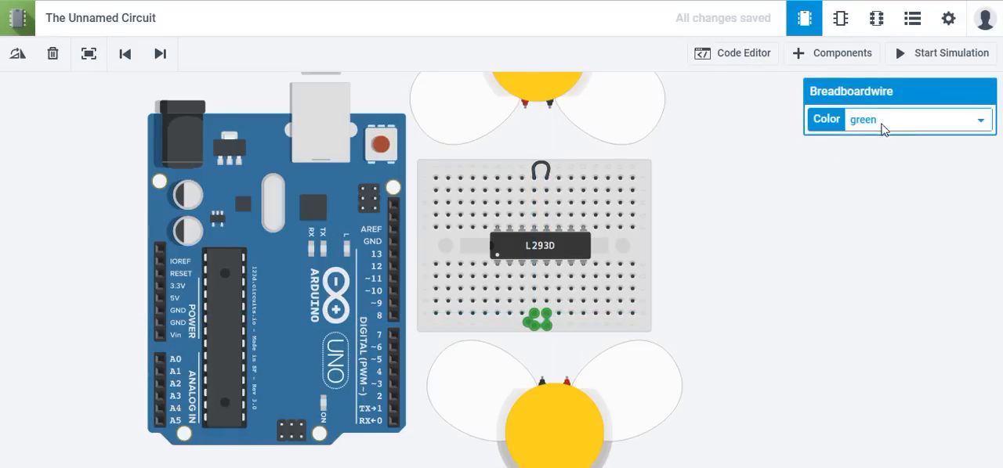
click(916, 119)
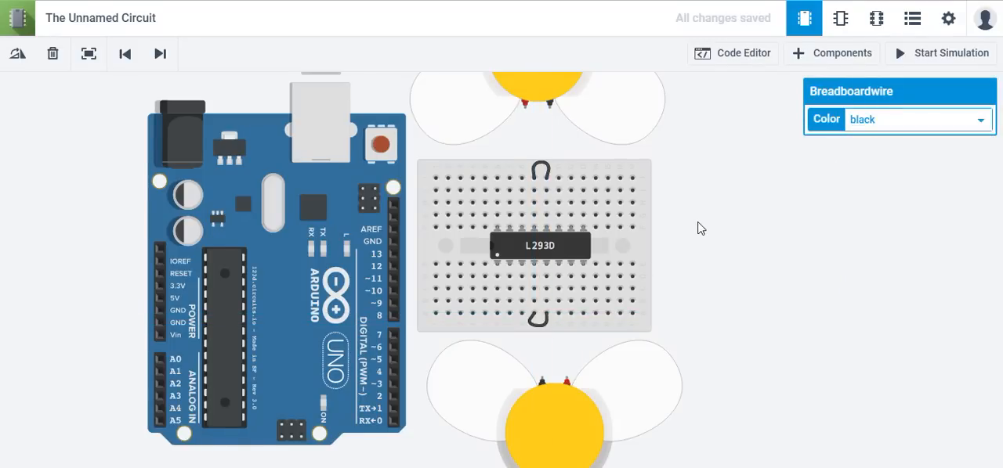
click(556, 332)
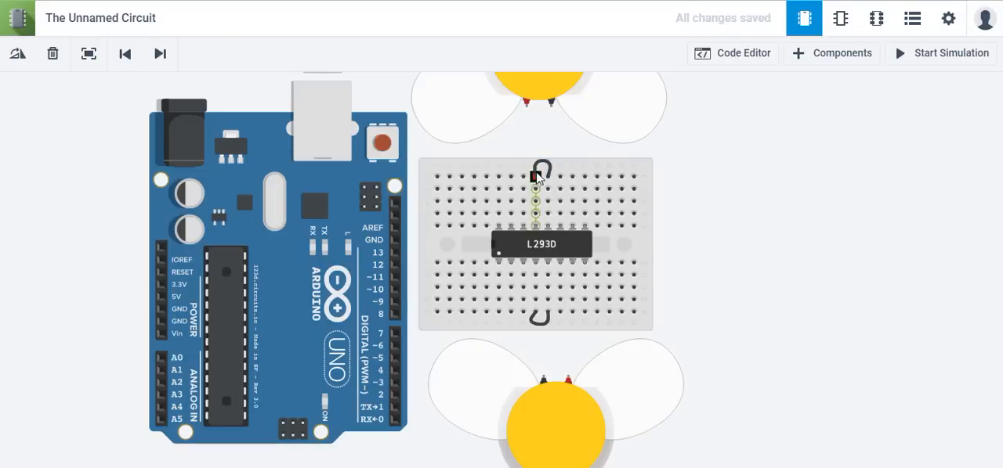
mouse_move(523, 263)
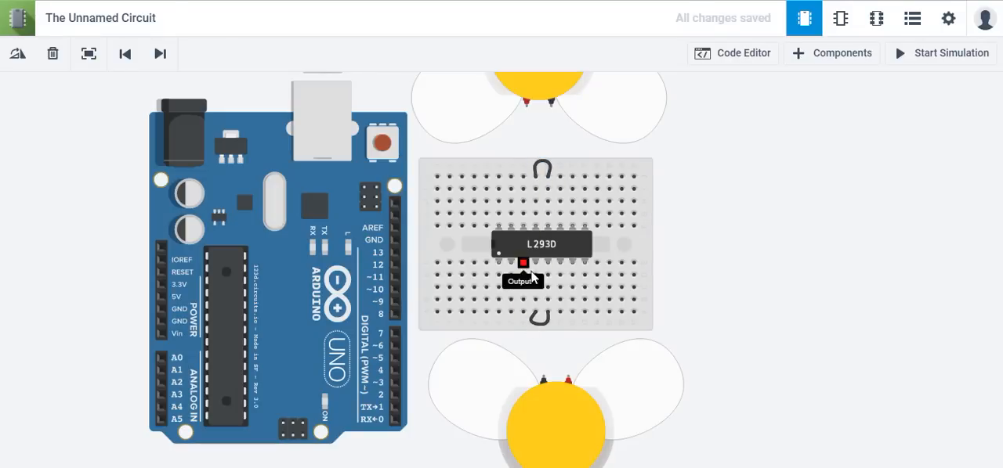
mouse_move(536, 229)
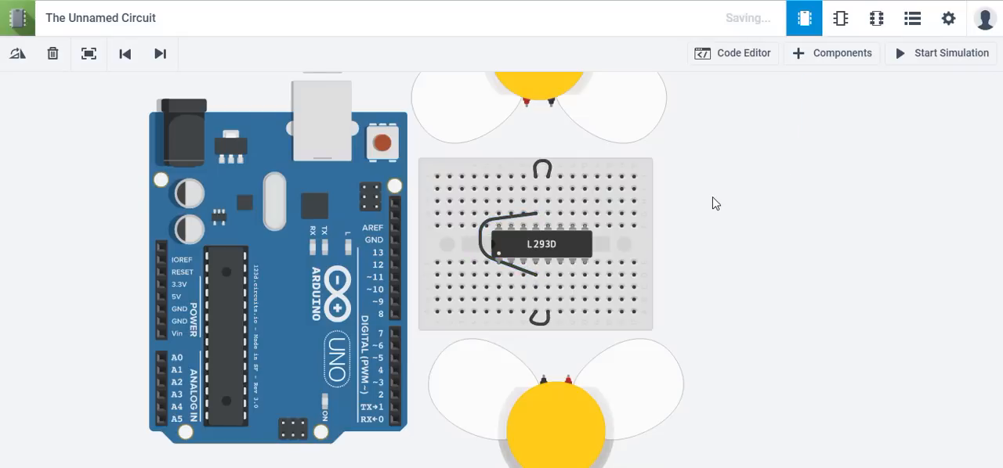
mouse_move(531, 173)
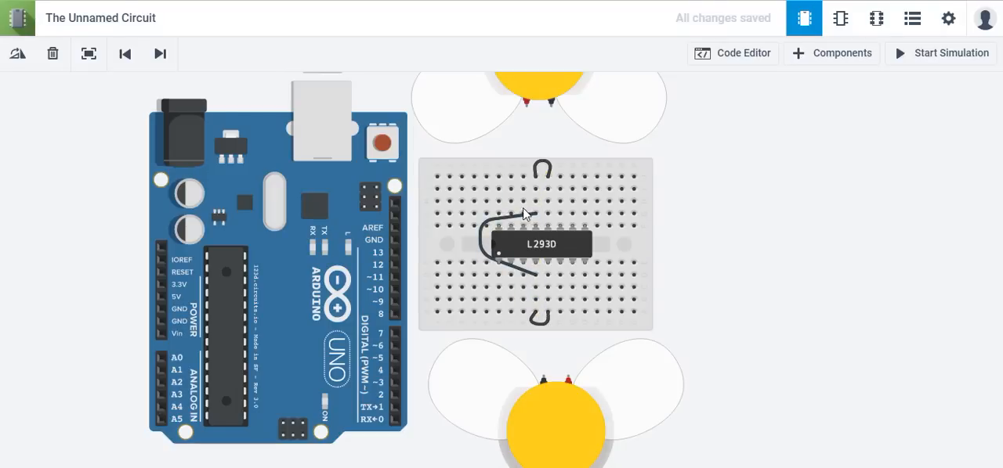
mouse_move(526, 202)
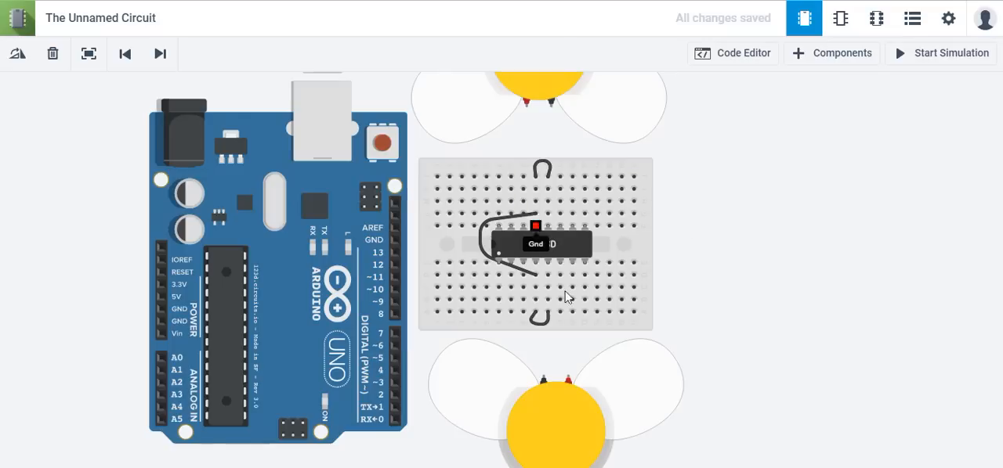
mouse_move(550, 107)
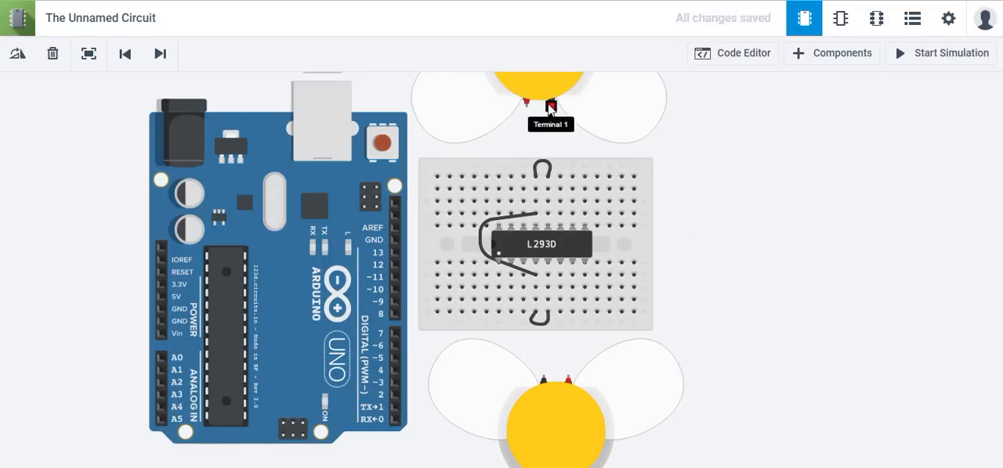
mouse_move(556, 102)
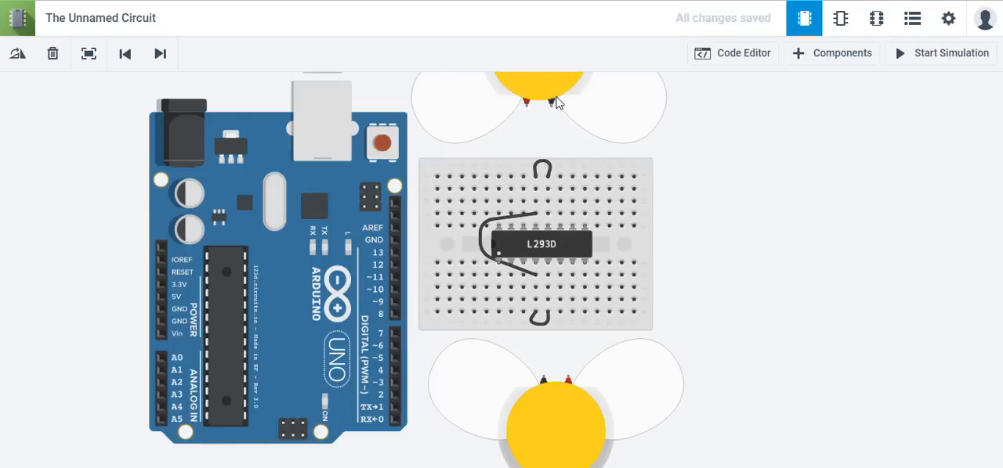
mouse_move(561, 229)
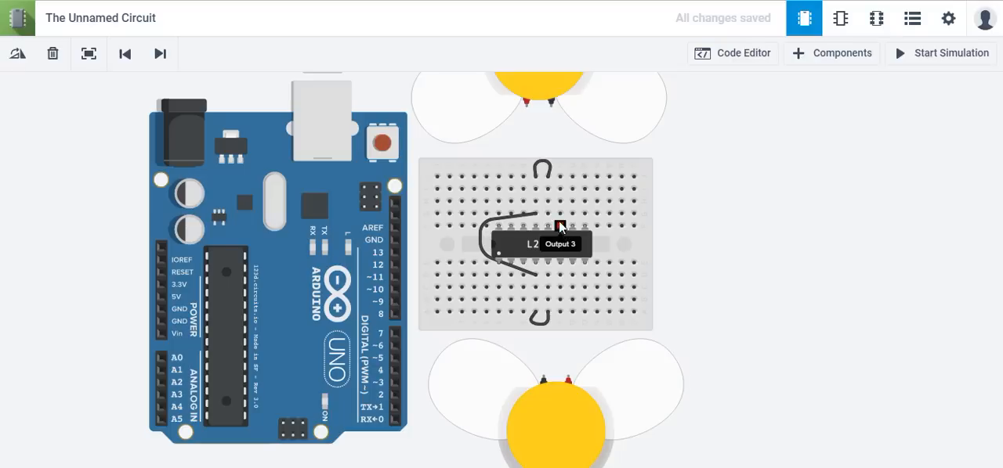
mouse_move(548, 233)
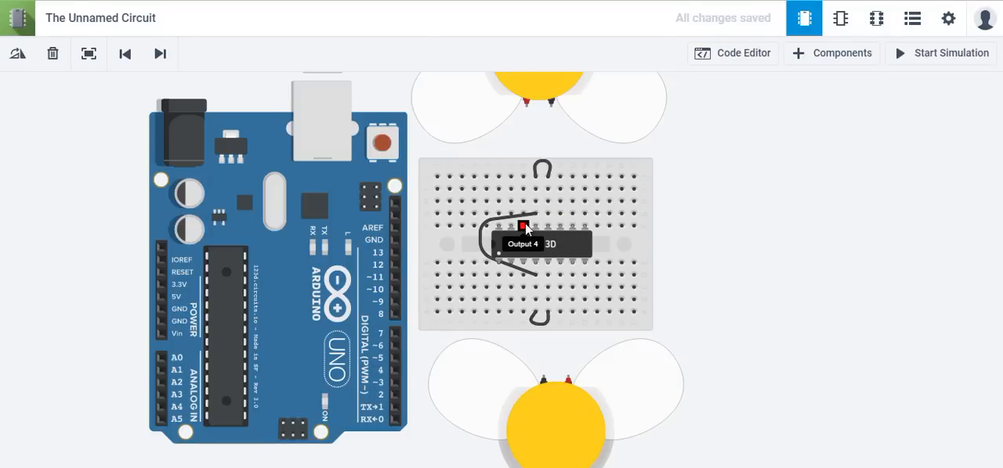
mouse_move(550, 107)
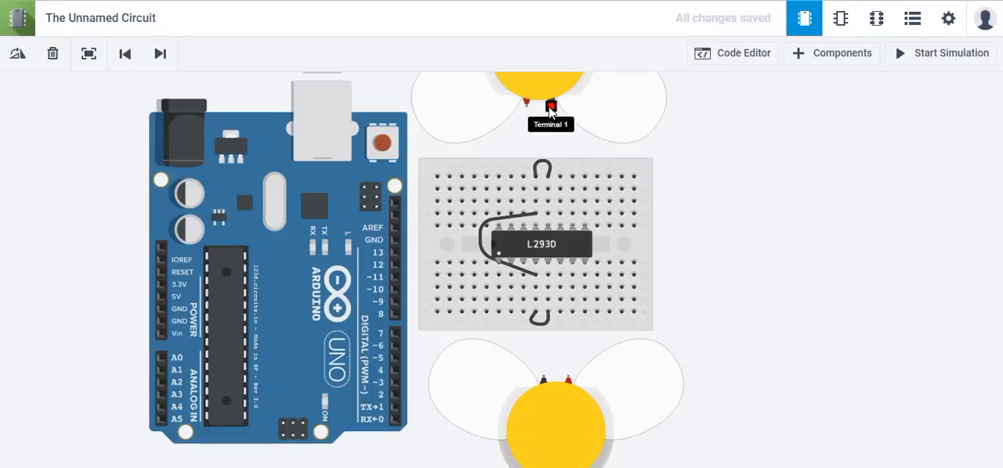
Step: Wire the top and bottom motor leads to the L293D outputs and colour them orange
click(551, 106)
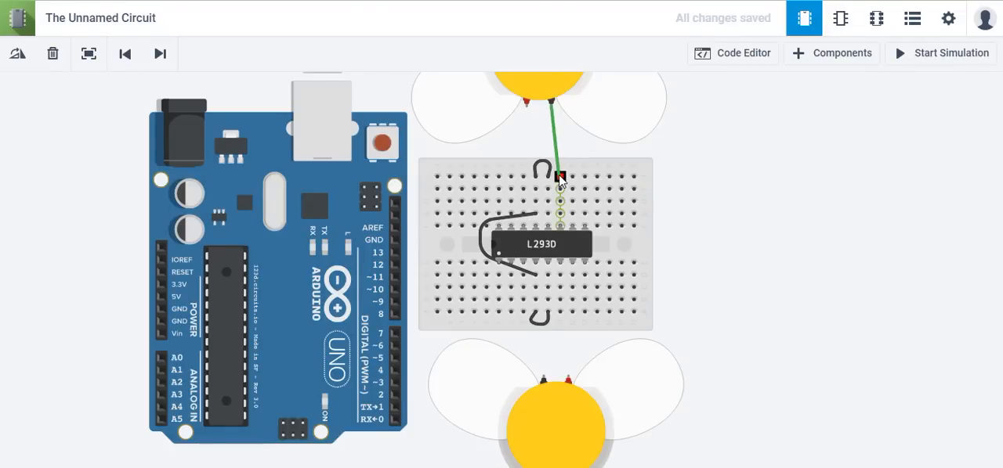
click(559, 178)
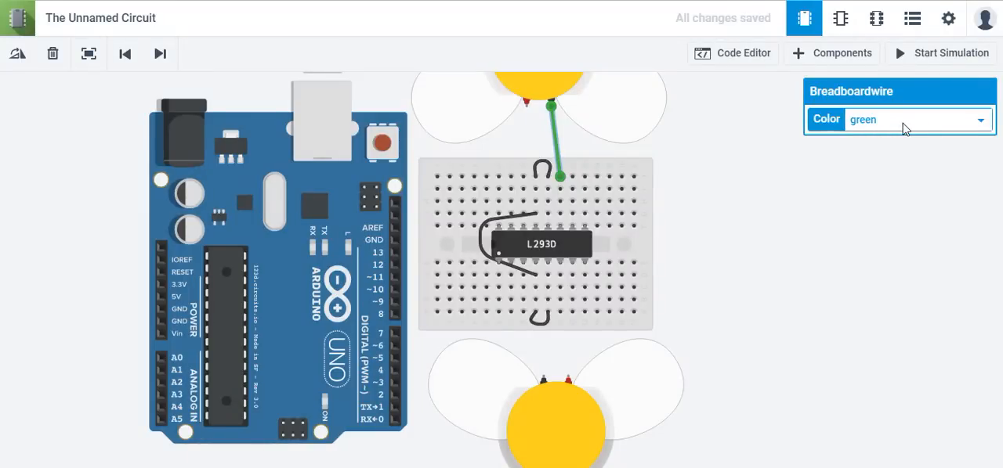
mouse_move(527, 107)
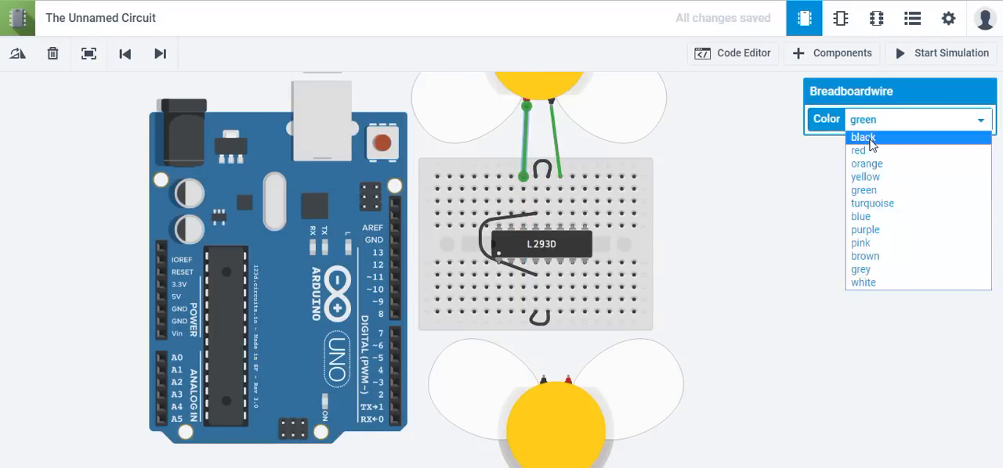
click(866, 163)
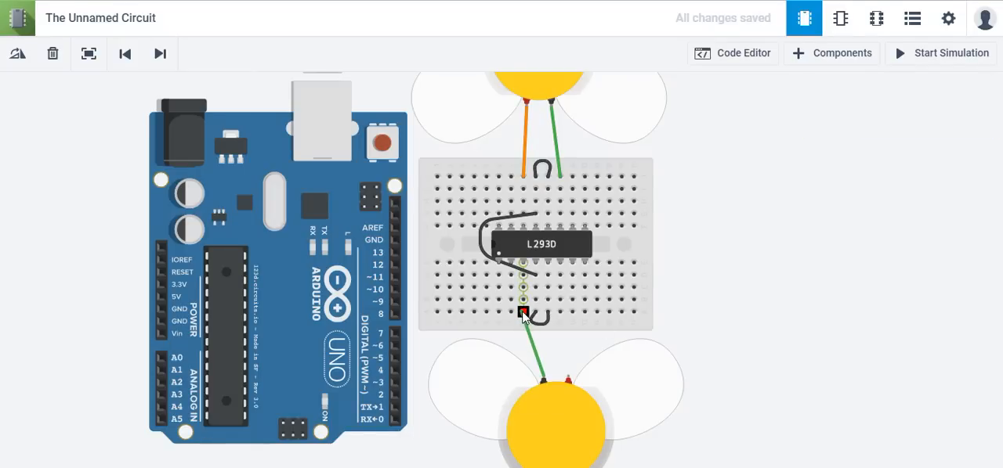
click(523, 315)
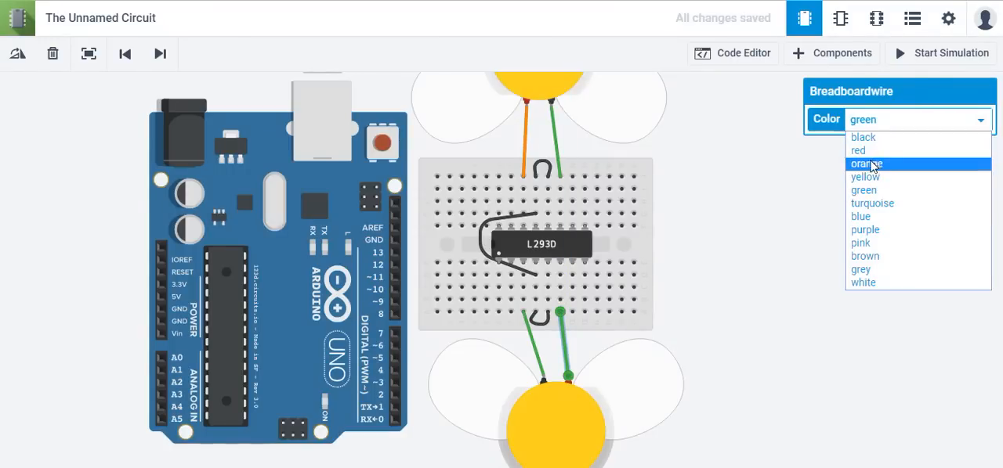
click(865, 163)
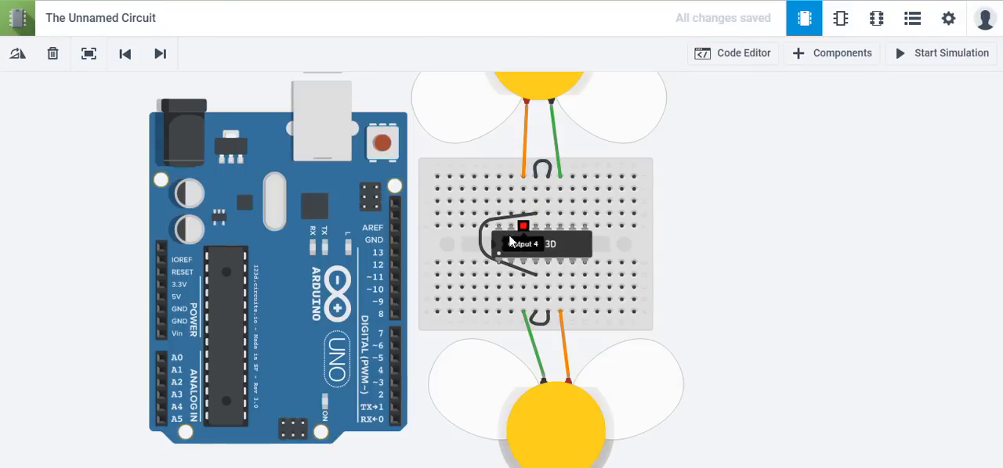
mouse_move(605, 269)
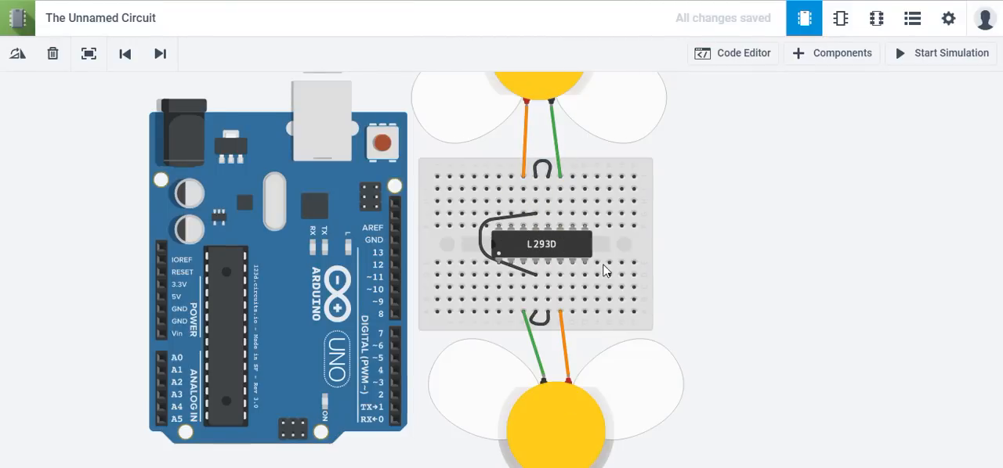
mouse_move(509, 228)
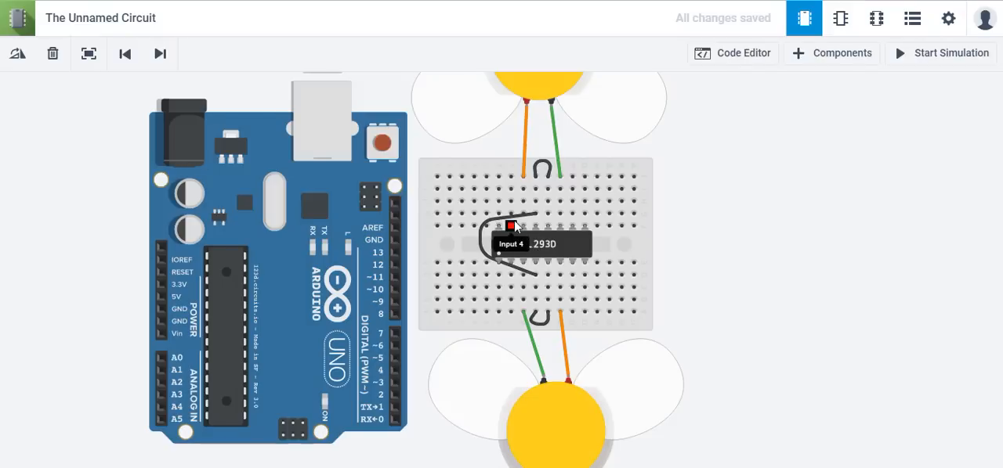
mouse_move(555, 229)
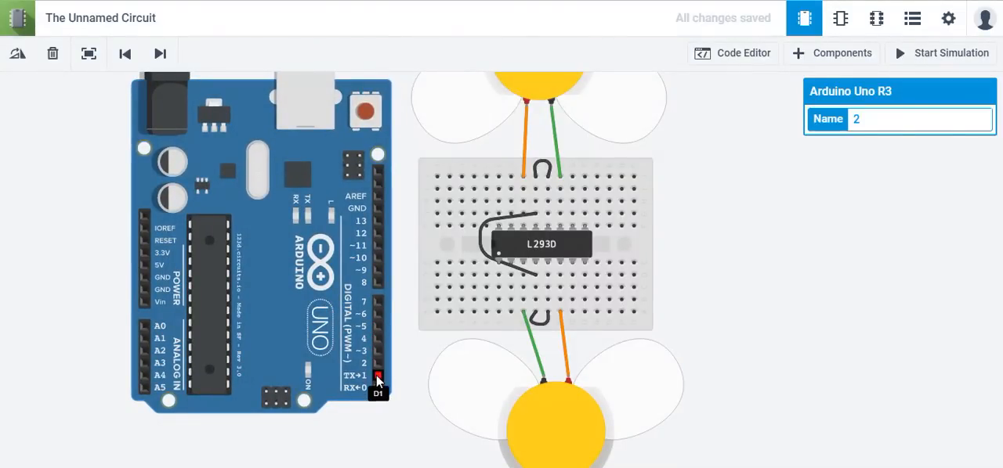
mouse_move(478, 220)
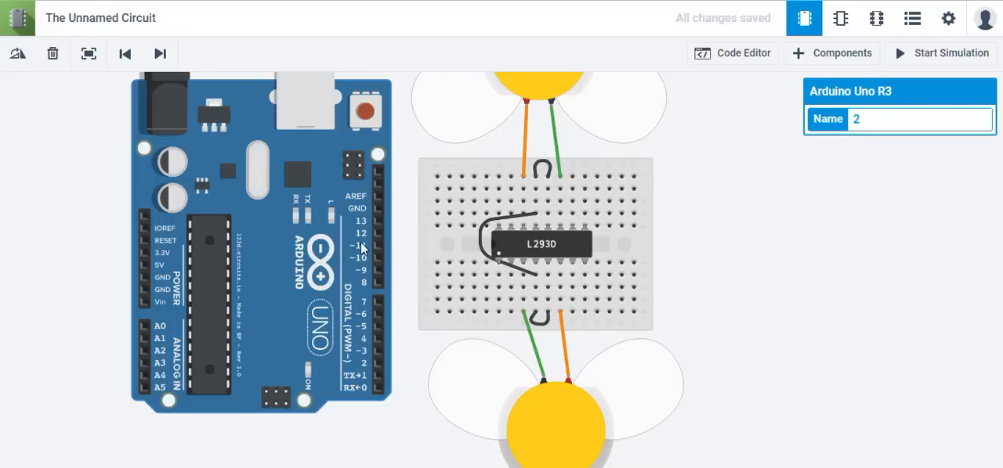
mouse_move(509, 174)
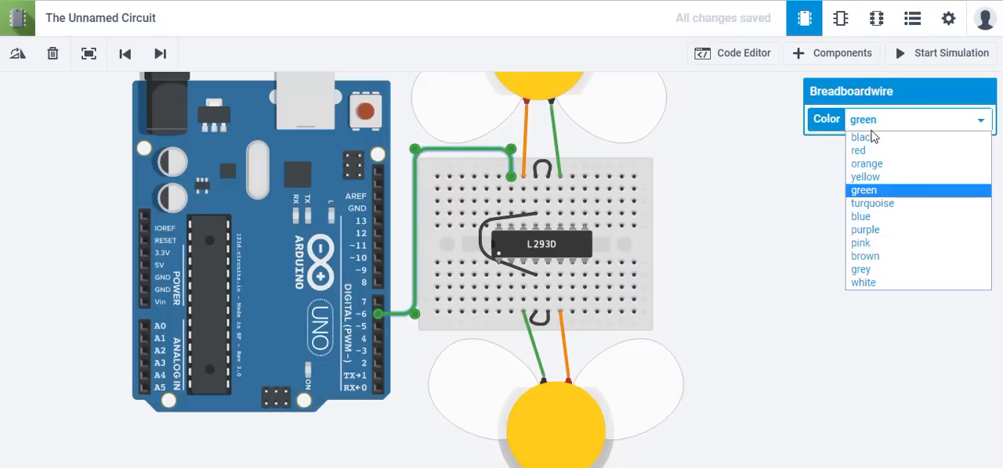
mouse_move(863, 177)
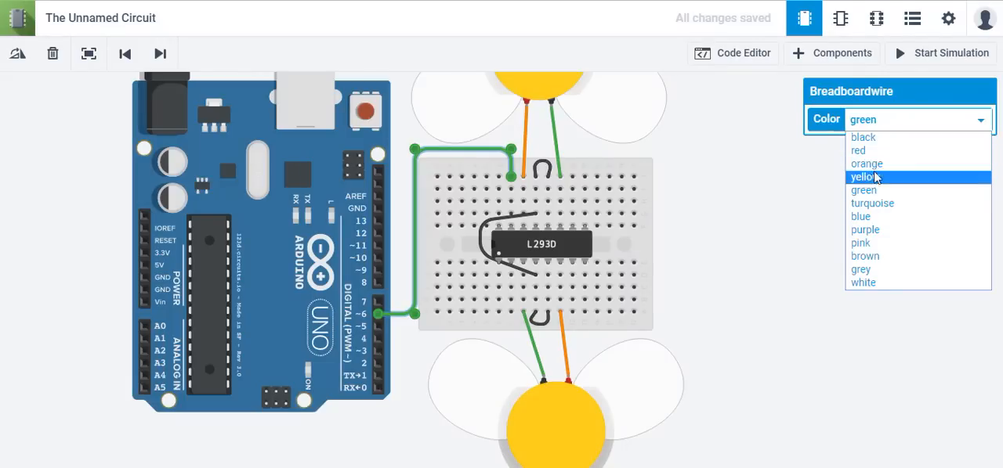
Step: Colour the pin 6 and 4 wires yellow and the pin 5 and 3 wires blue
click(861, 177)
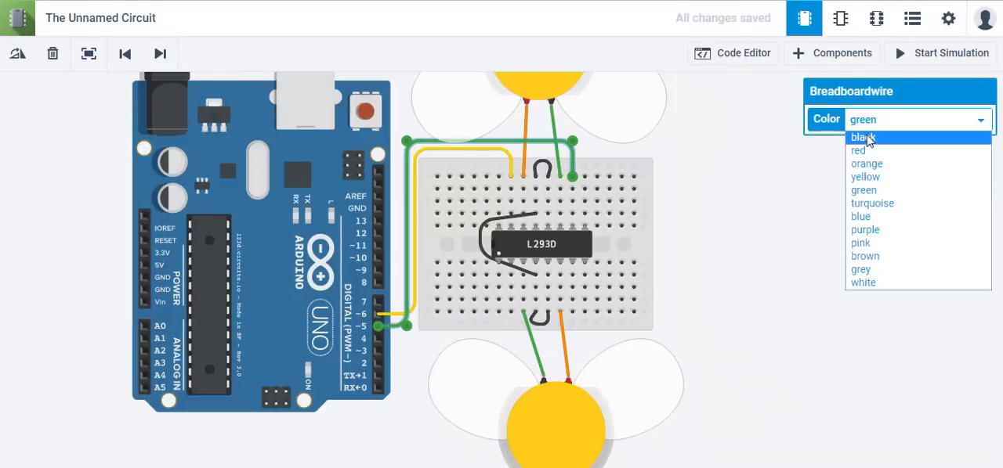
click(864, 177)
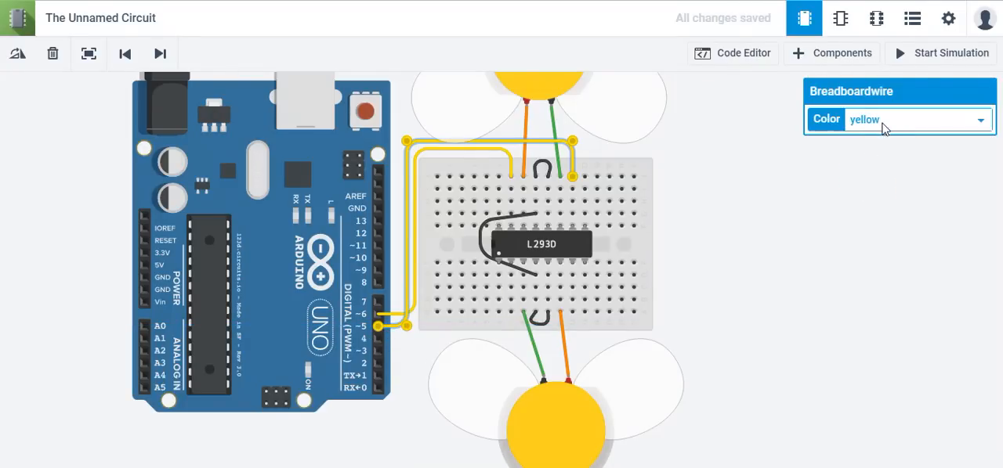
click(979, 119)
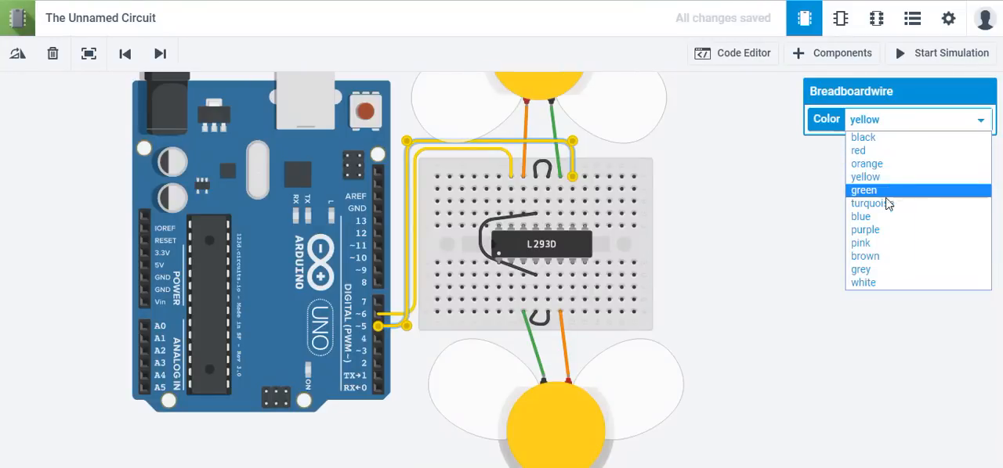
mouse_move(885, 217)
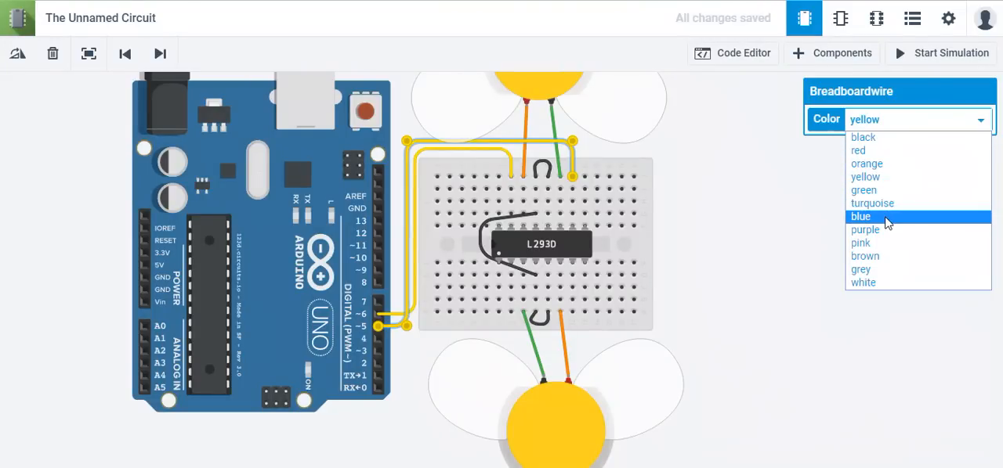
click(861, 216)
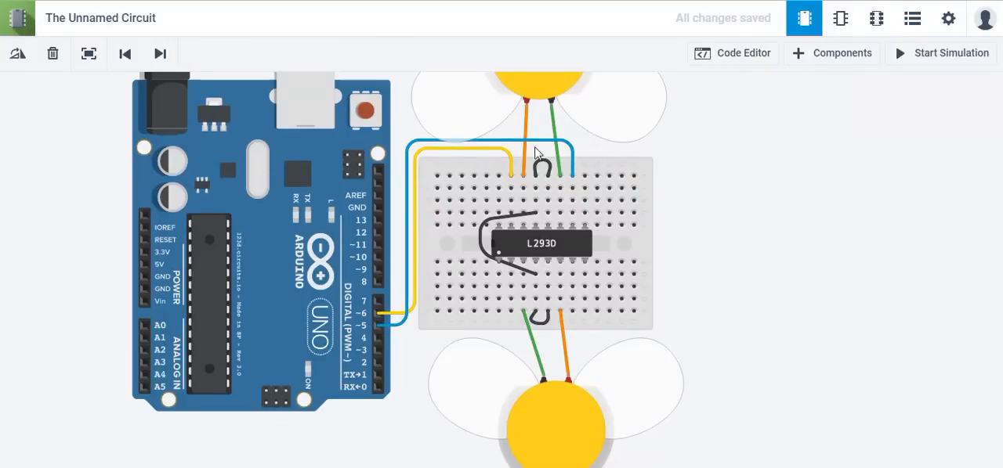
mouse_move(510, 306)
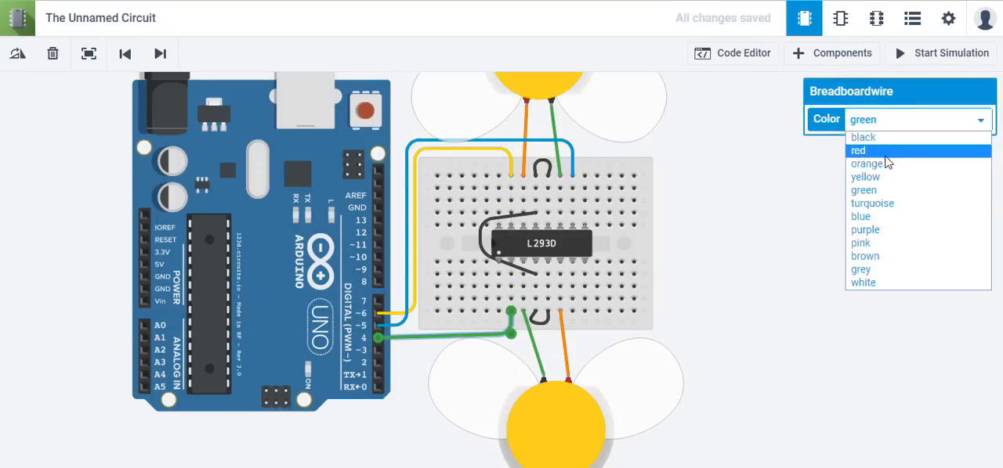
click(864, 177)
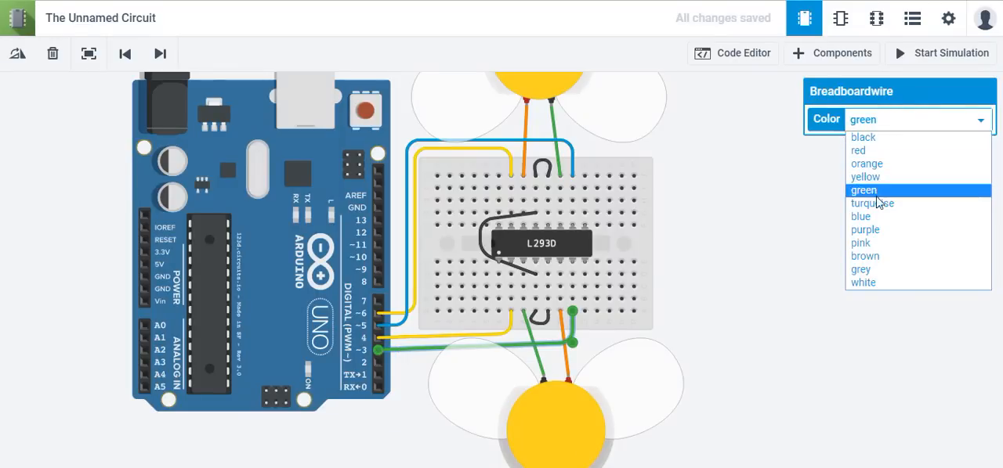
click(871, 203)
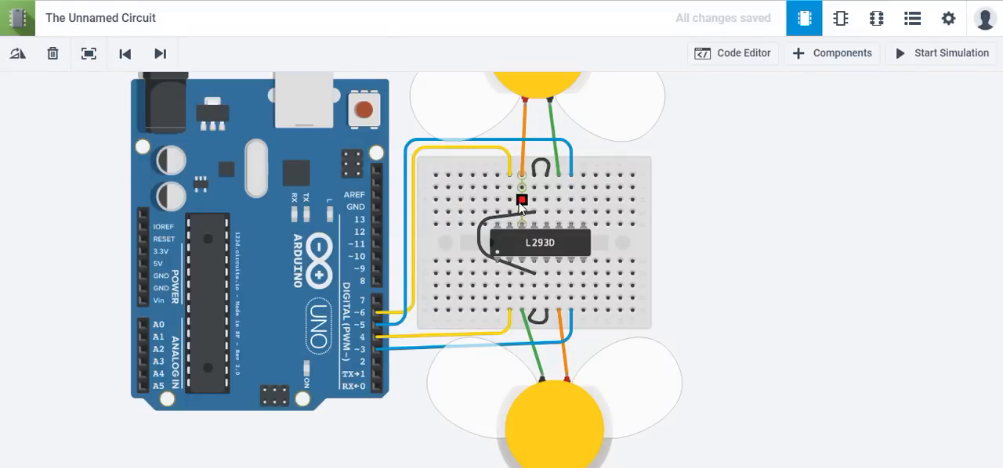
Step: Jumper the L293D's enable and supply pins to the power rails and colour the jumpers red
drag(520, 200, 608, 174)
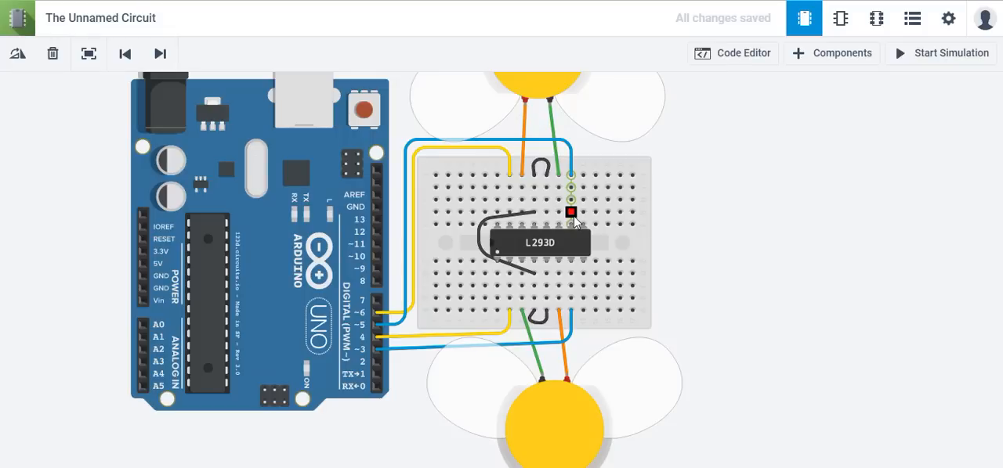
drag(570, 213, 583, 174)
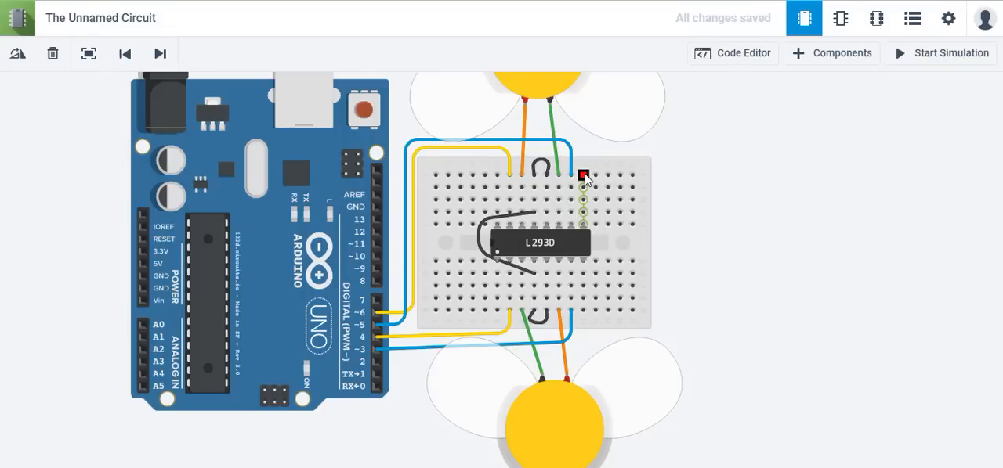
mouse_move(583, 226)
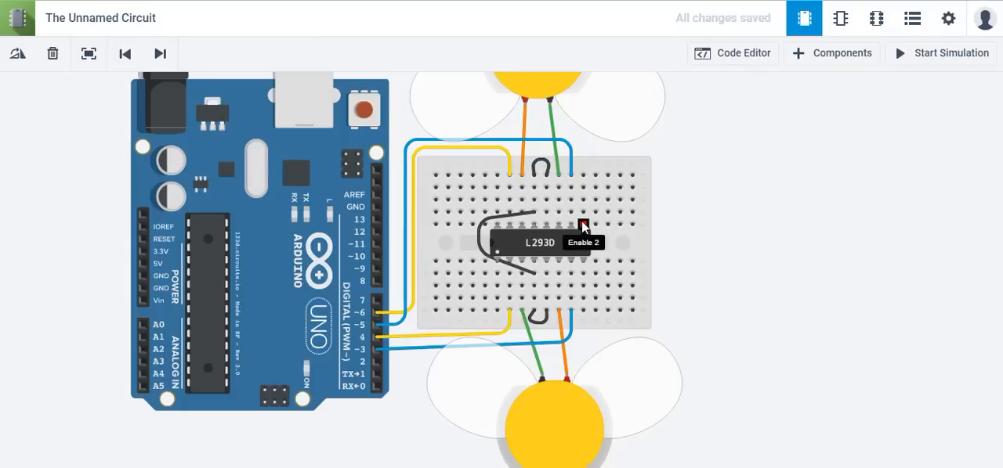
mouse_move(497, 263)
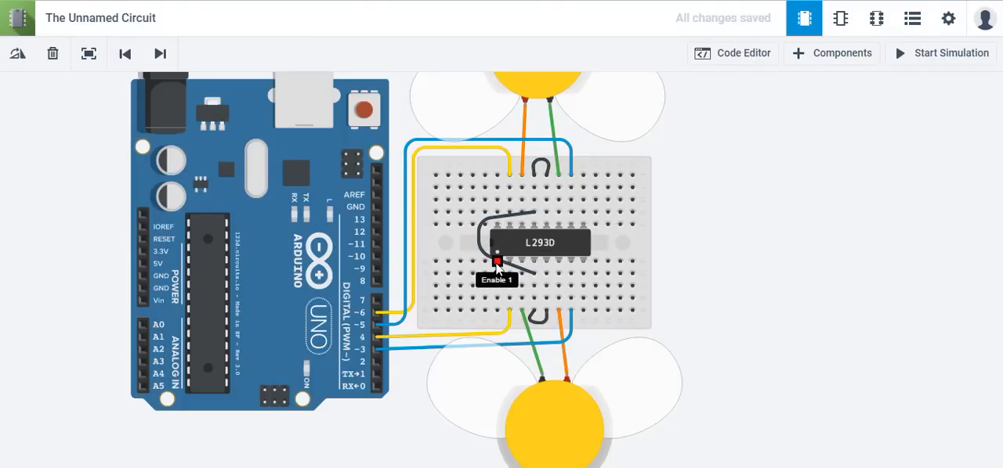
mouse_move(582, 228)
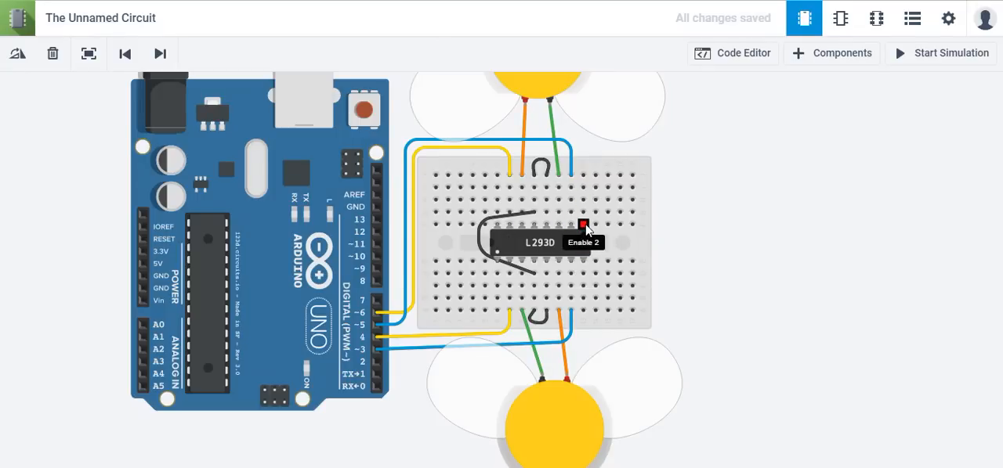
mouse_move(499, 229)
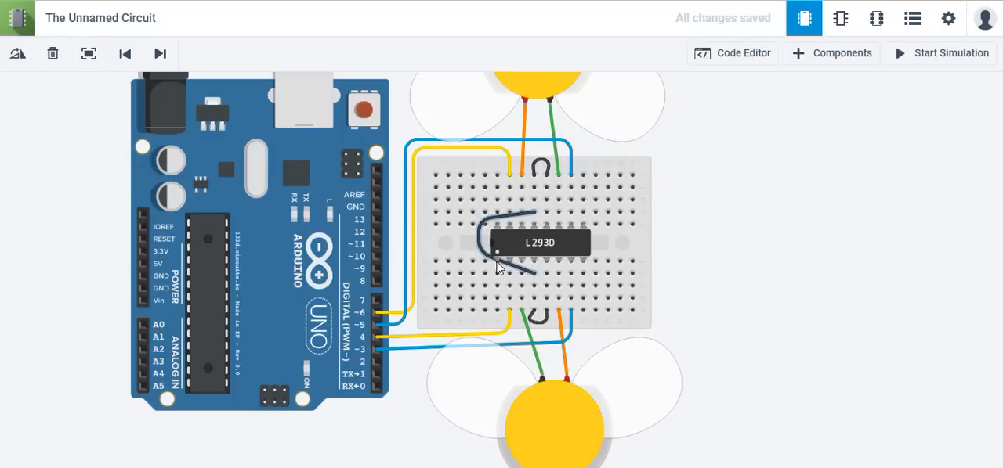
mouse_move(583, 264)
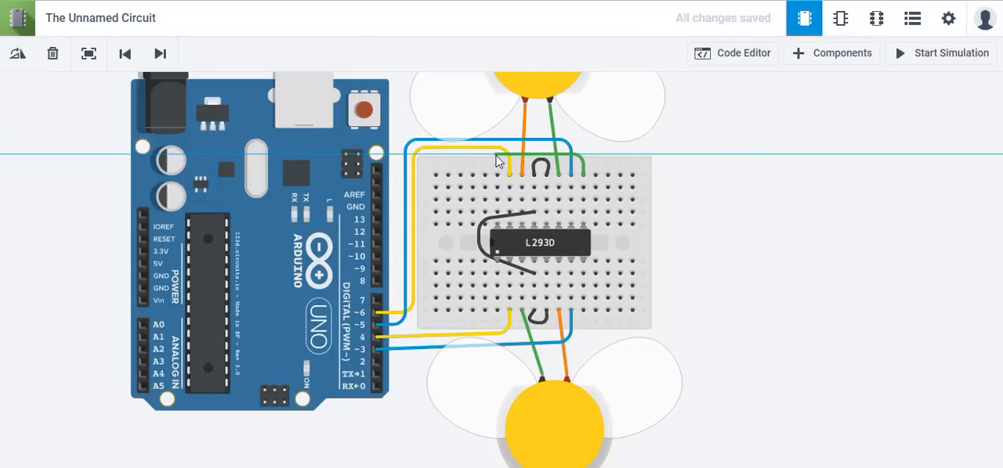
click(539, 166)
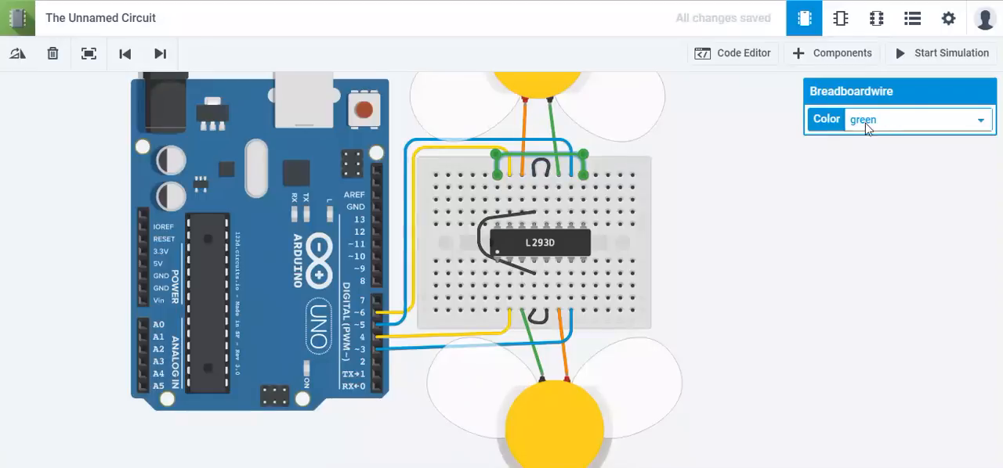
click(917, 119)
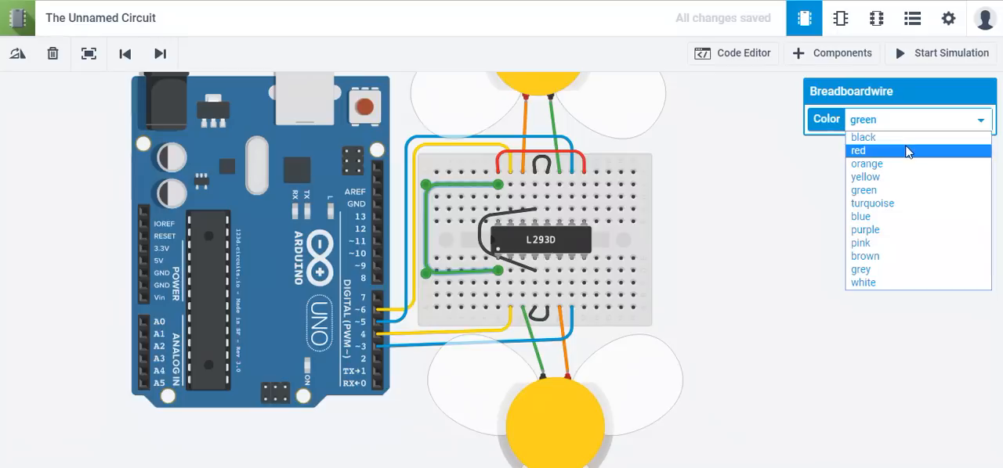
click(858, 151)
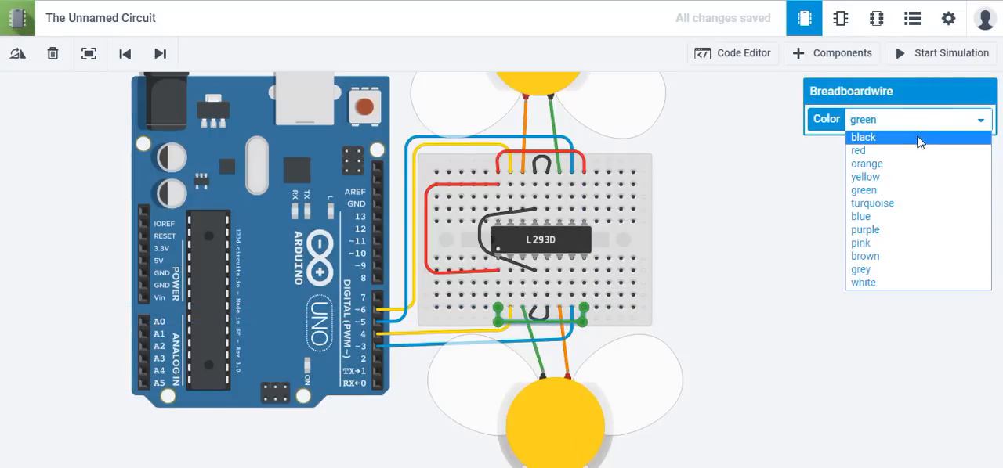
click(697, 160)
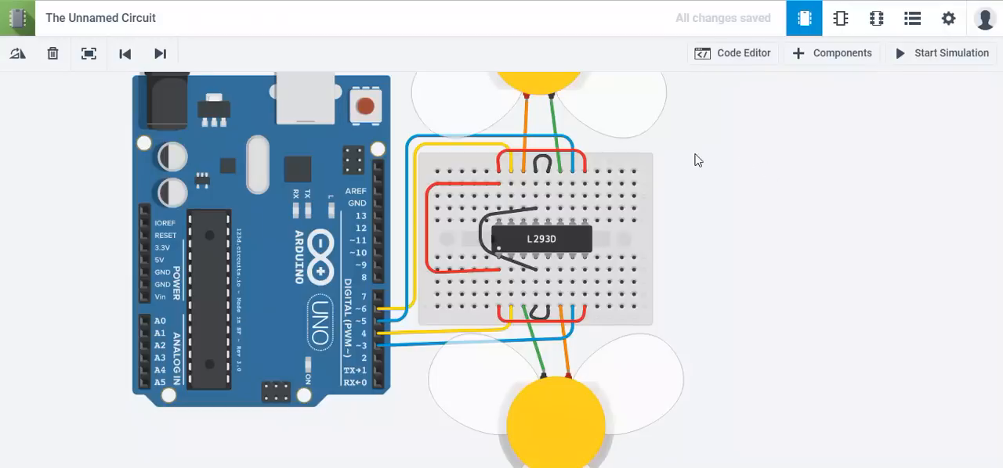
mouse_move(570, 159)
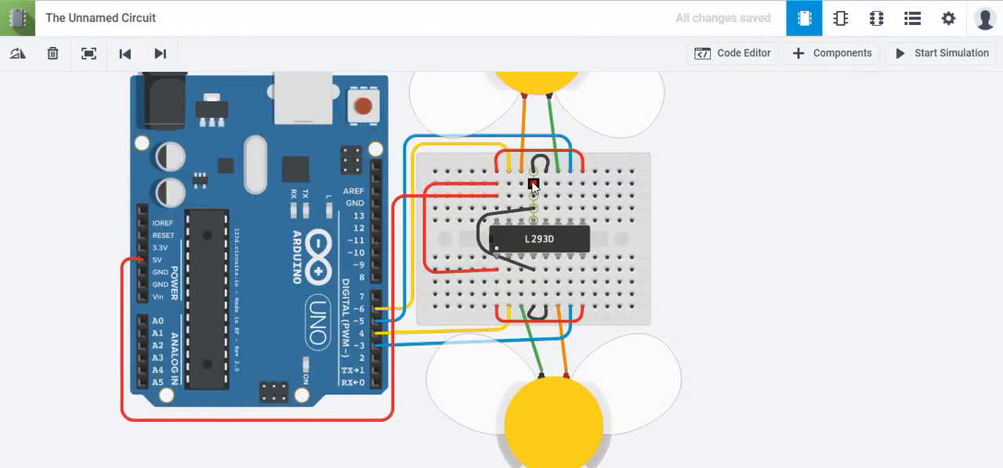
mouse_move(529, 314)
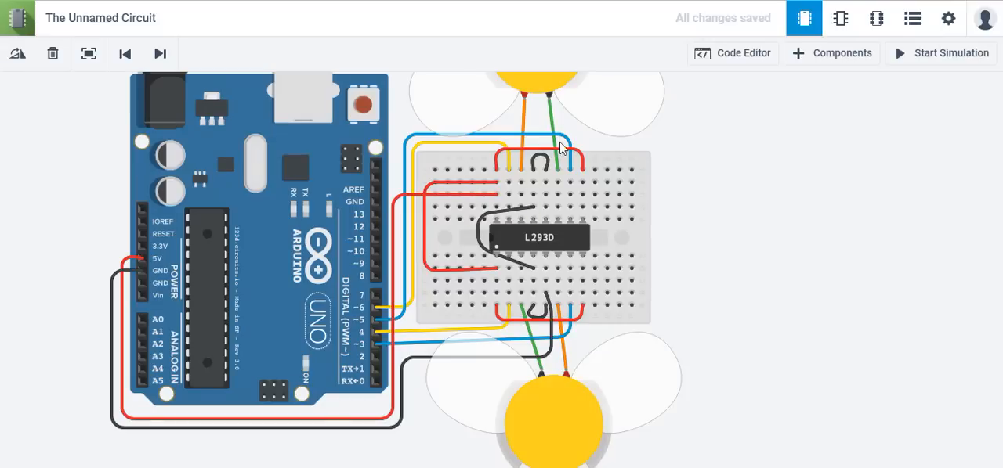
mouse_move(411, 153)
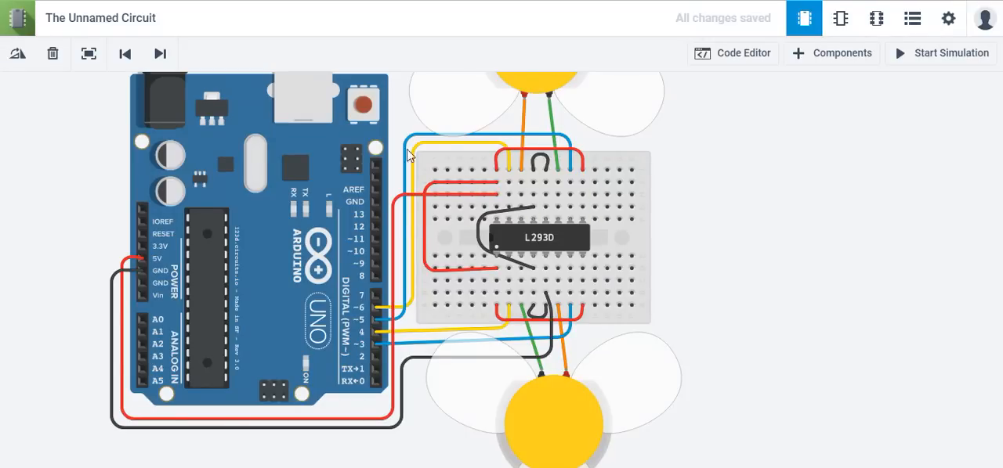
mouse_move(531, 157)
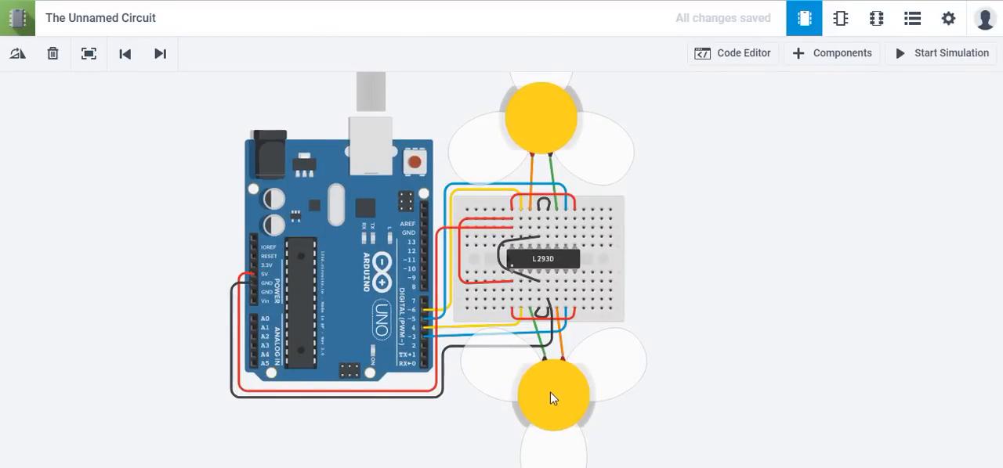
mouse_move(252, 223)
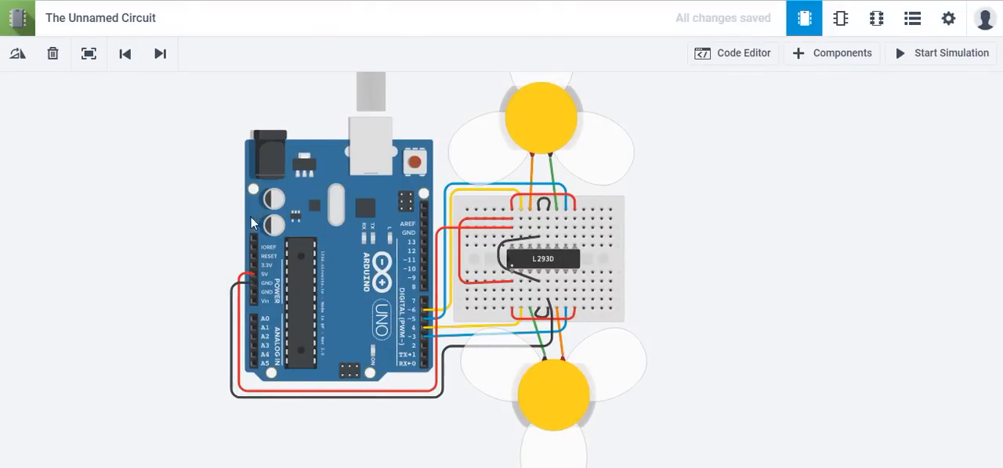
mouse_move(253, 282)
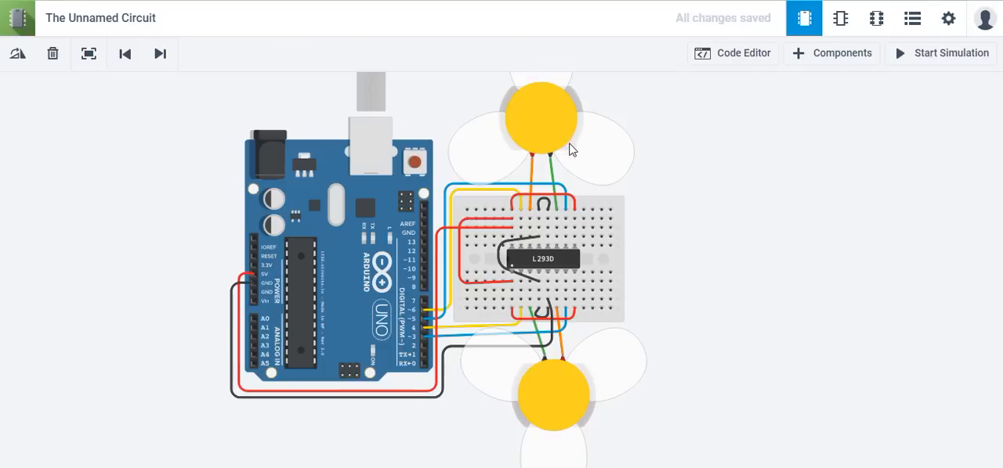
Step: Finish the Arduino 5V and GND rail wiring and return to the parts library
click(539, 118)
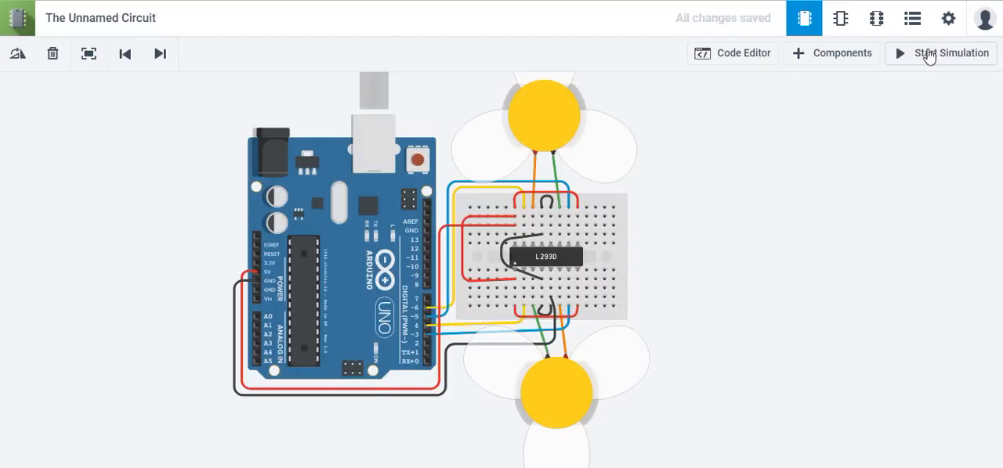
mouse_move(916, 66)
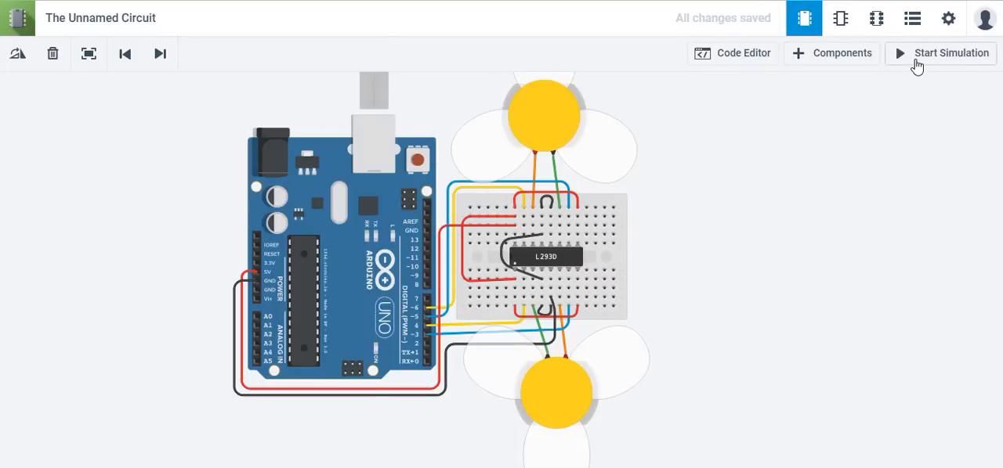
click(830, 54)
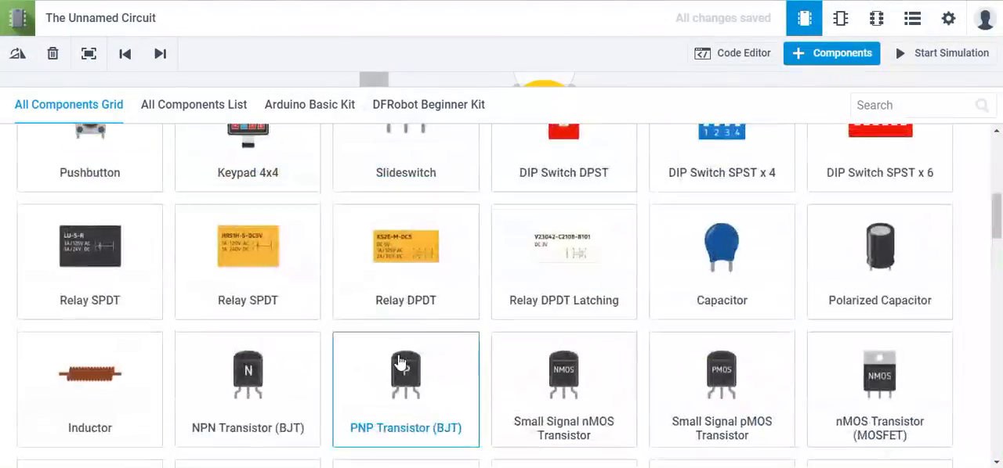
Step: Add a 9V battery from the Components panel onto the canvas right of the breadboard
scroll(up, 3)
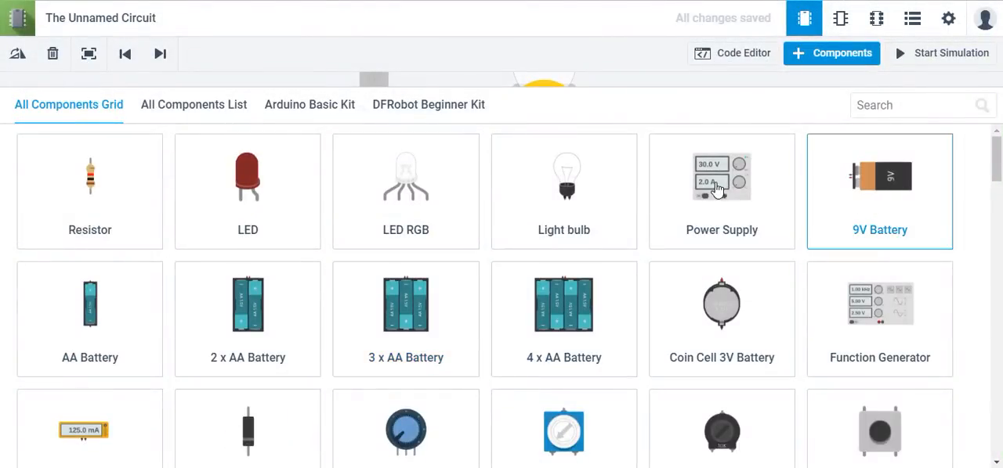
click(879, 180)
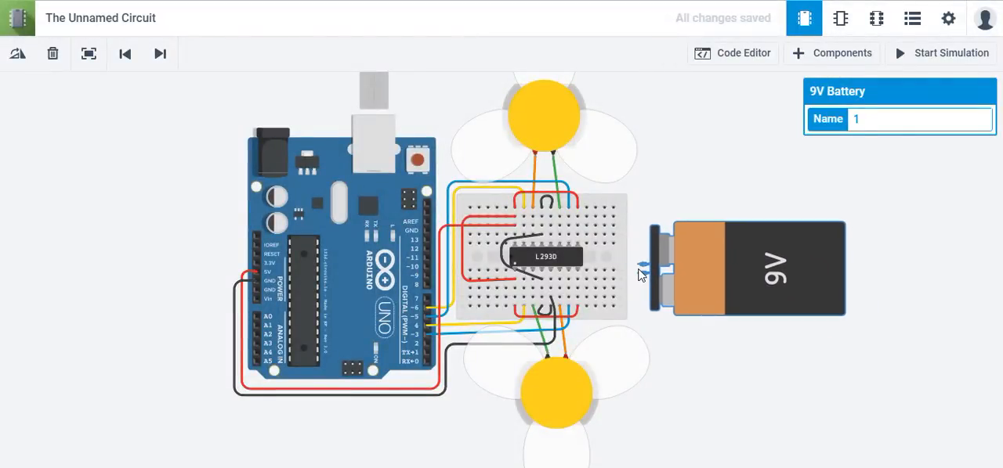
mouse_move(634, 242)
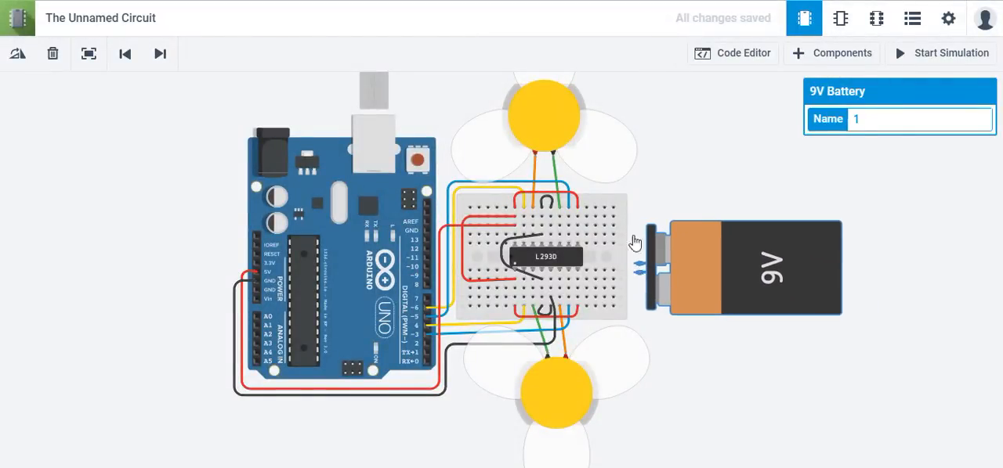
click(830, 53)
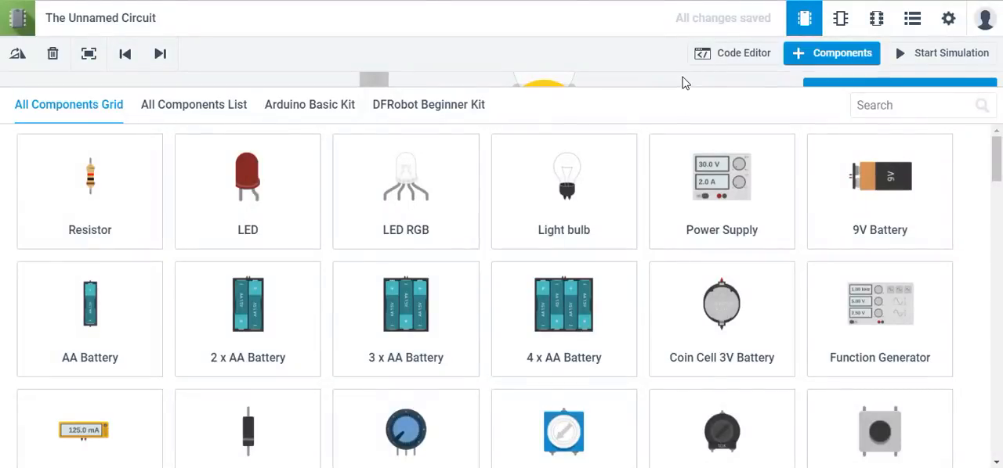
click(830, 54)
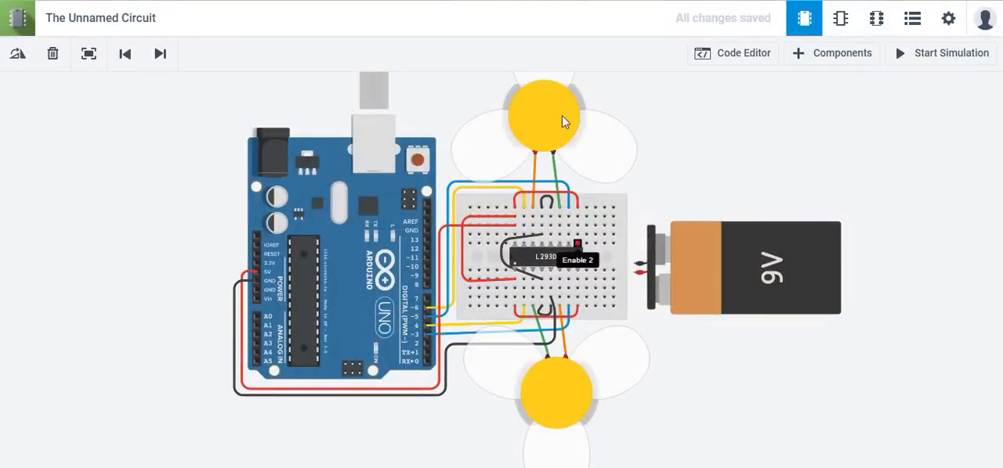
mouse_move(299, 251)
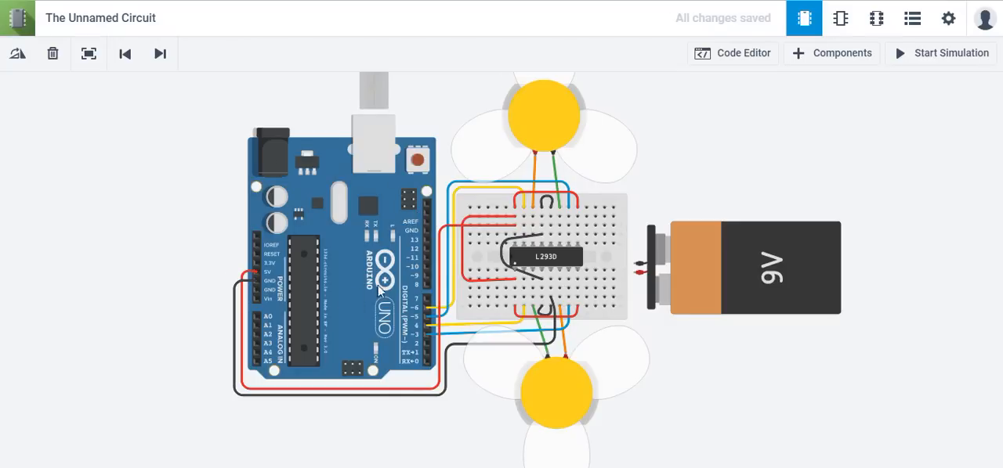
mouse_move(530, 202)
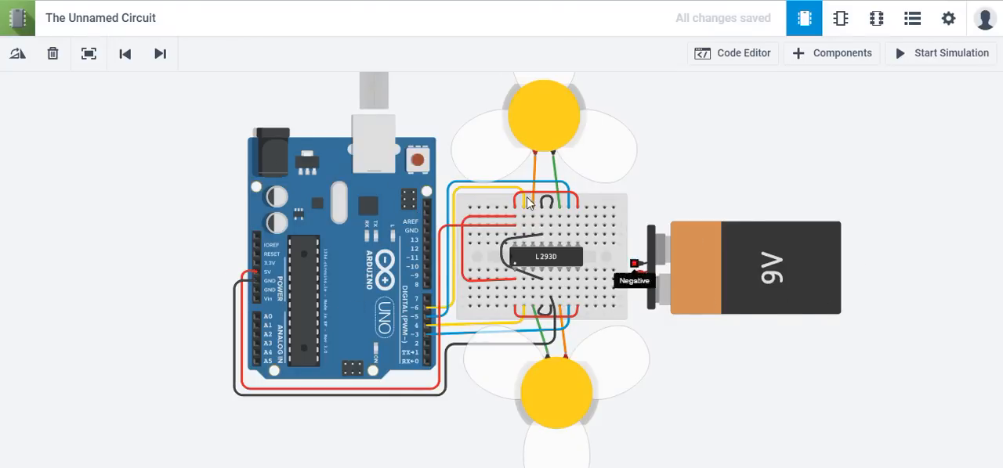
mouse_move(592, 395)
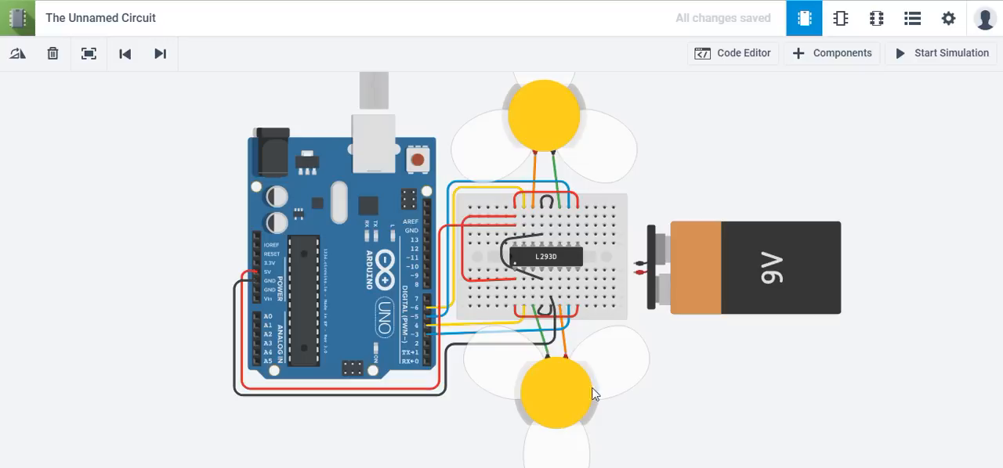
mouse_move(635, 275)
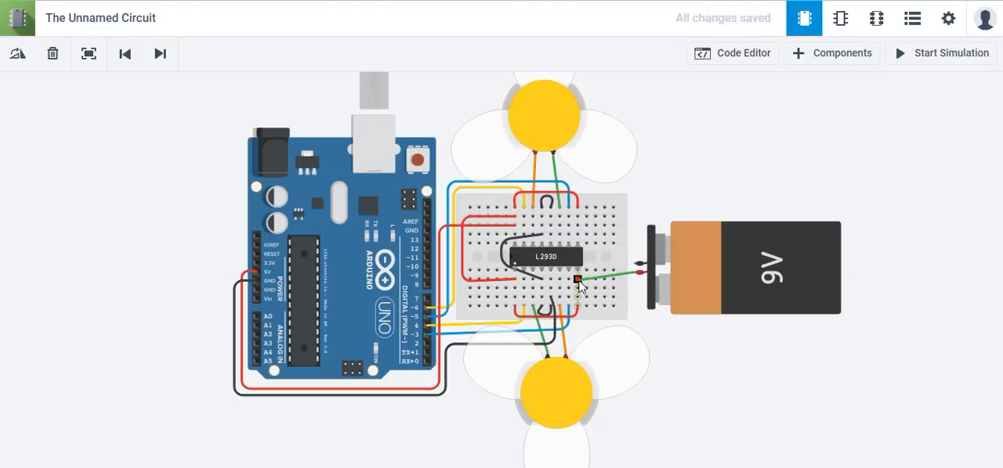
Step: Wire the battery terminals to the breadboard rails and set the wire colour
click(916, 119)
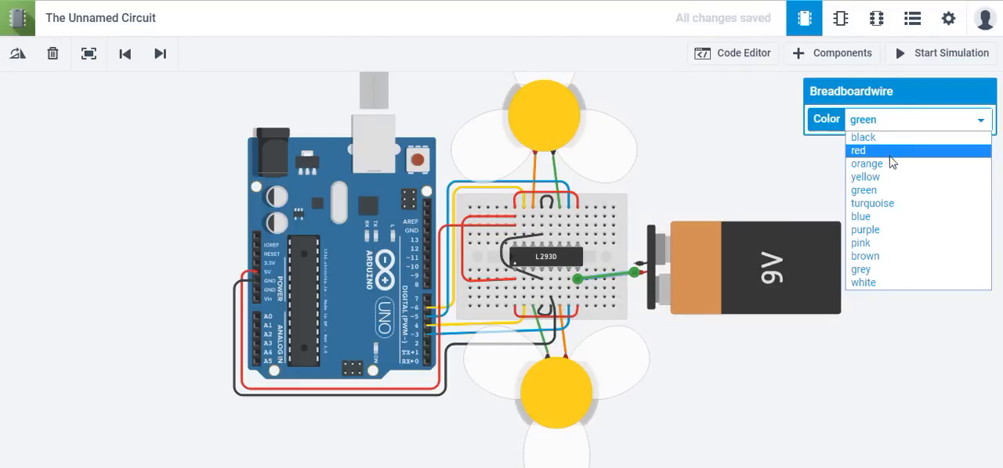
mouse_move(890, 204)
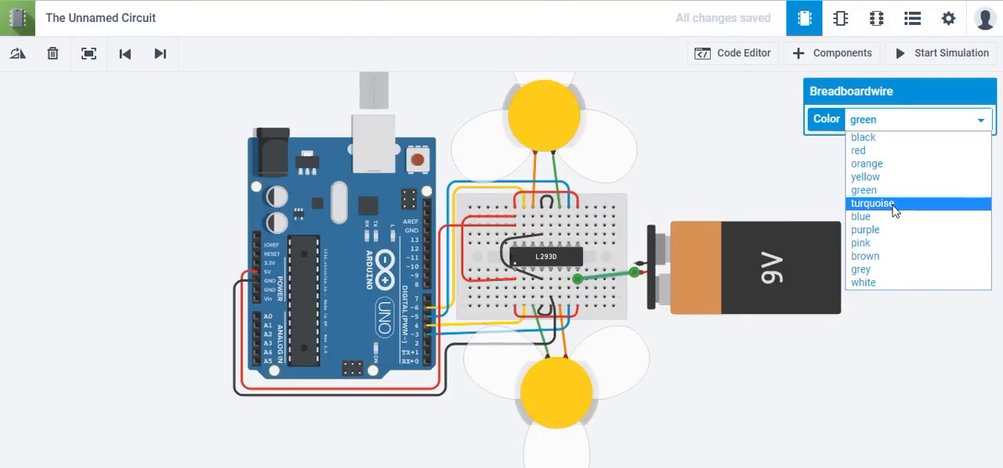
click(857, 150)
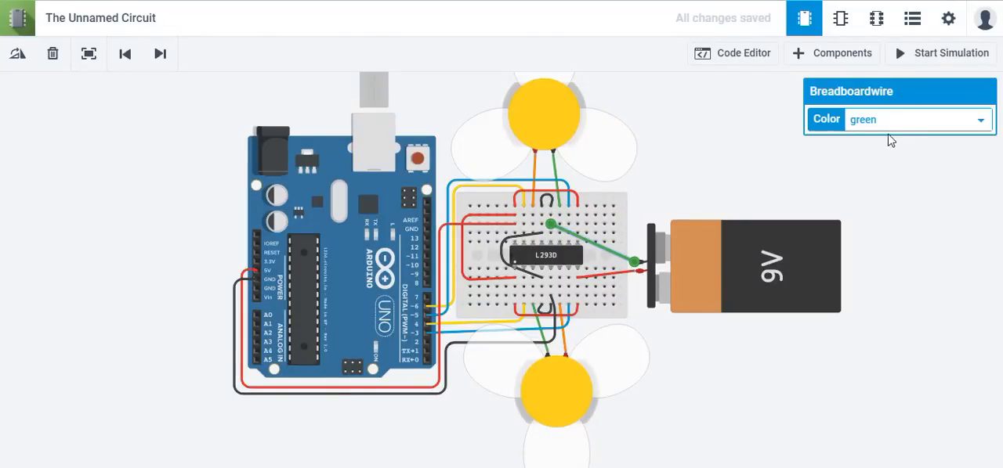
click(742, 154)
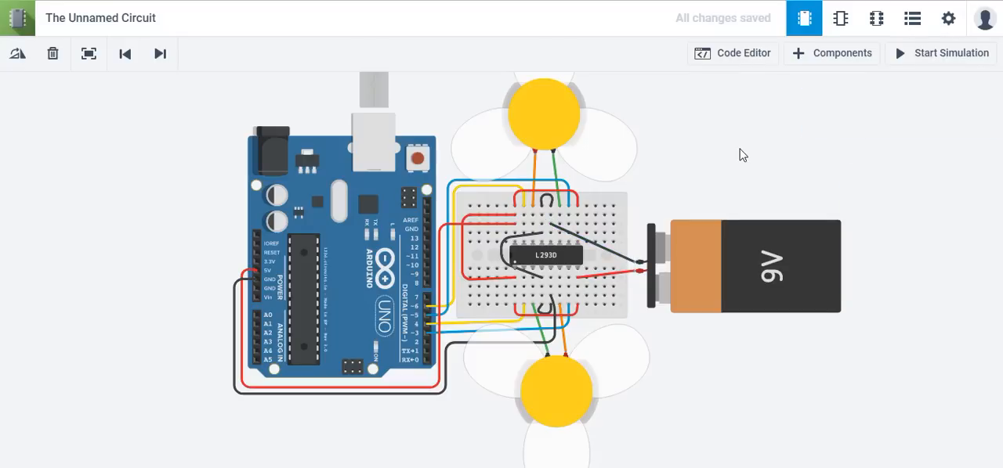
mouse_move(731, 59)
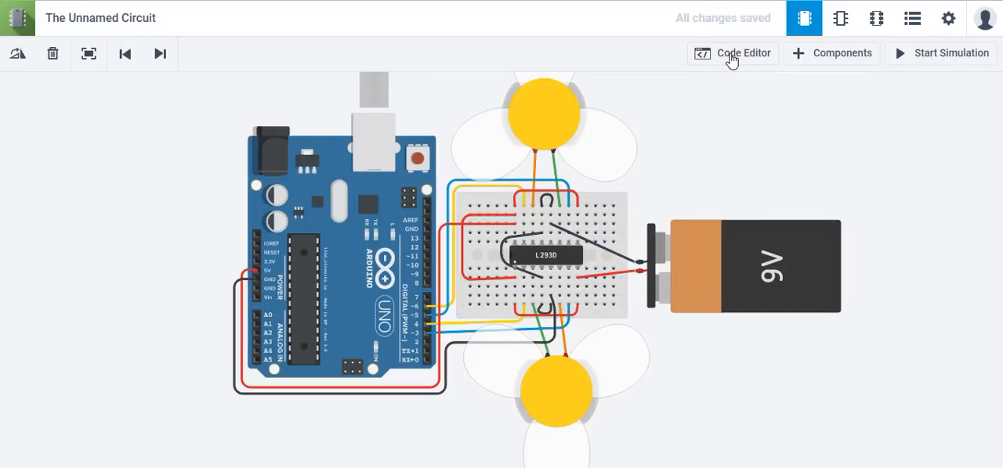
mouse_move(730, 54)
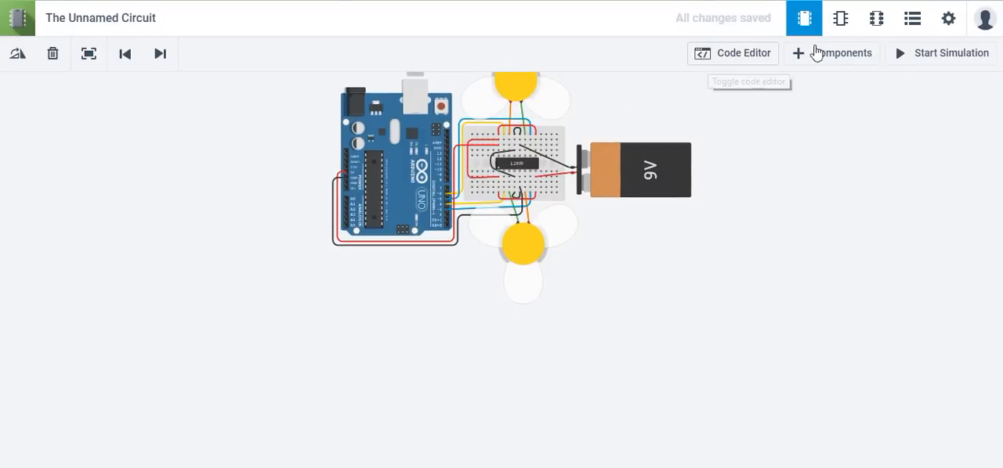
mouse_move(376, 84)
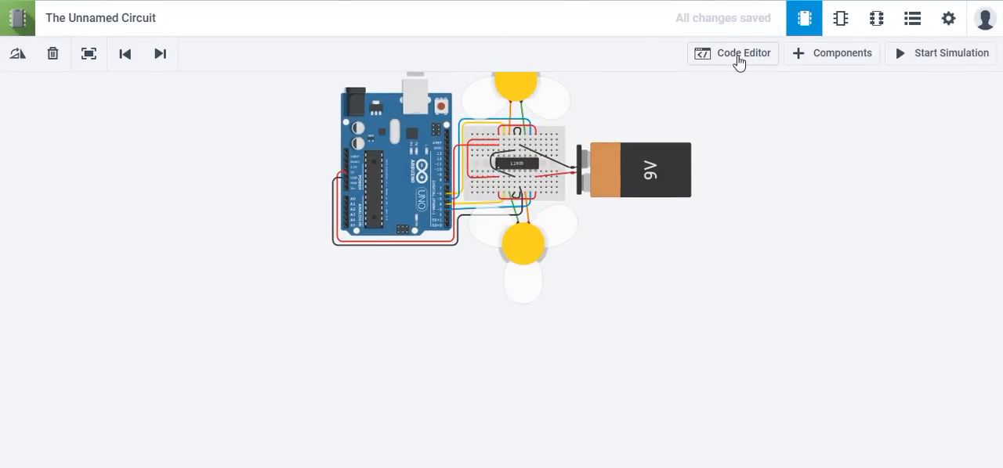
Step: Show the Code Editor and enlarge the code area by dragging its divider up
click(733, 54)
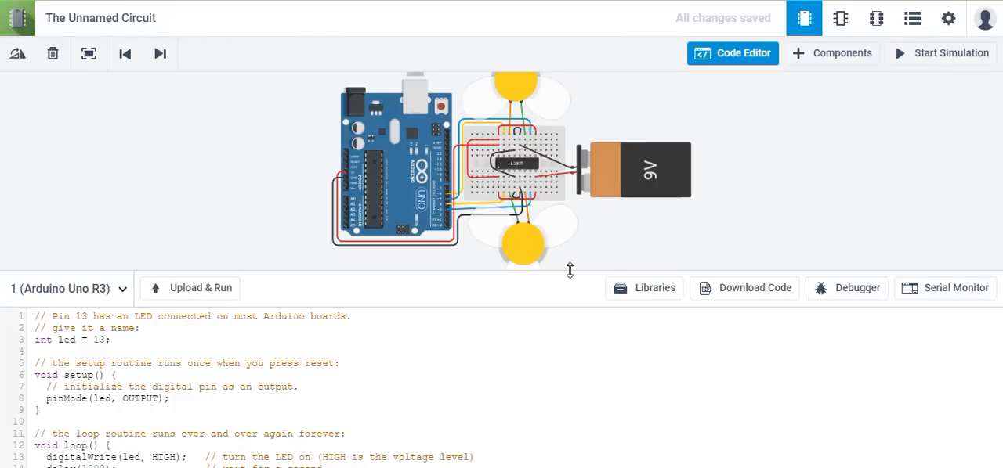
drag(571, 270, 556, 195)
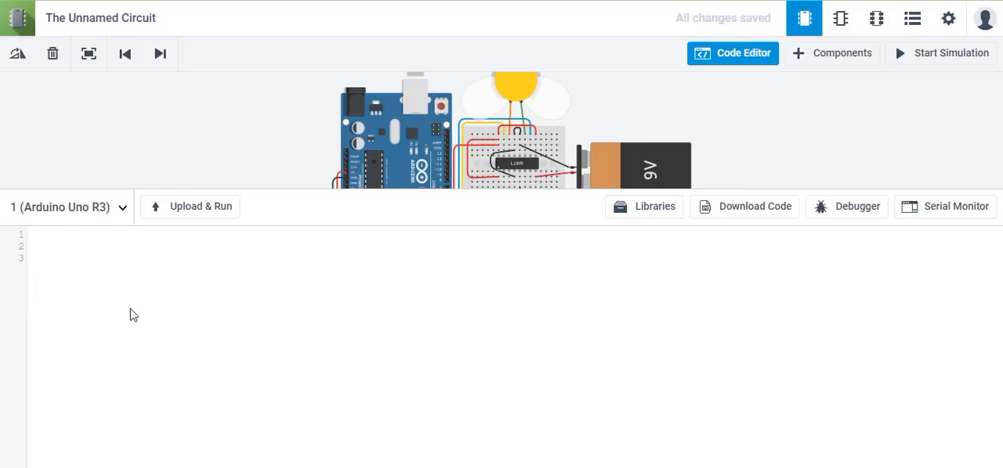
Step: Write empty void setup(){ and void loop() skeletons, then place the cursor inside setup
text(void)
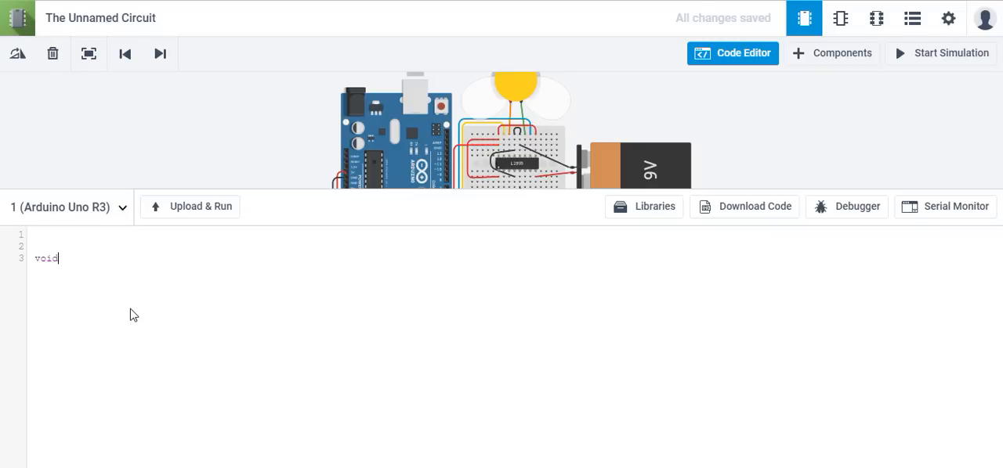
text(setup)
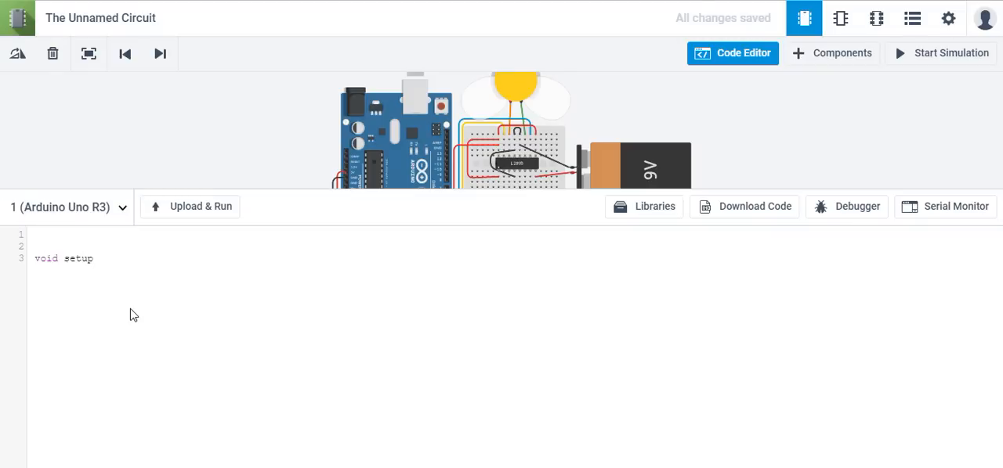
text((){)
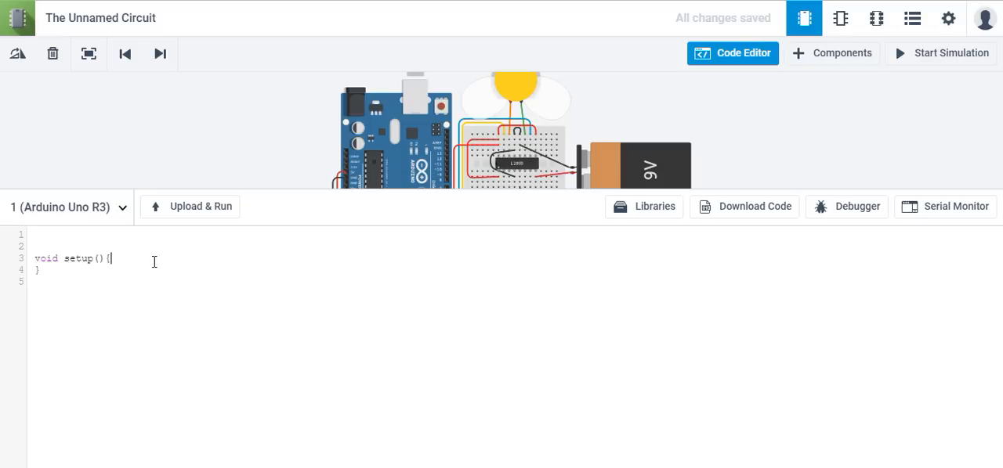
key(Enter)
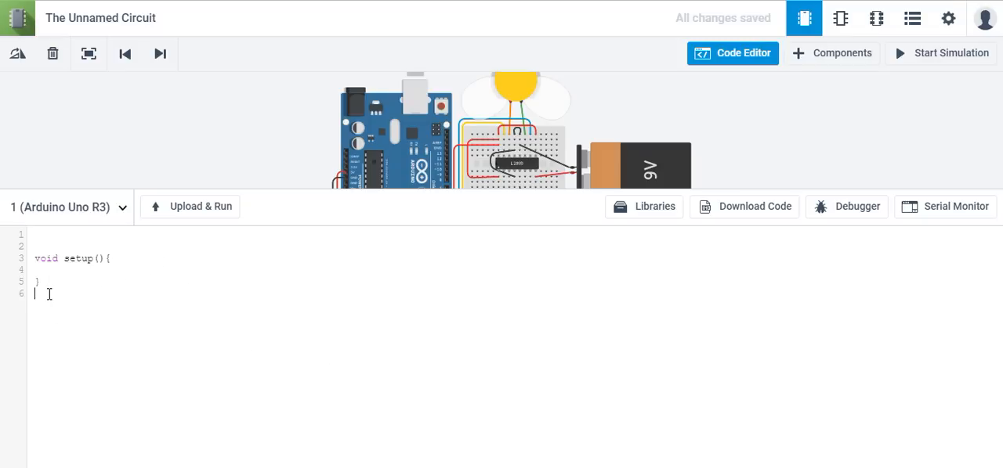
text(void)
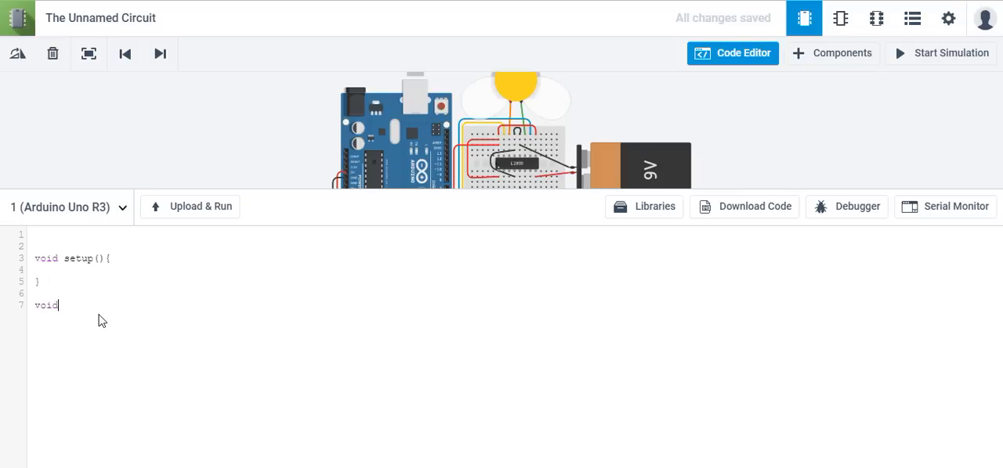
text(loop)
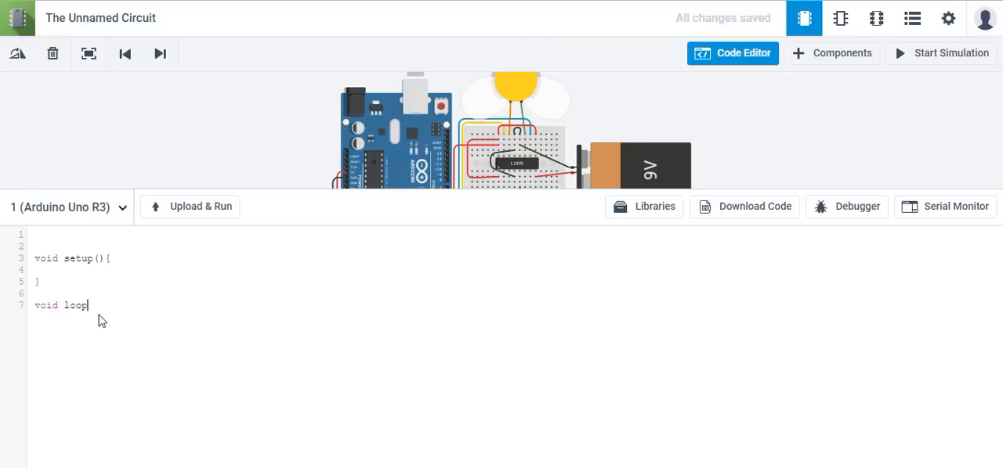
text((){)
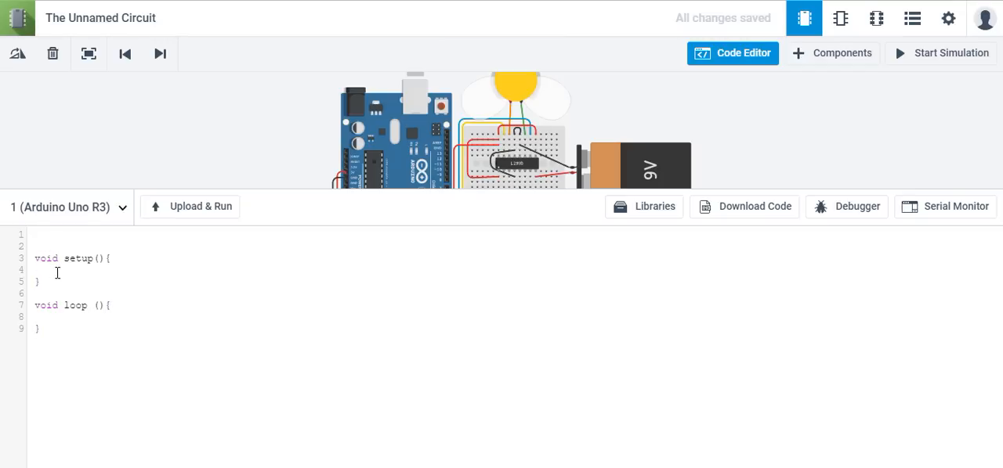
click(47, 270)
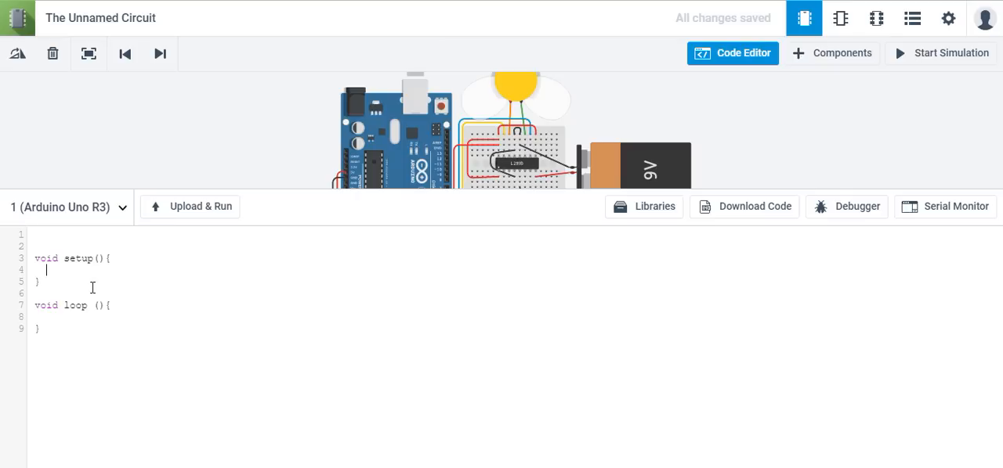
mouse_move(37, 259)
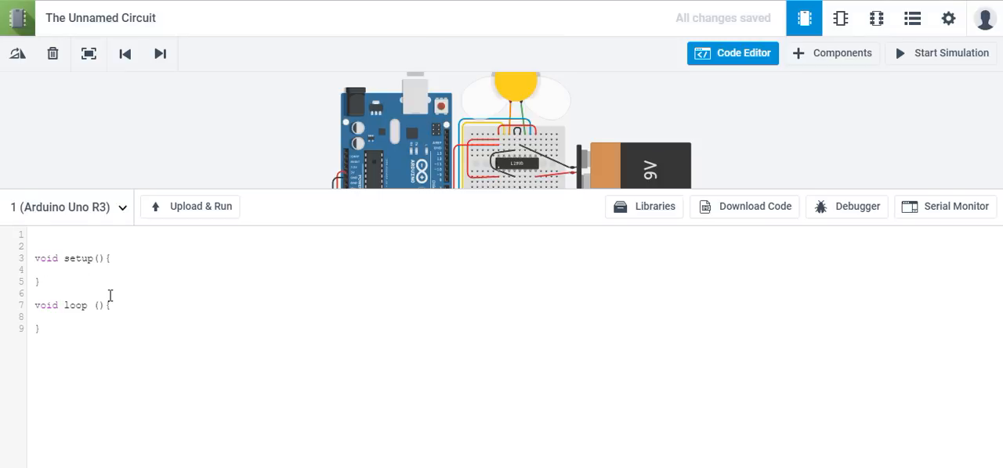
Step: Write pinMode(6, OUTPUT); as the first line of setup
text(pinM)
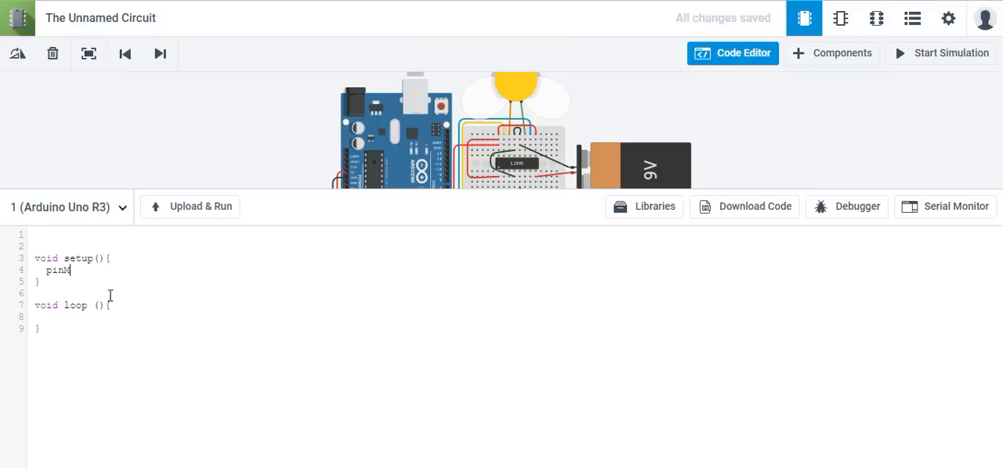
text(ode()
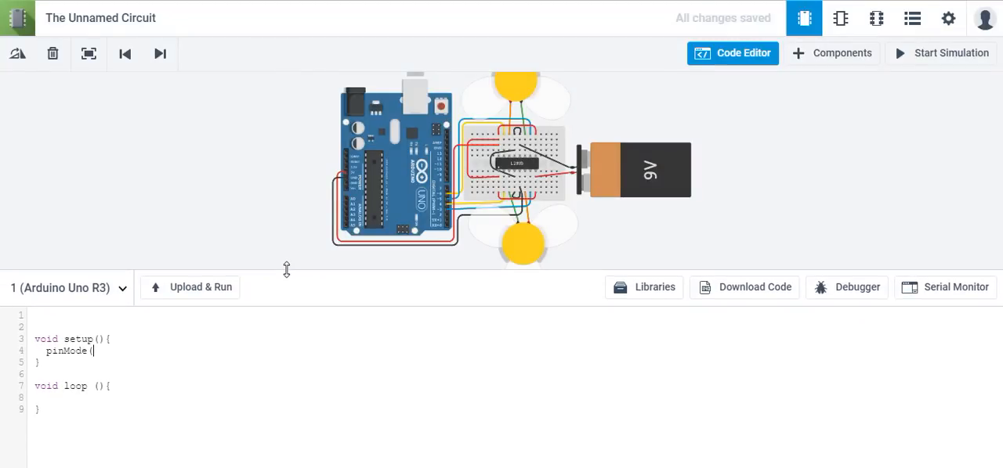
drag(285, 268, 280, 239)
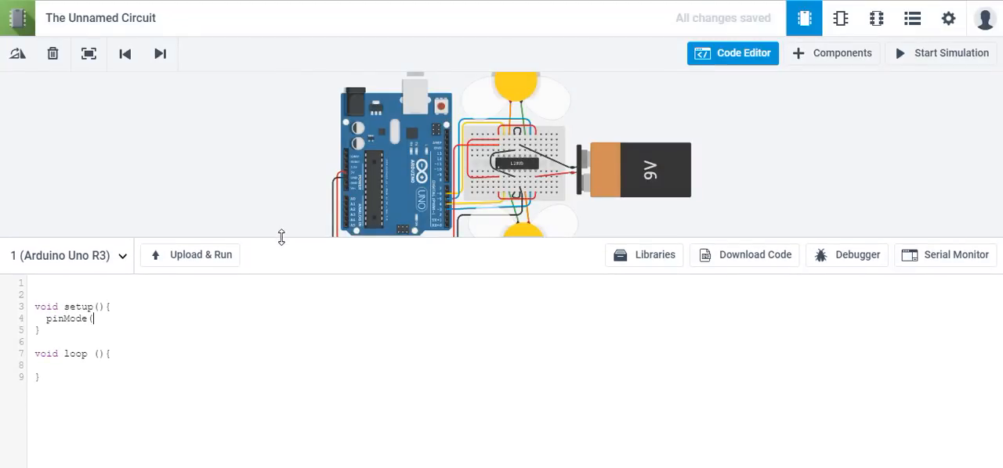
text(6)
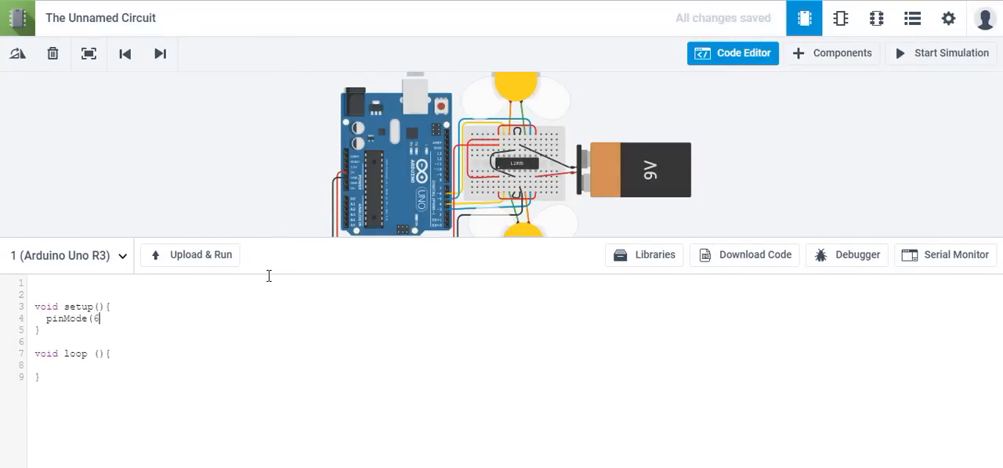
text(, OUT)
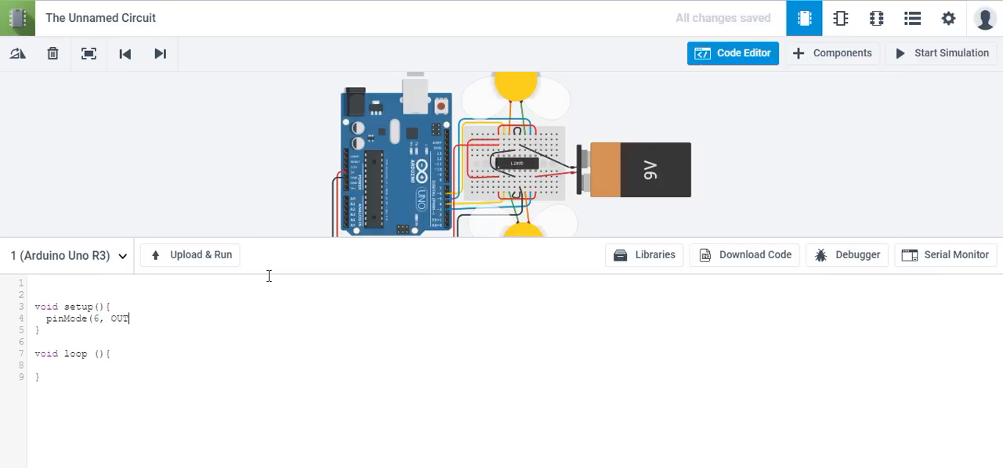
text(PUT);)
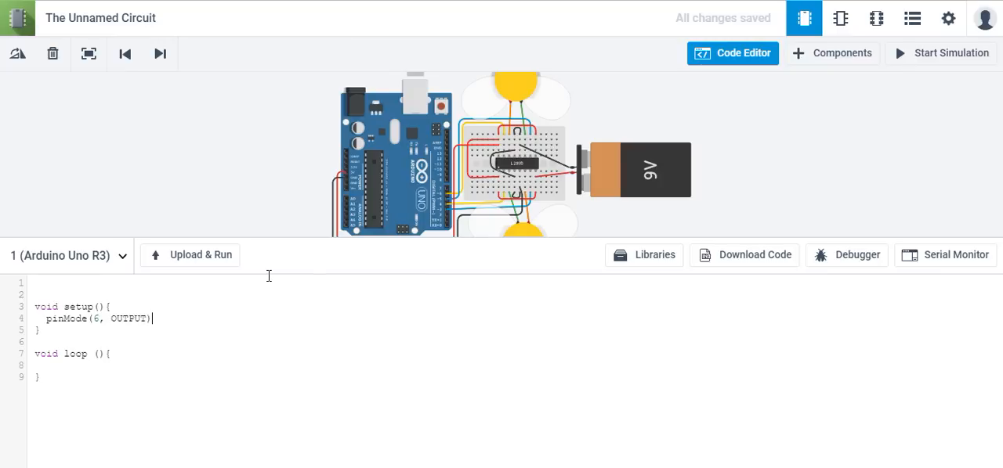
text(;)
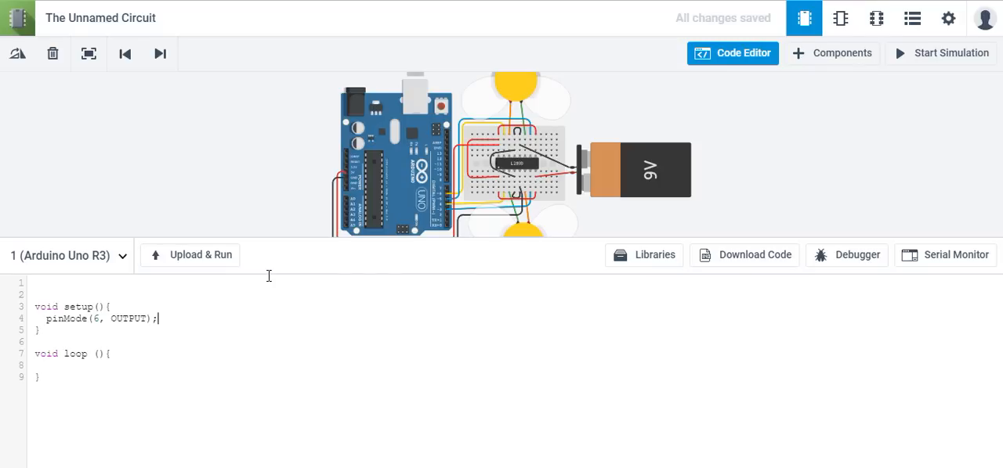
Step: Add pinMode(5, OUTPUT); on the next line of setup
key(Enter)
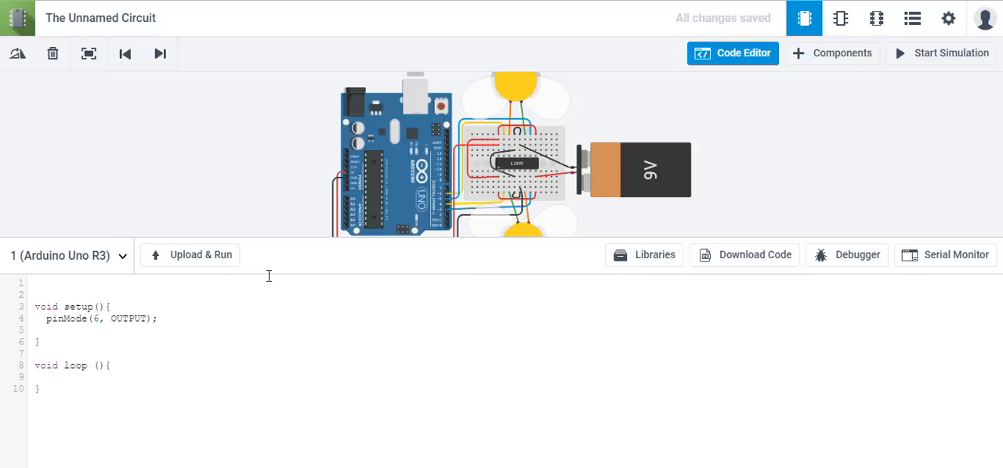
text(pinMOde)
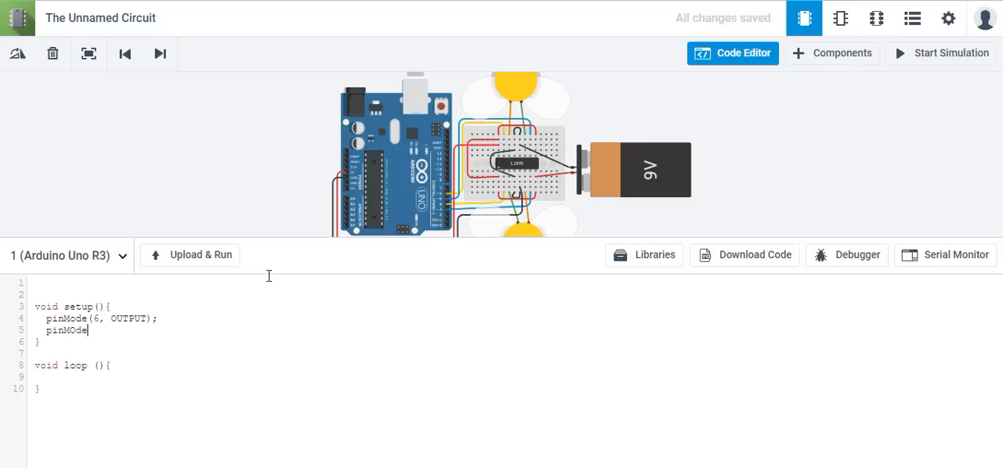
text(()
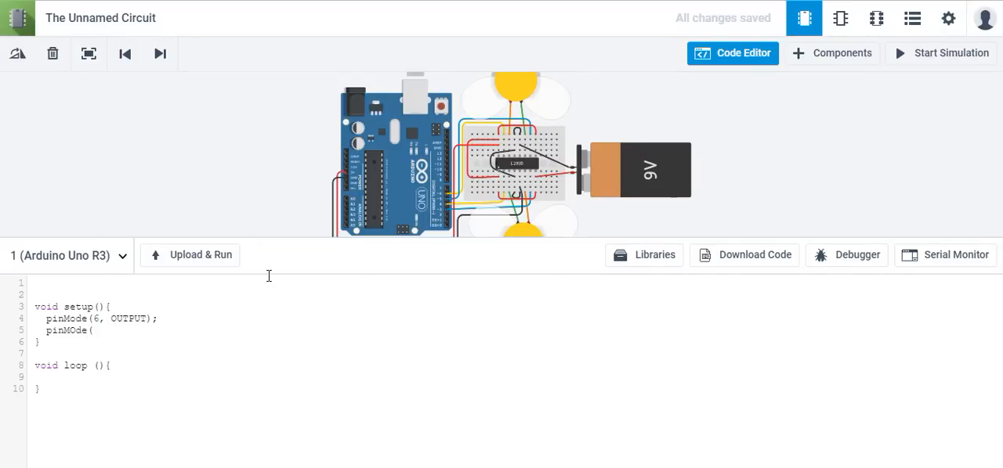
text(5, OUTP)
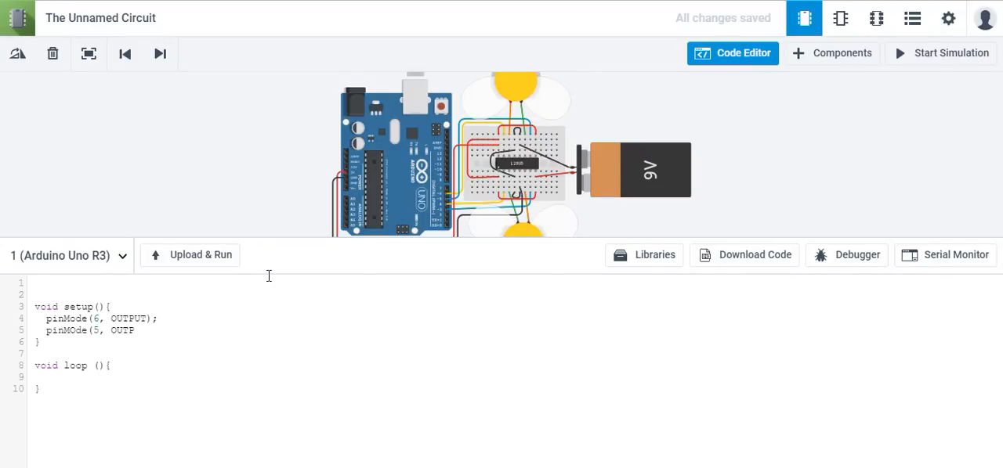
text(UT)
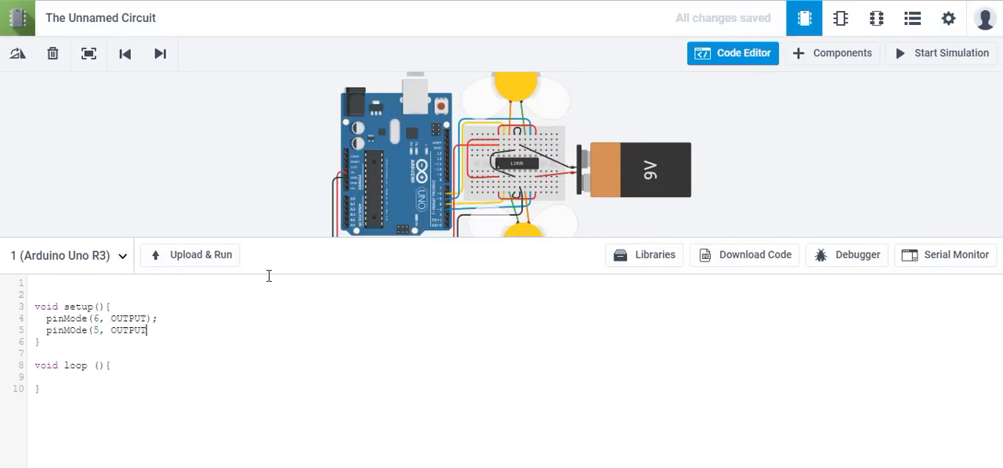
text();)
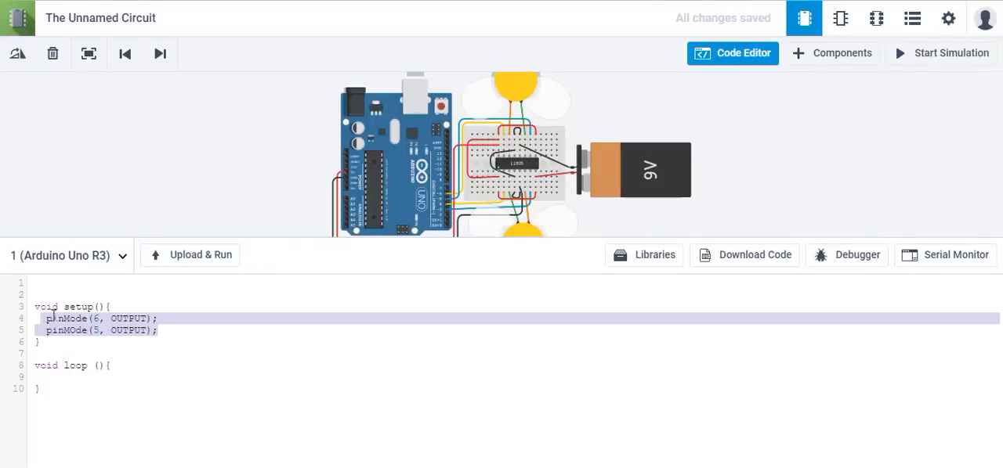
Step: Copy the two pinMode lines and paste them via the context menu to make lines for pins 4 and 3
key(Delete)
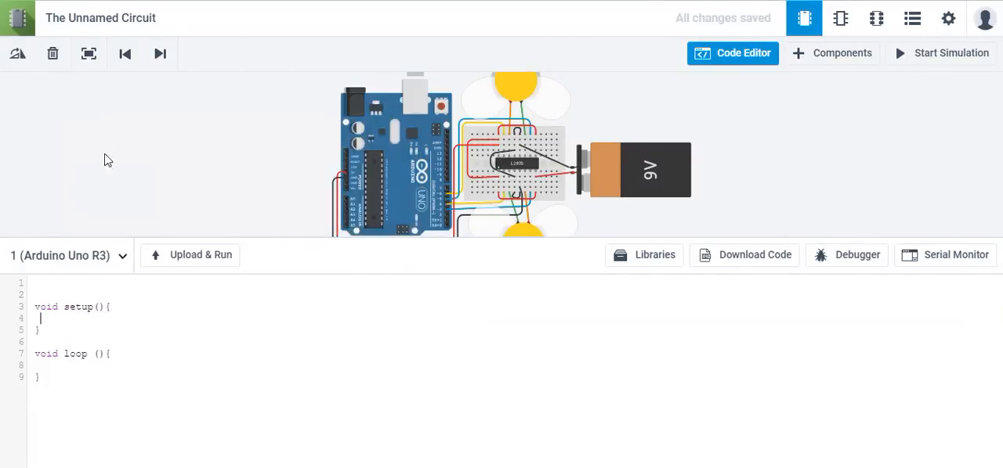
right_click(71, 318)
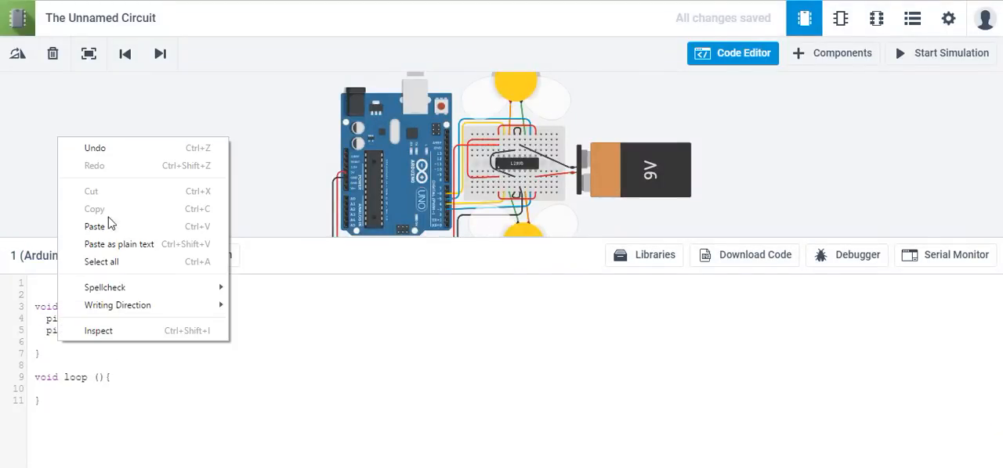
click(94, 226)
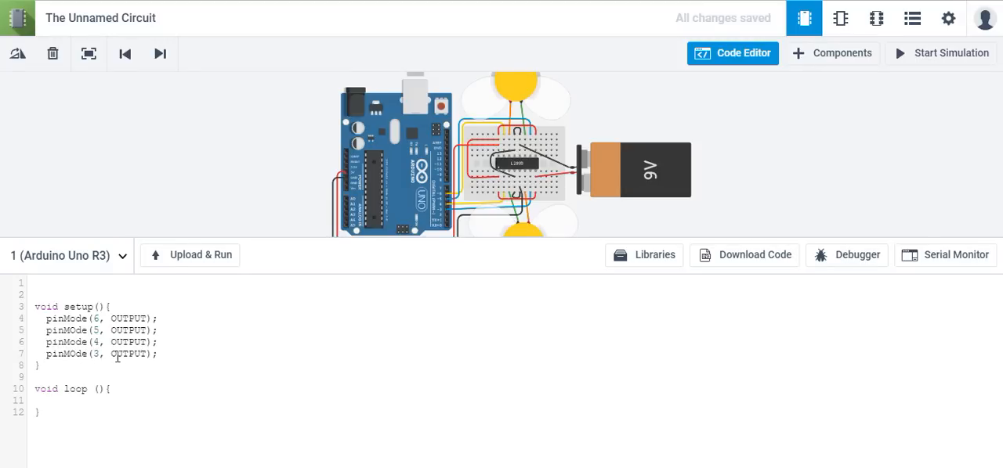
mouse_move(207, 428)
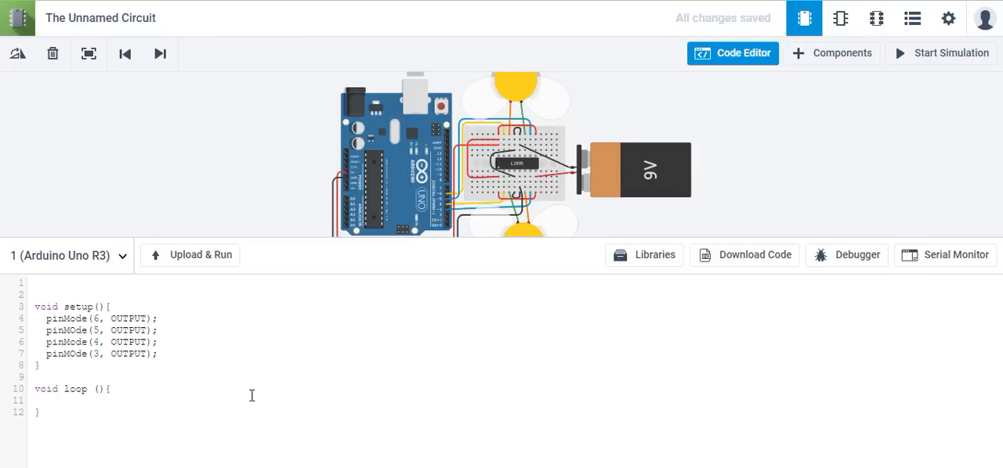
Step: Write digitalWrite(6,HIGH) as the first statement in loop
text(digital)
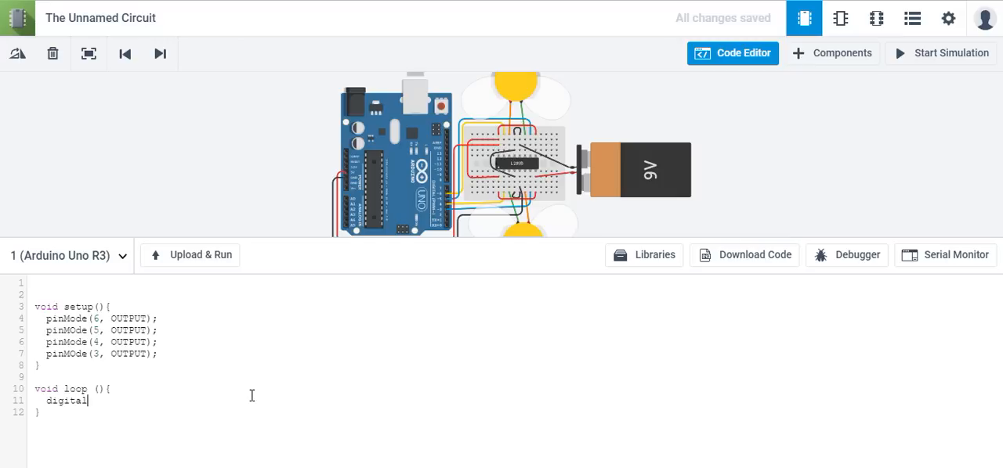
text(Write)
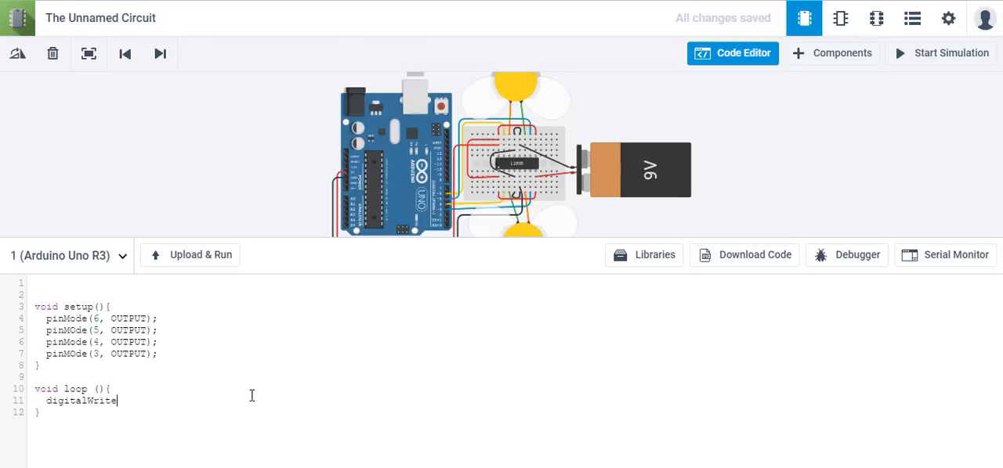
text(()
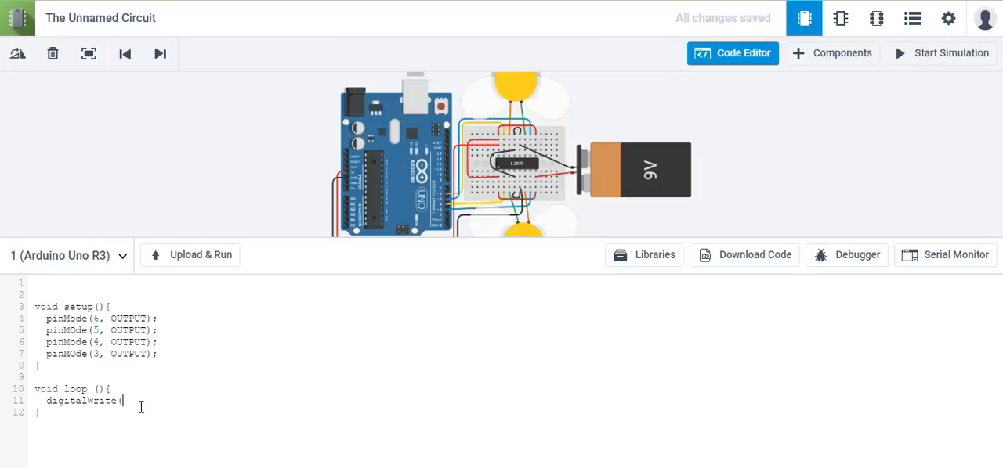
text(6)
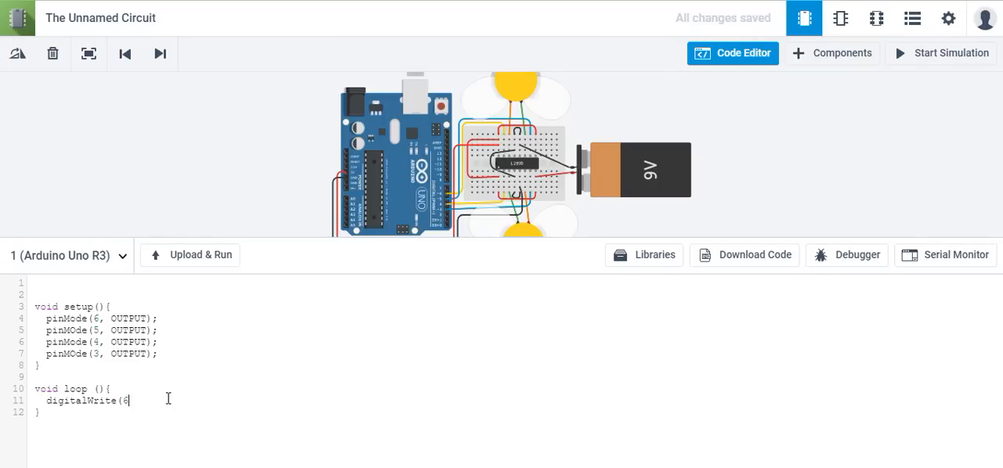
text(,)
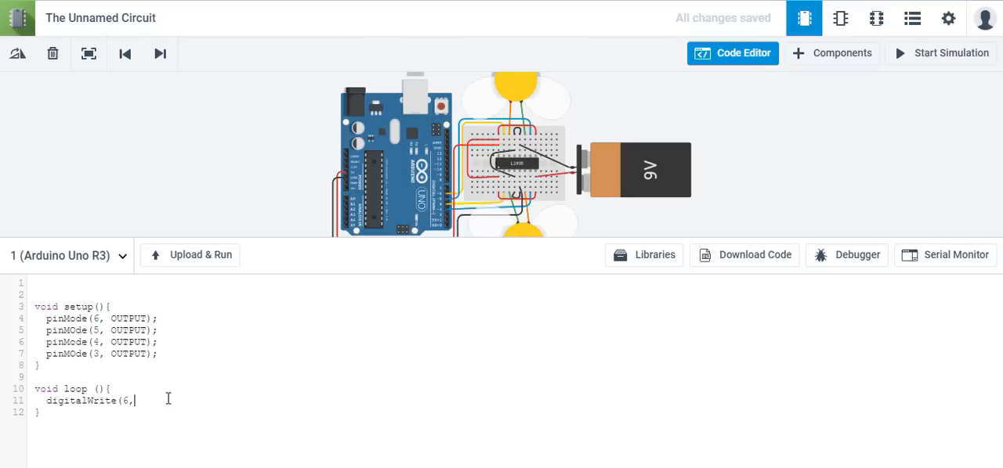
text(HIGH);)
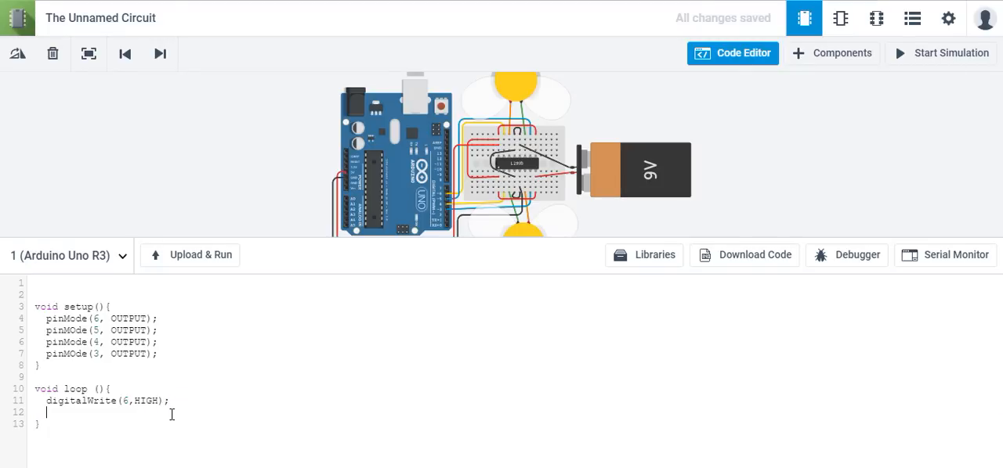
Step: Add delay(1000); after it, retyping the value to 1000
text(delay)
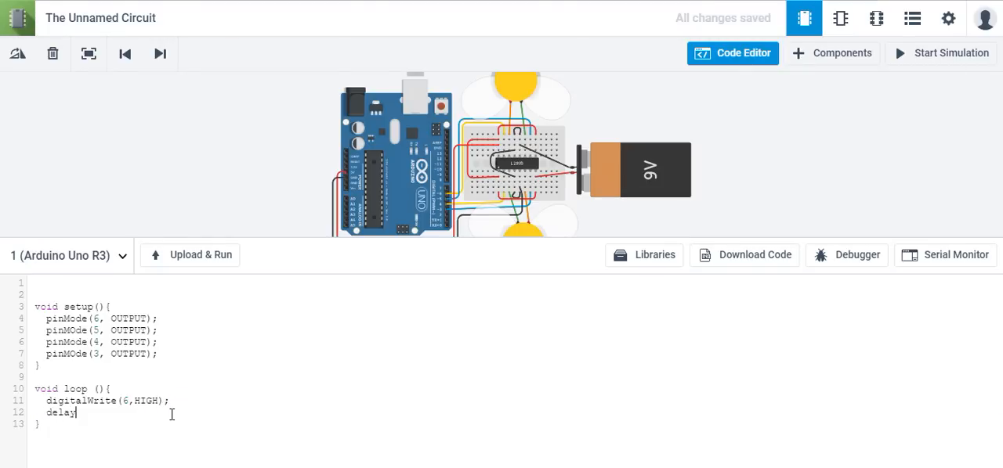
text((10)
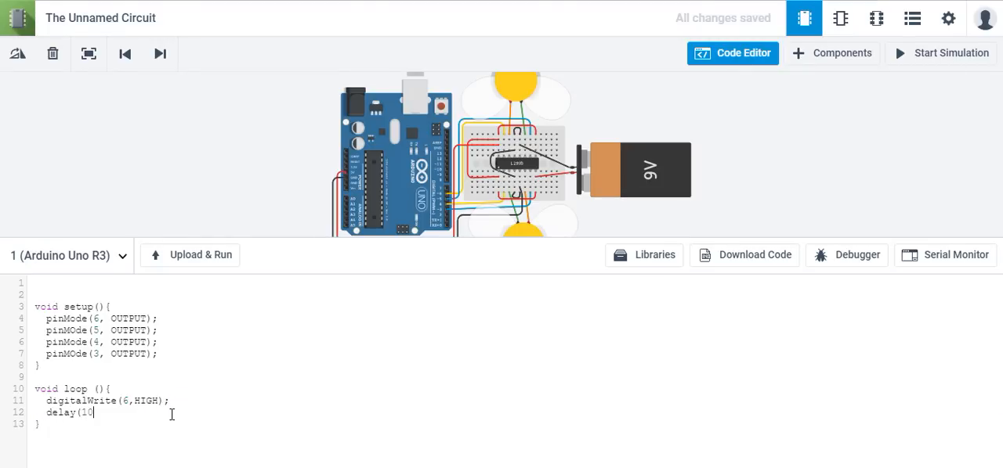
text(0)
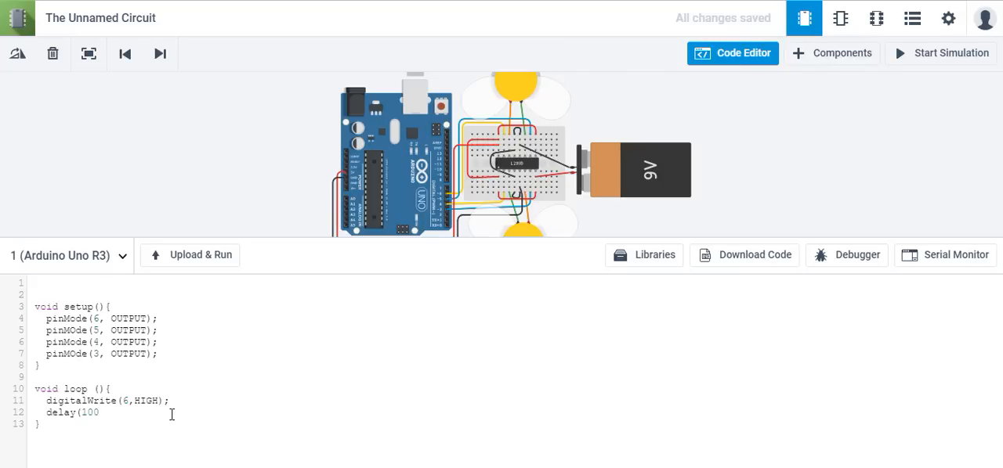
key(BackSpace)
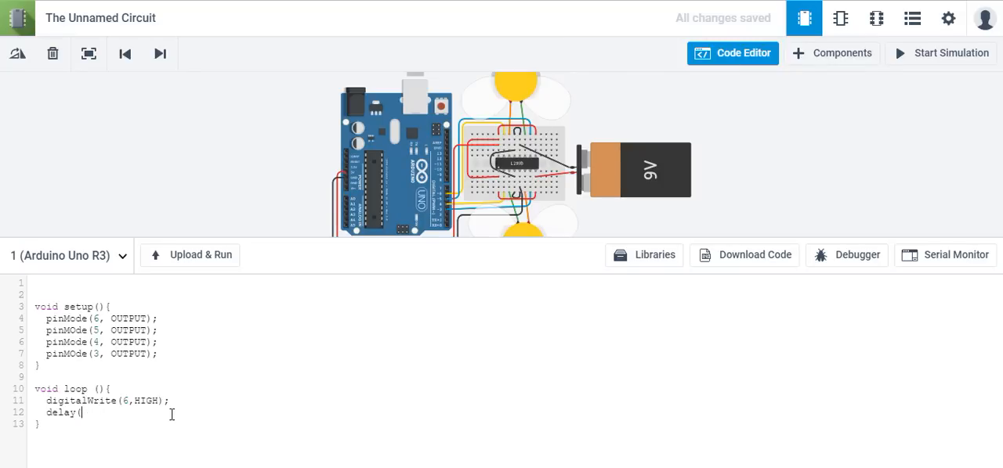
text(100)
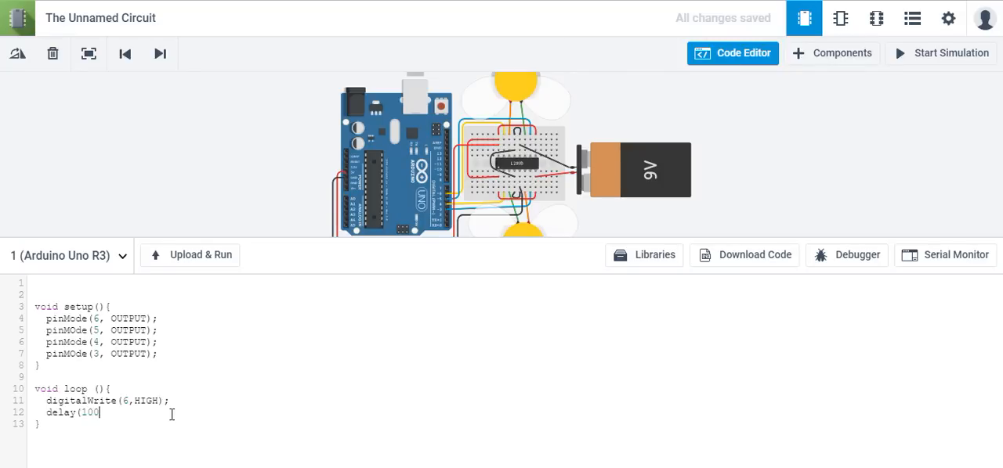
text(0))
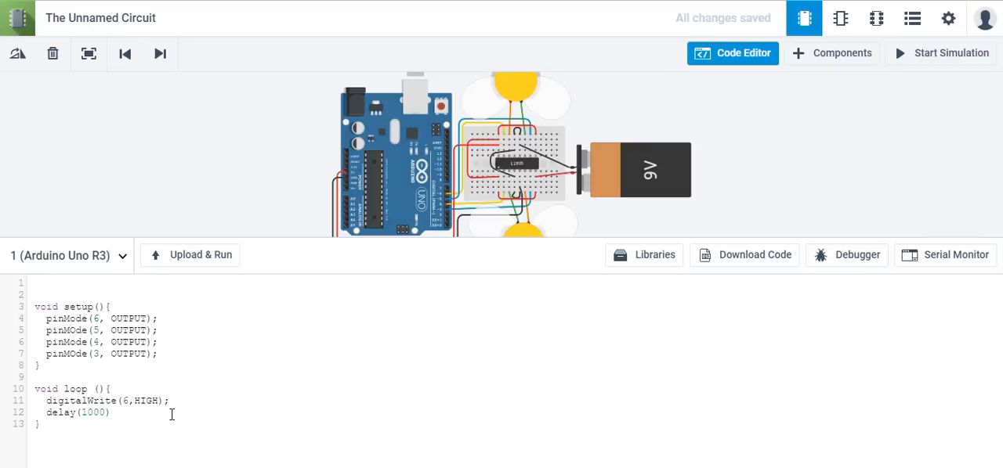
text(; //)
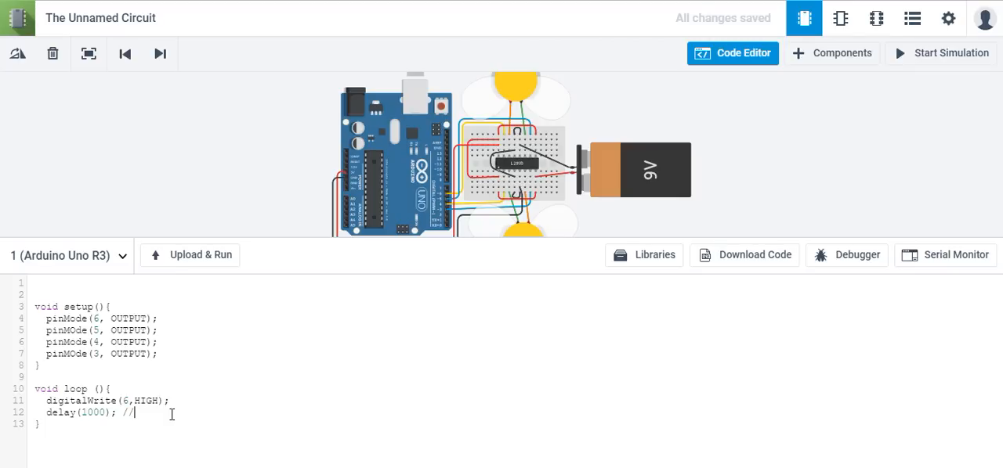
Step: Append the comment //1000 ms =1 second after the delay
text(1000)
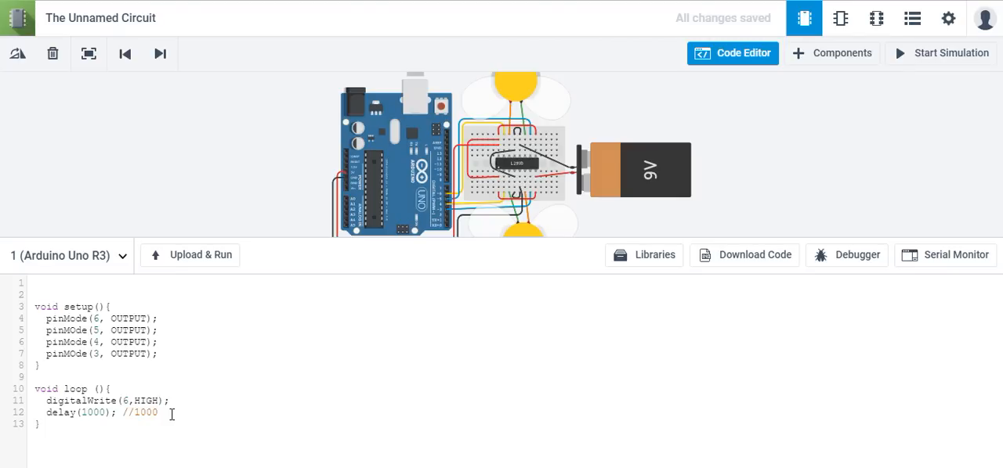
text(=)
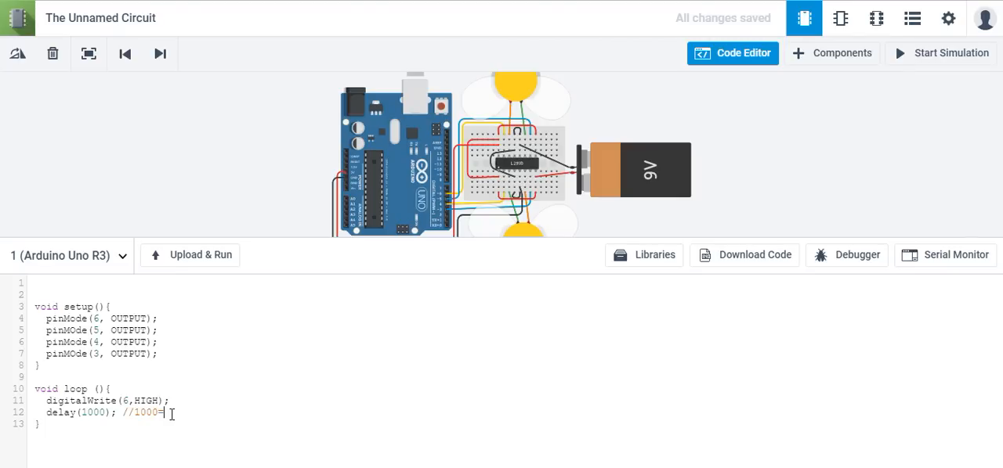
text(1second)
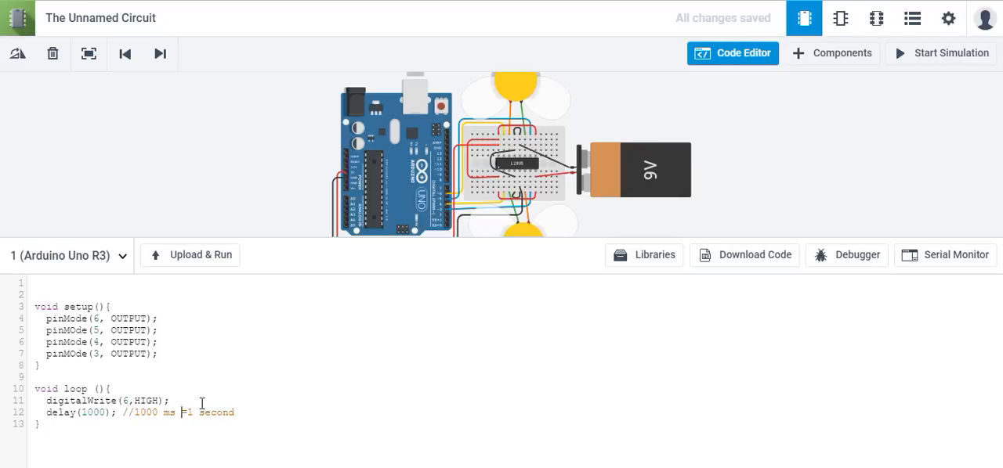
Step: Upload & Run the sketch, read the compile error on pinMode pin 5, rerun, then stop the simulation
click(191, 254)
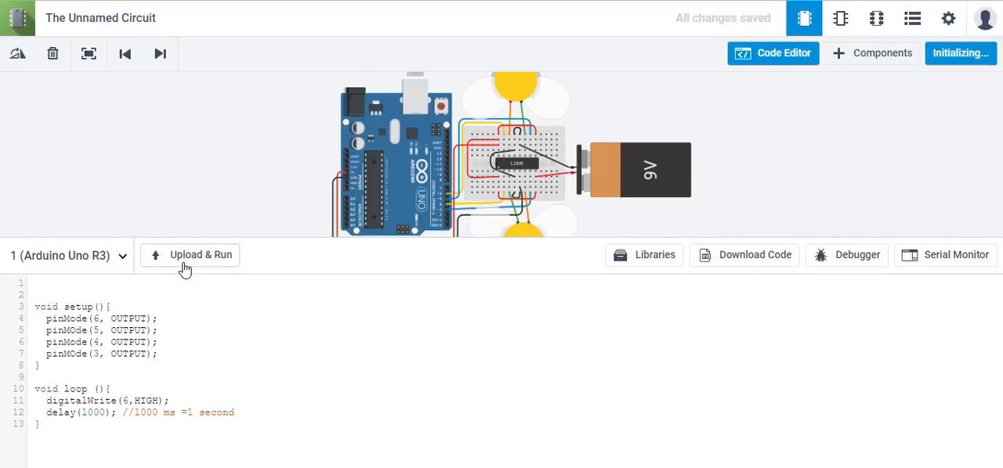
click(191, 254)
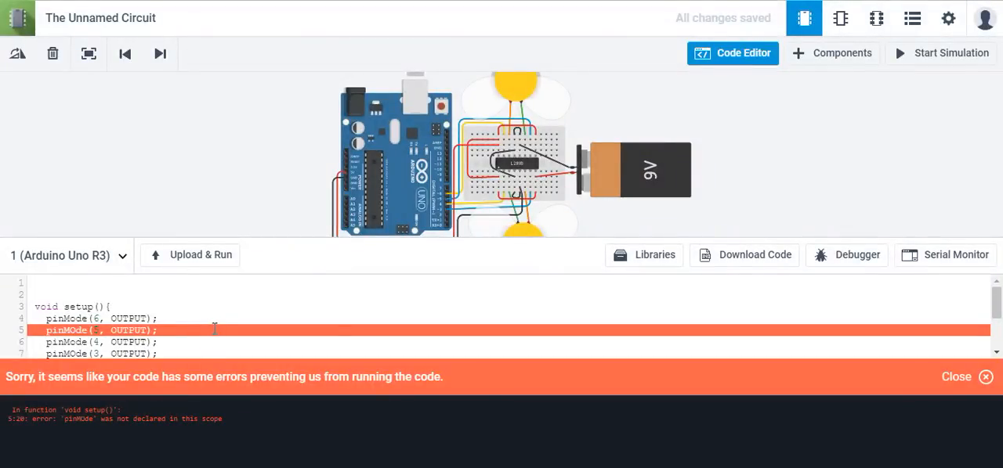
mouse_move(67, 432)
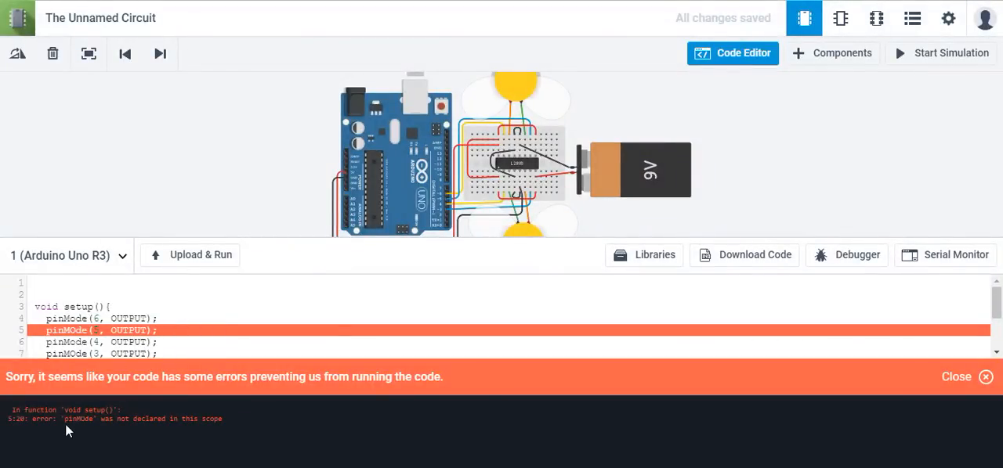
mouse_move(113, 382)
text(O)
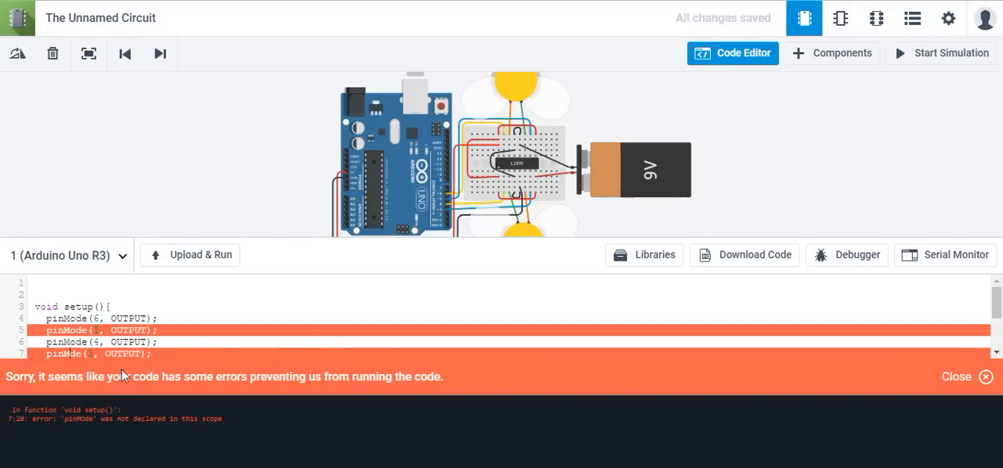
scroll(down, 3)
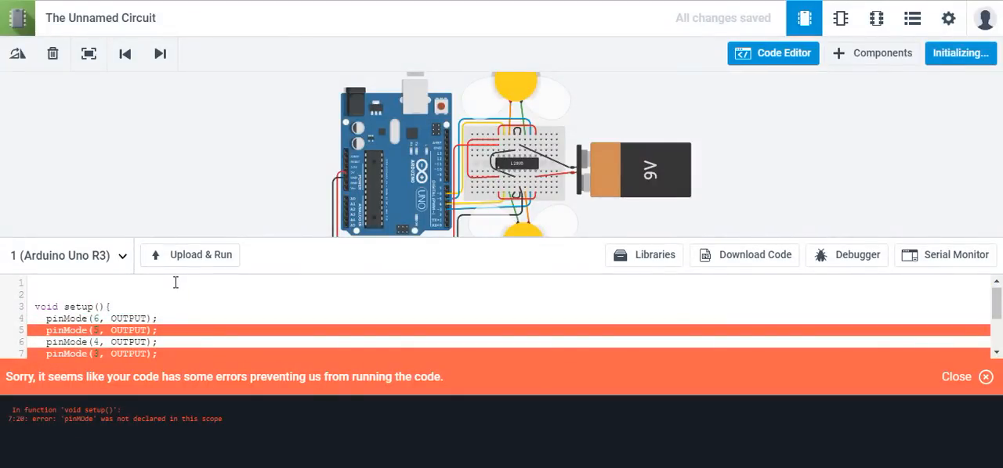
click(200, 254)
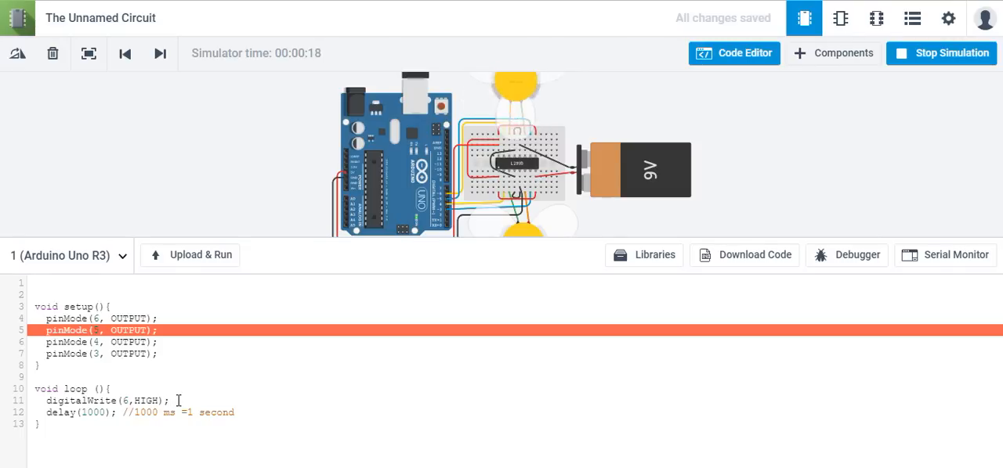
mouse_move(940, 54)
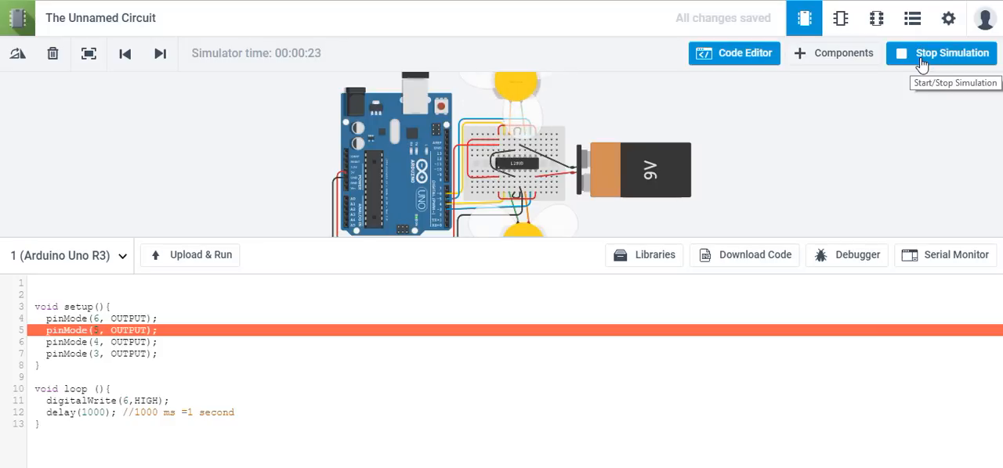
click(940, 53)
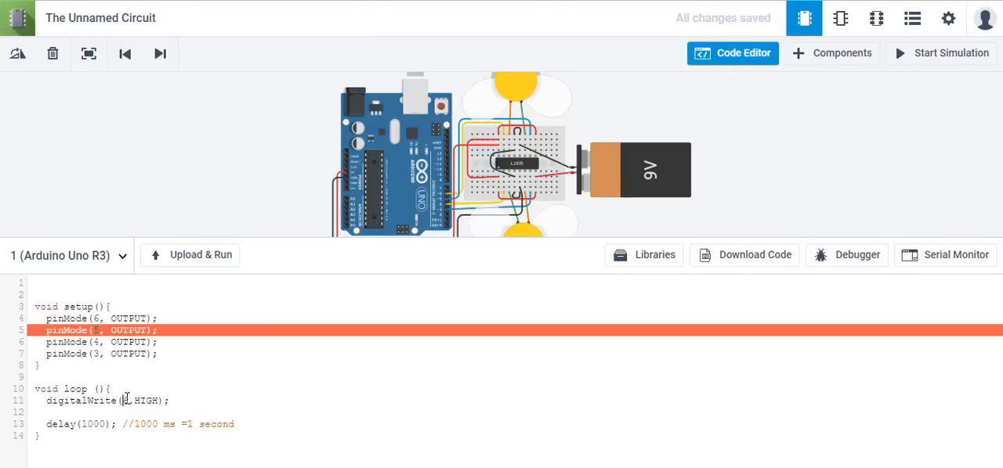
Step: Add digitalWrite(5,HIGH); under the pin 6 line, start the simulation and stop it
right_click(124, 401)
text(digitalWrite(5,HIGH);)
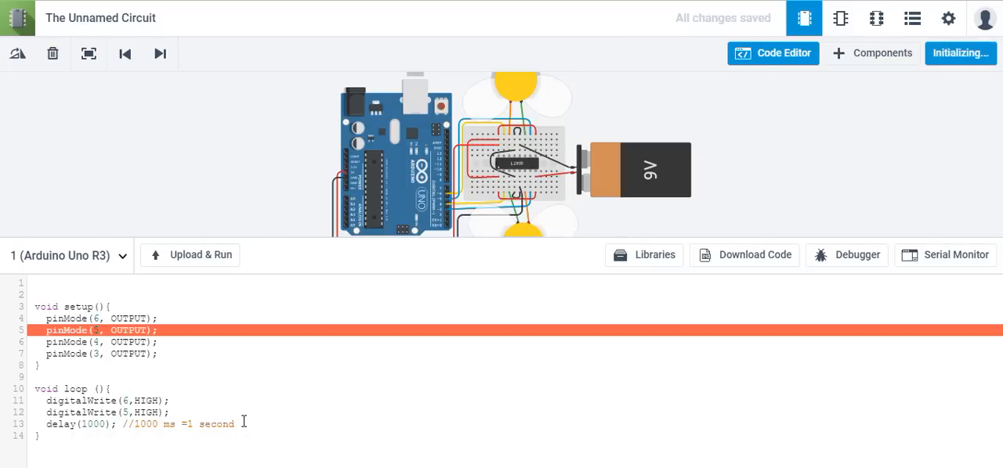
click(958, 54)
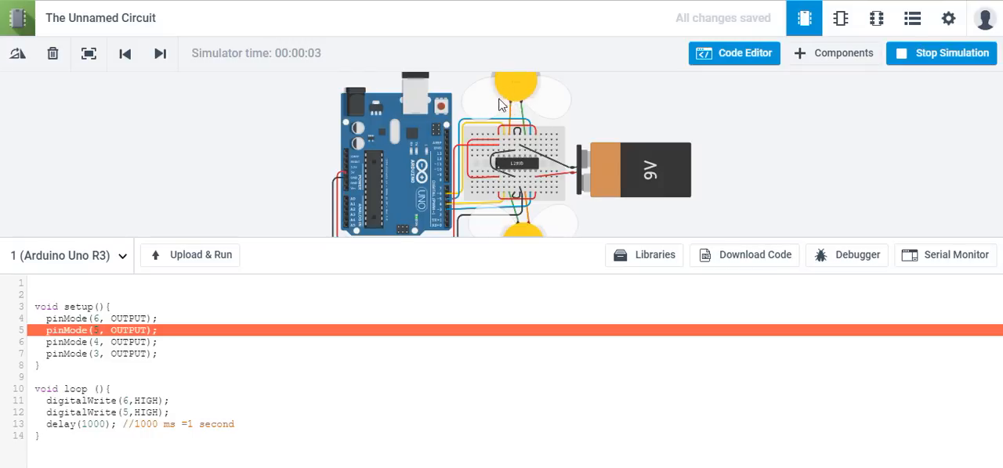
mouse_move(509, 100)
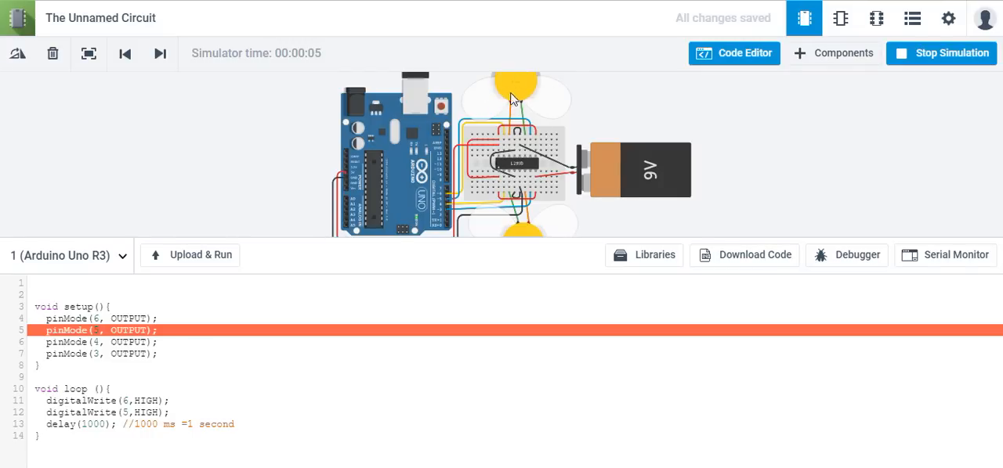
mouse_move(545, 93)
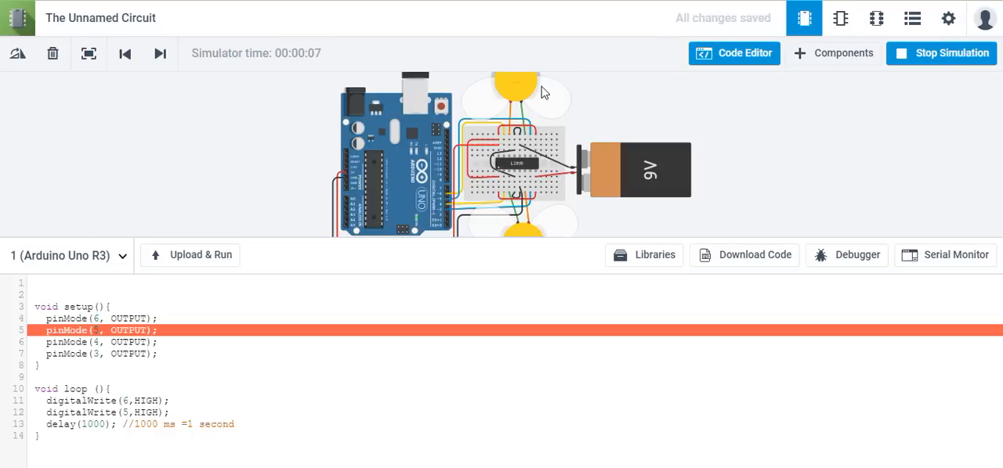
mouse_move(501, 107)
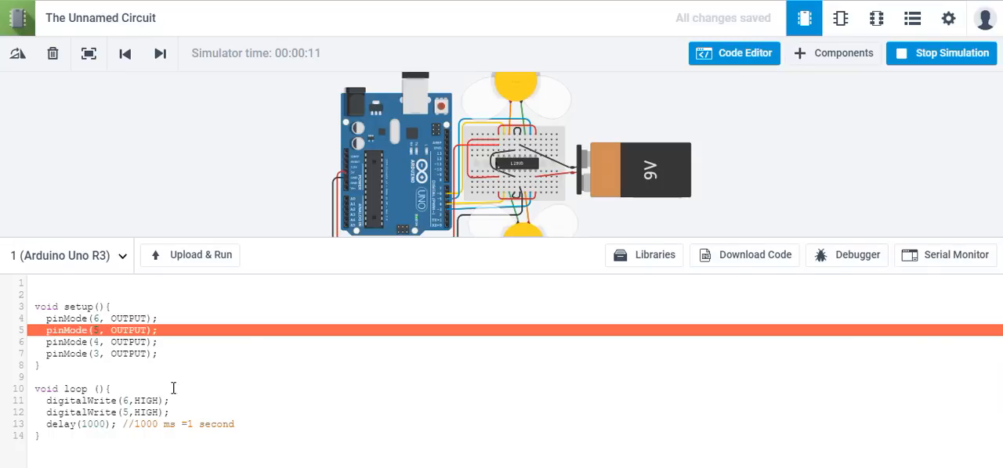
mouse_move(445, 219)
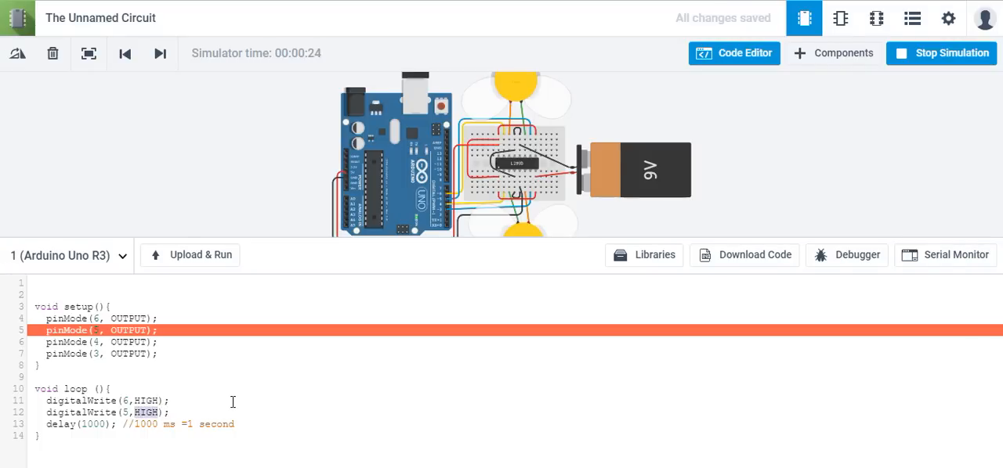
click(940, 53)
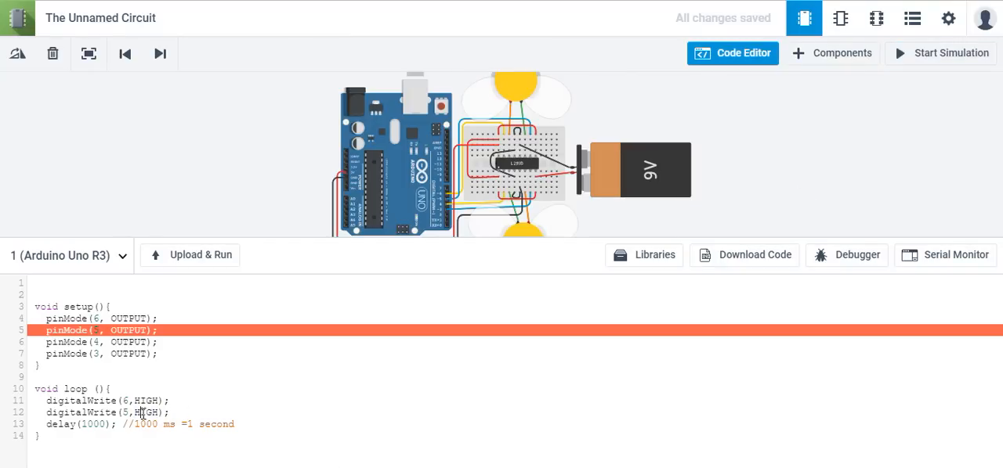
Step: Set pin 5 LOW, add digitalWrite(4,HIGH); and digitalWrite(3,LOW);, simulate and stop
text(LOW)
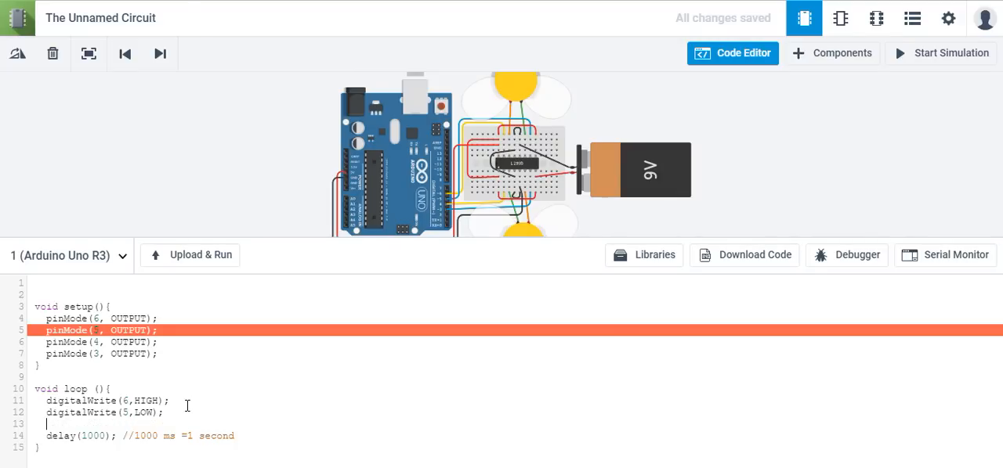
text(digital)
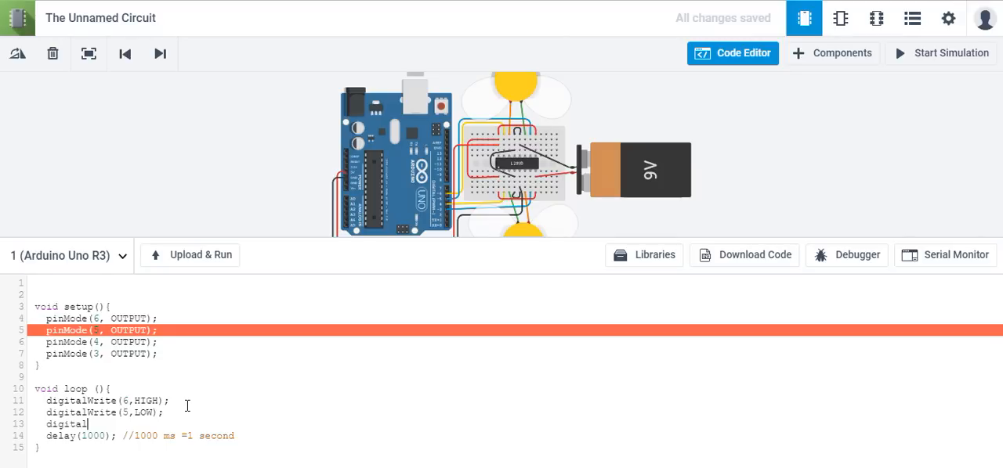
text(Write(4,HIGH);)
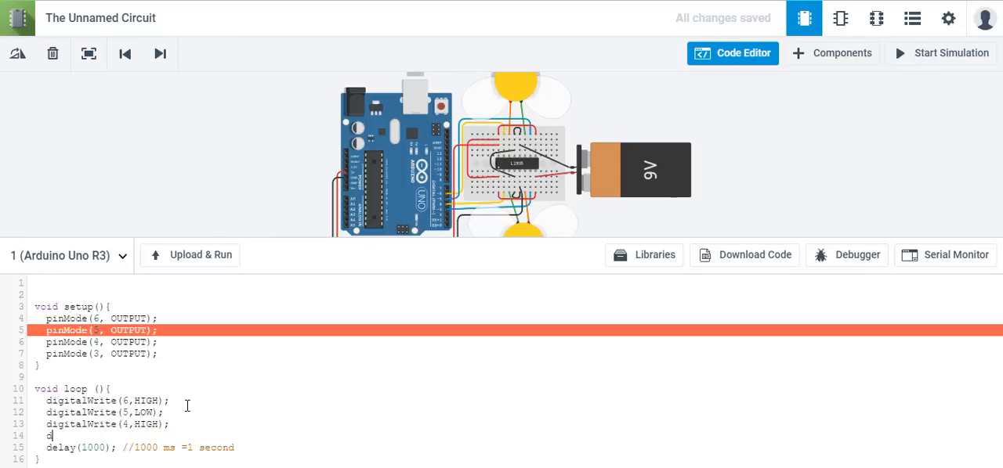
text(digitalWrite)
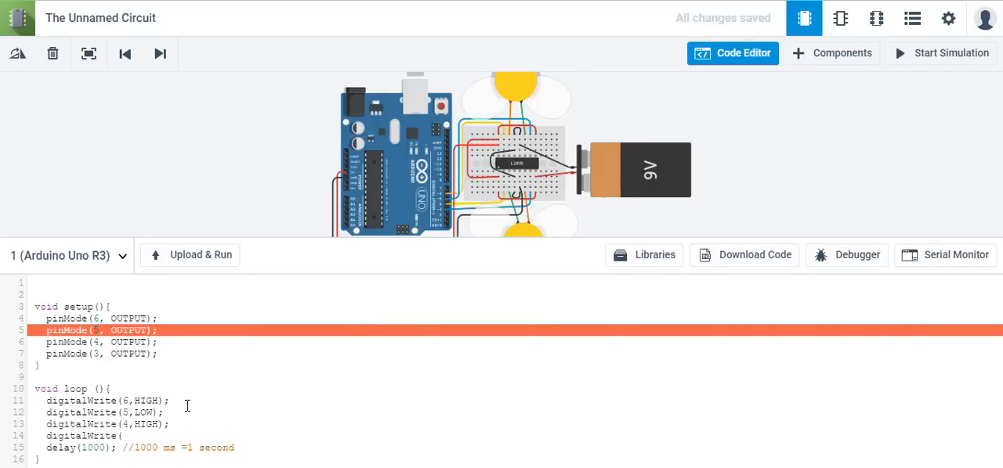
text((3,)
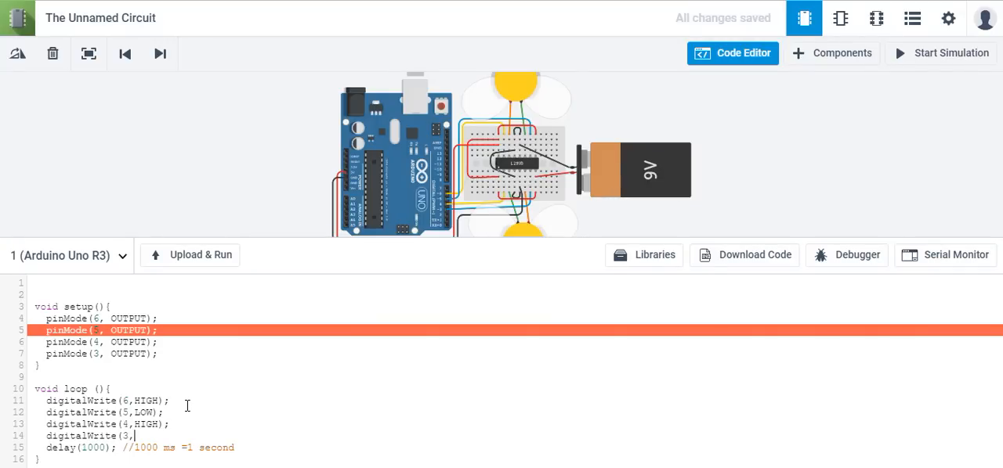
text(LOW);)
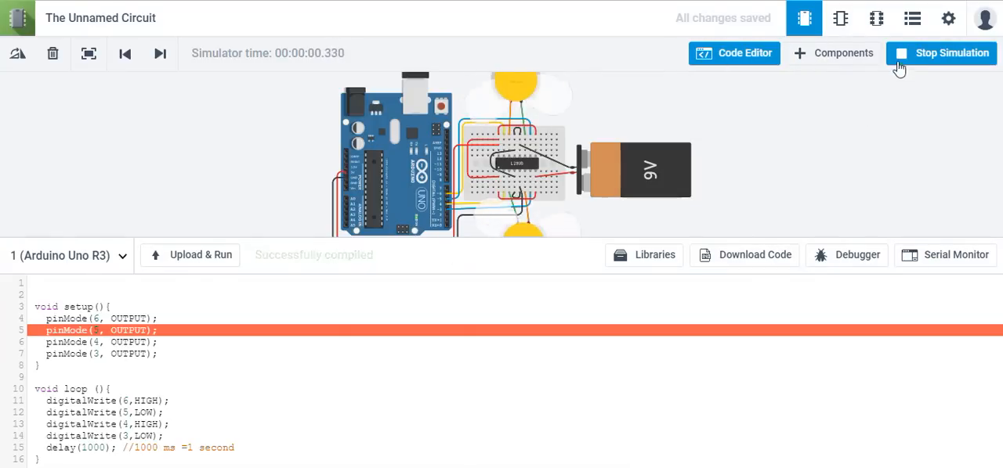
click(949, 53)
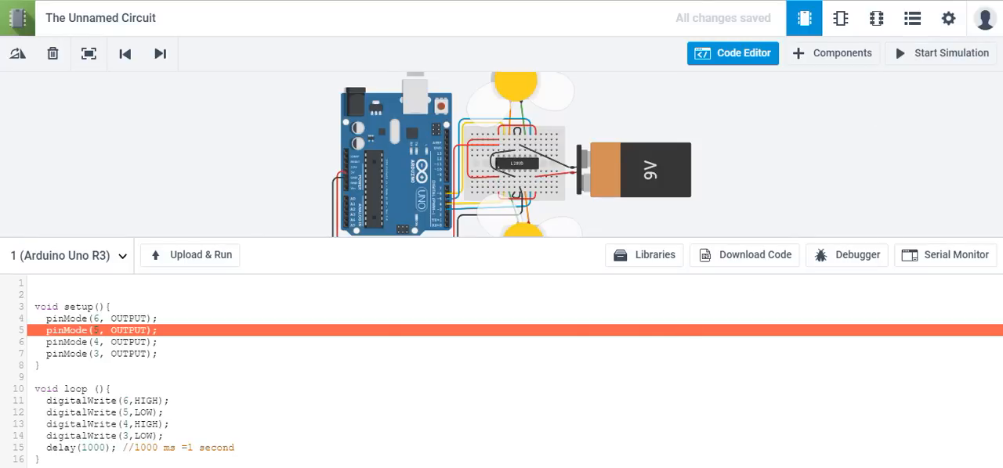